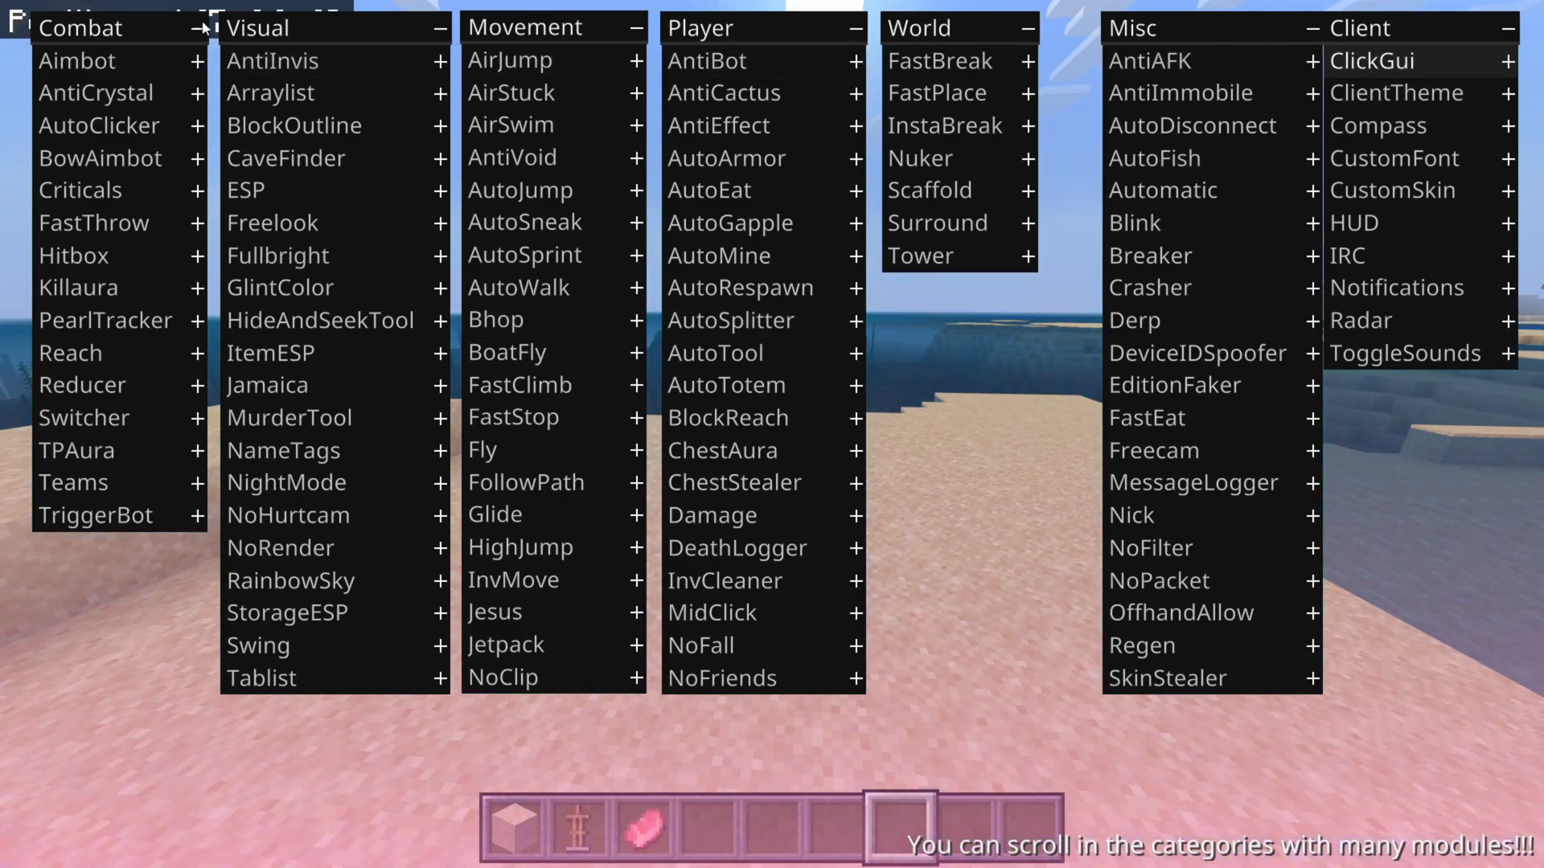
mouse_move(330, 513)
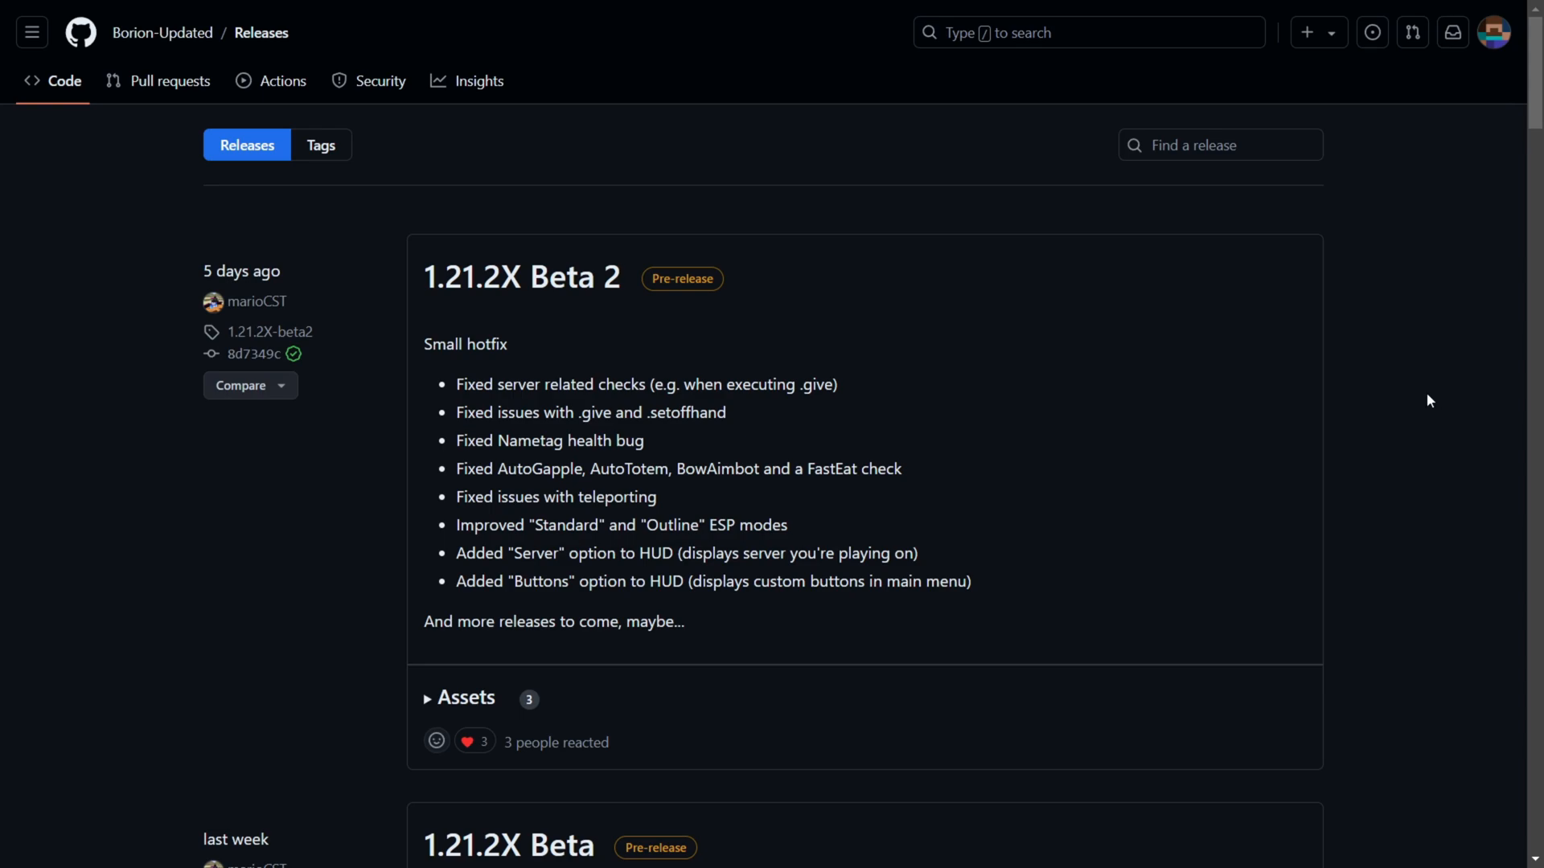
mouse_move(1332, 325)
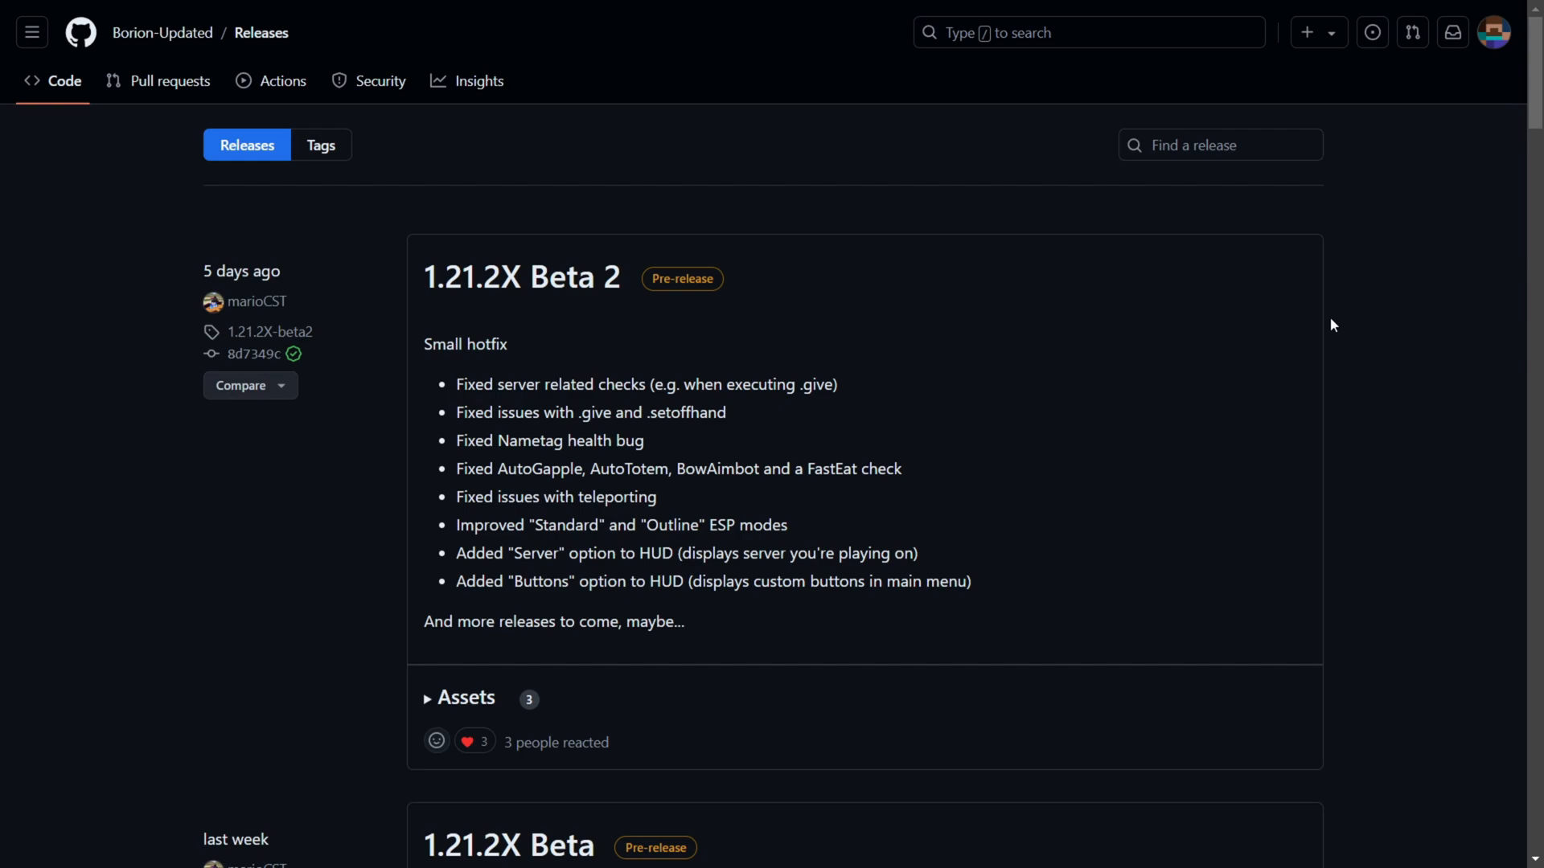
mouse_move(830, 210)
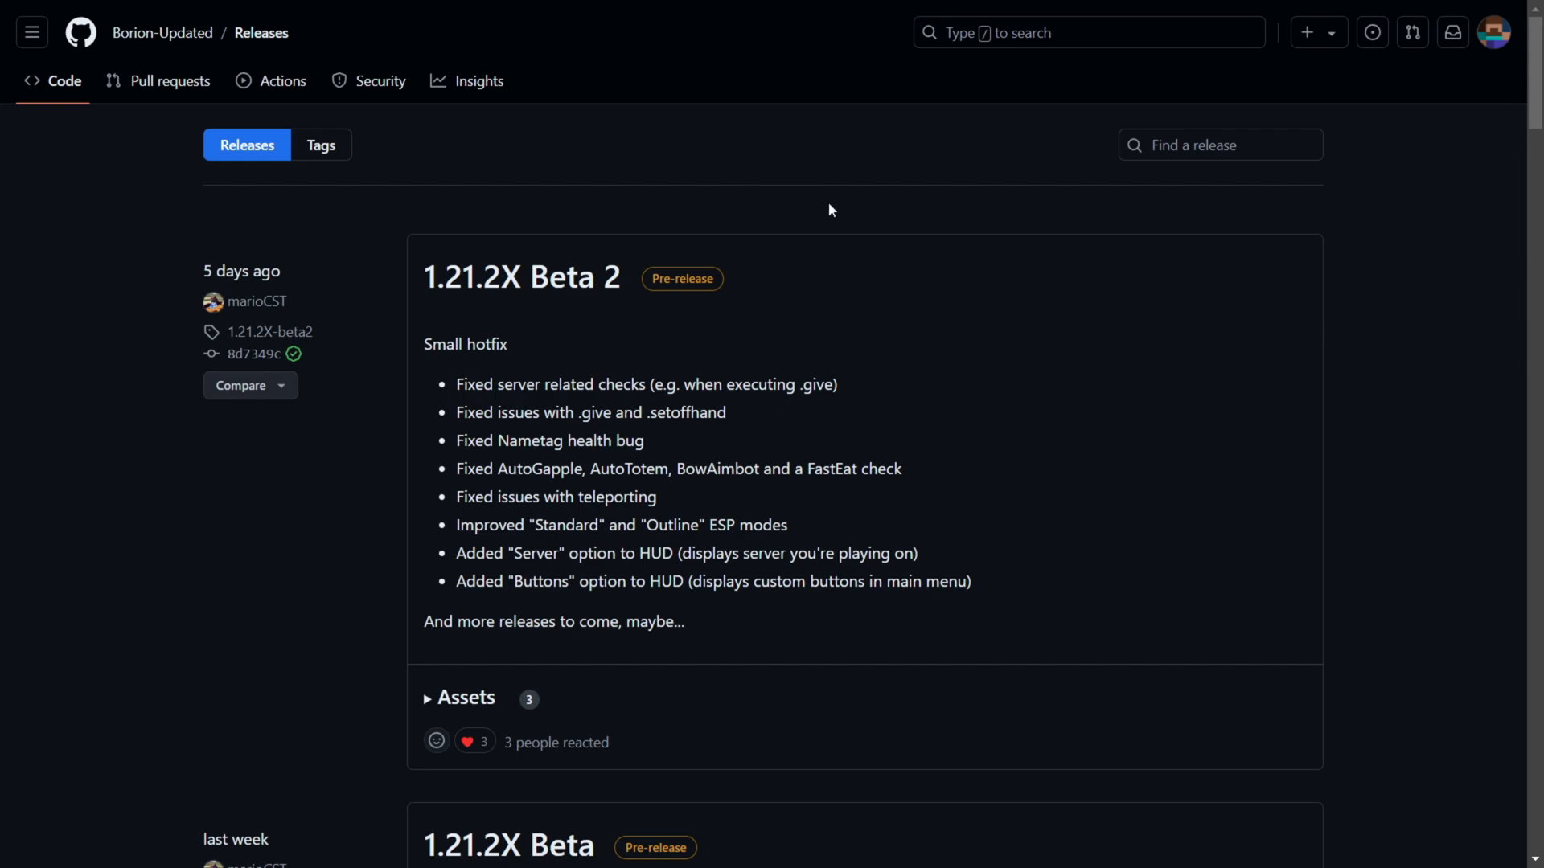
mouse_move(860, 211)
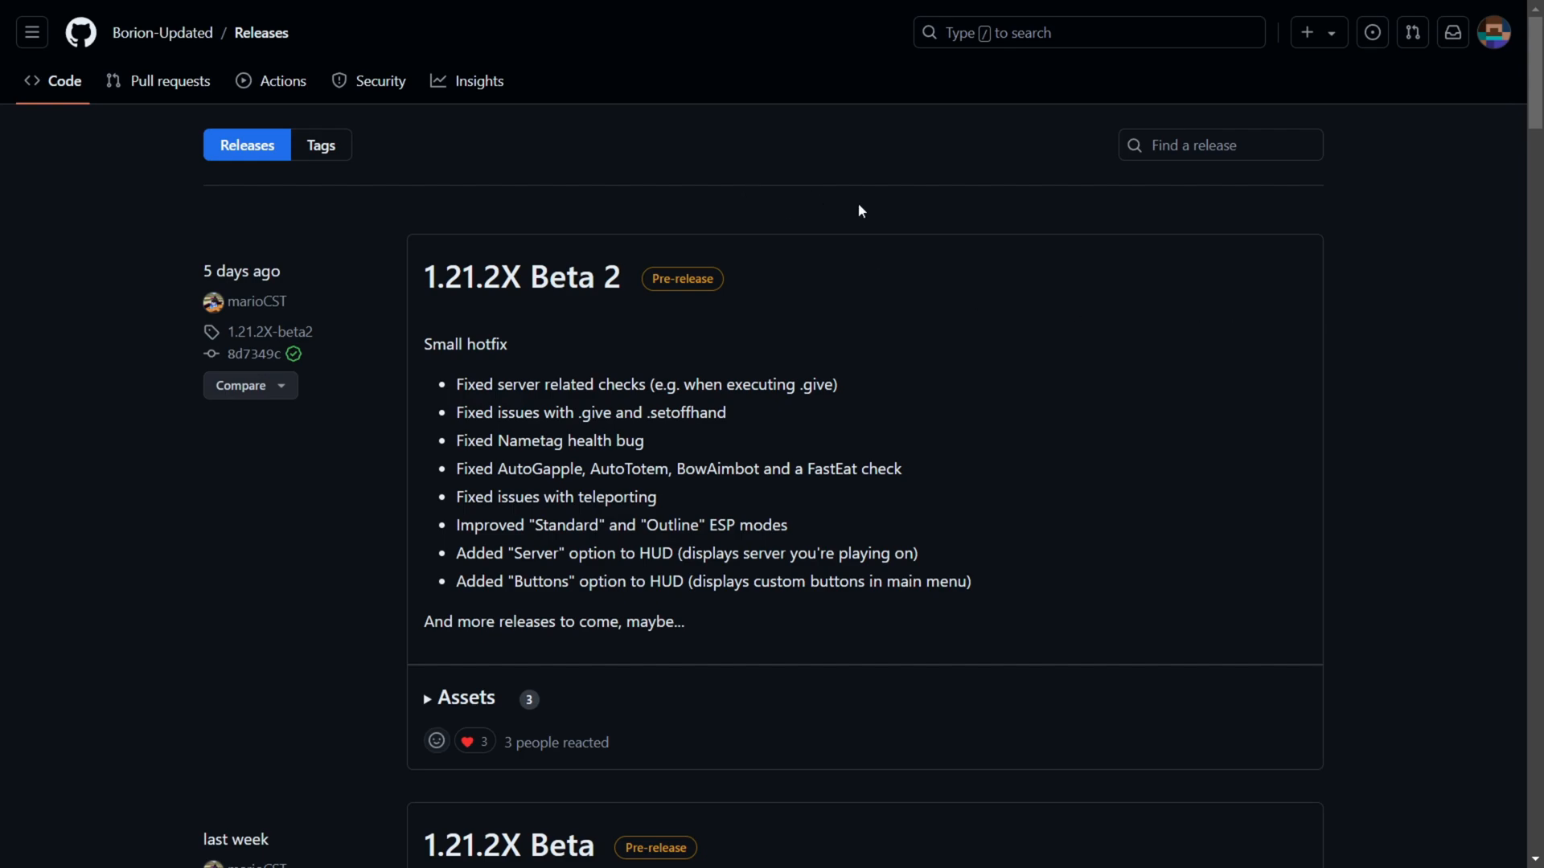
mouse_move(842, 240)
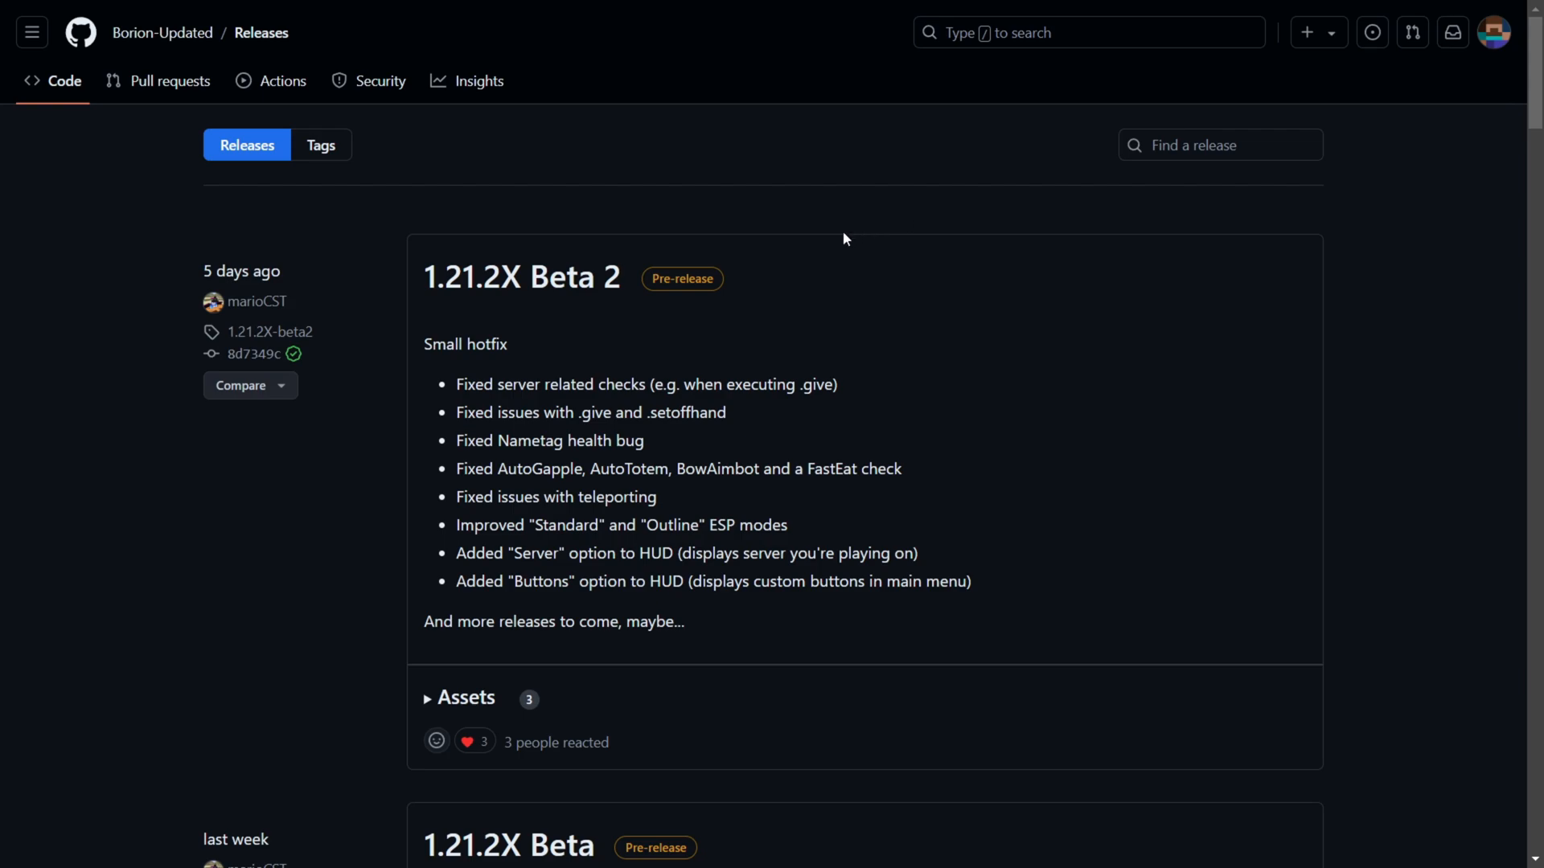
mouse_move(649, 293)
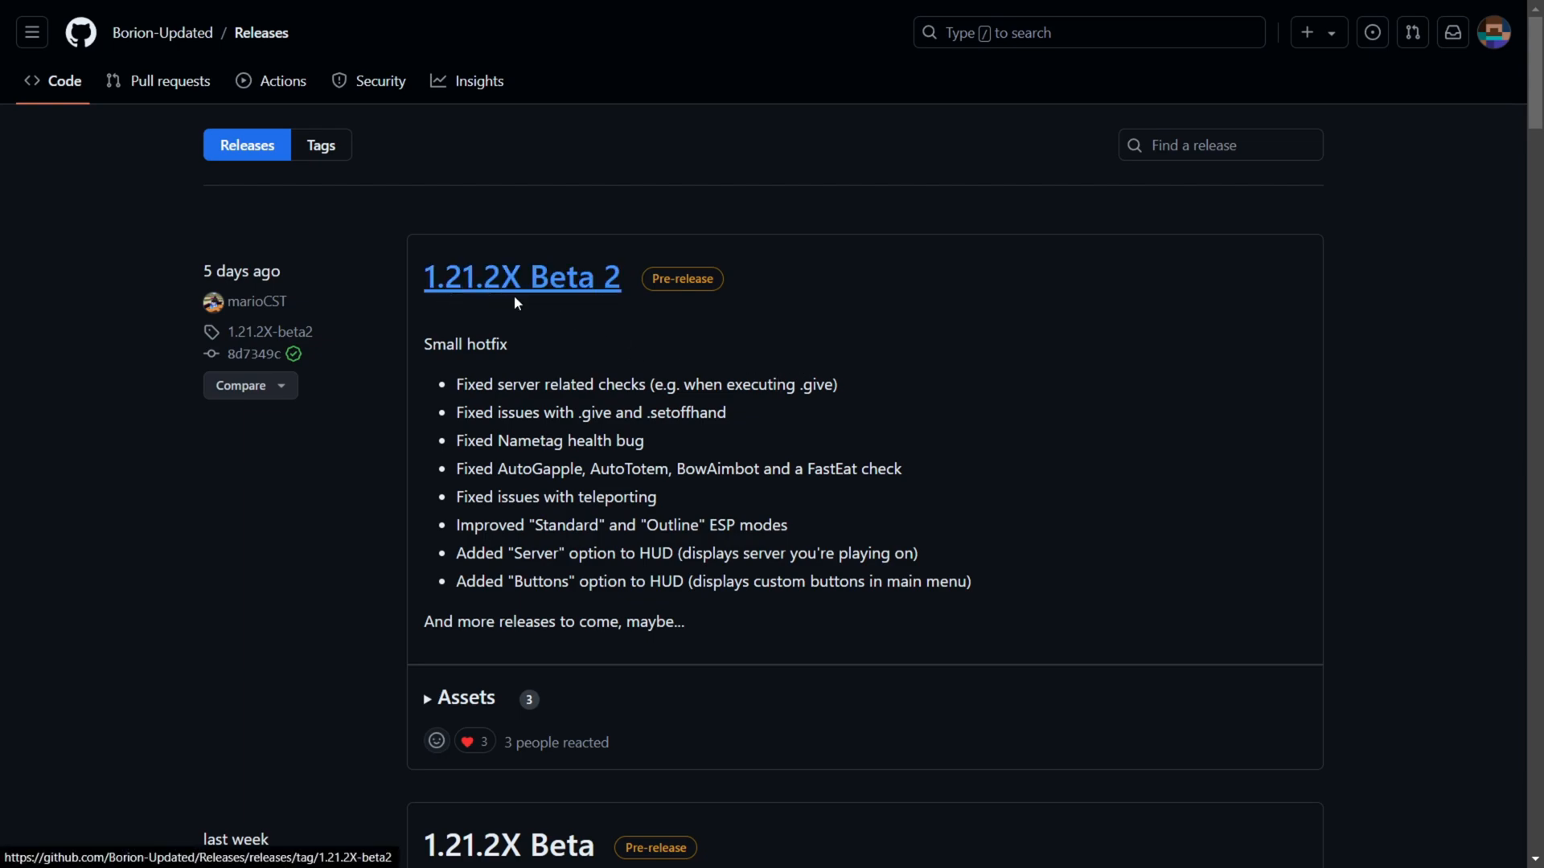
- Expand the 1.21.2X Beta 2 release's Assets list and download Borion.dll
scroll(down, 3)
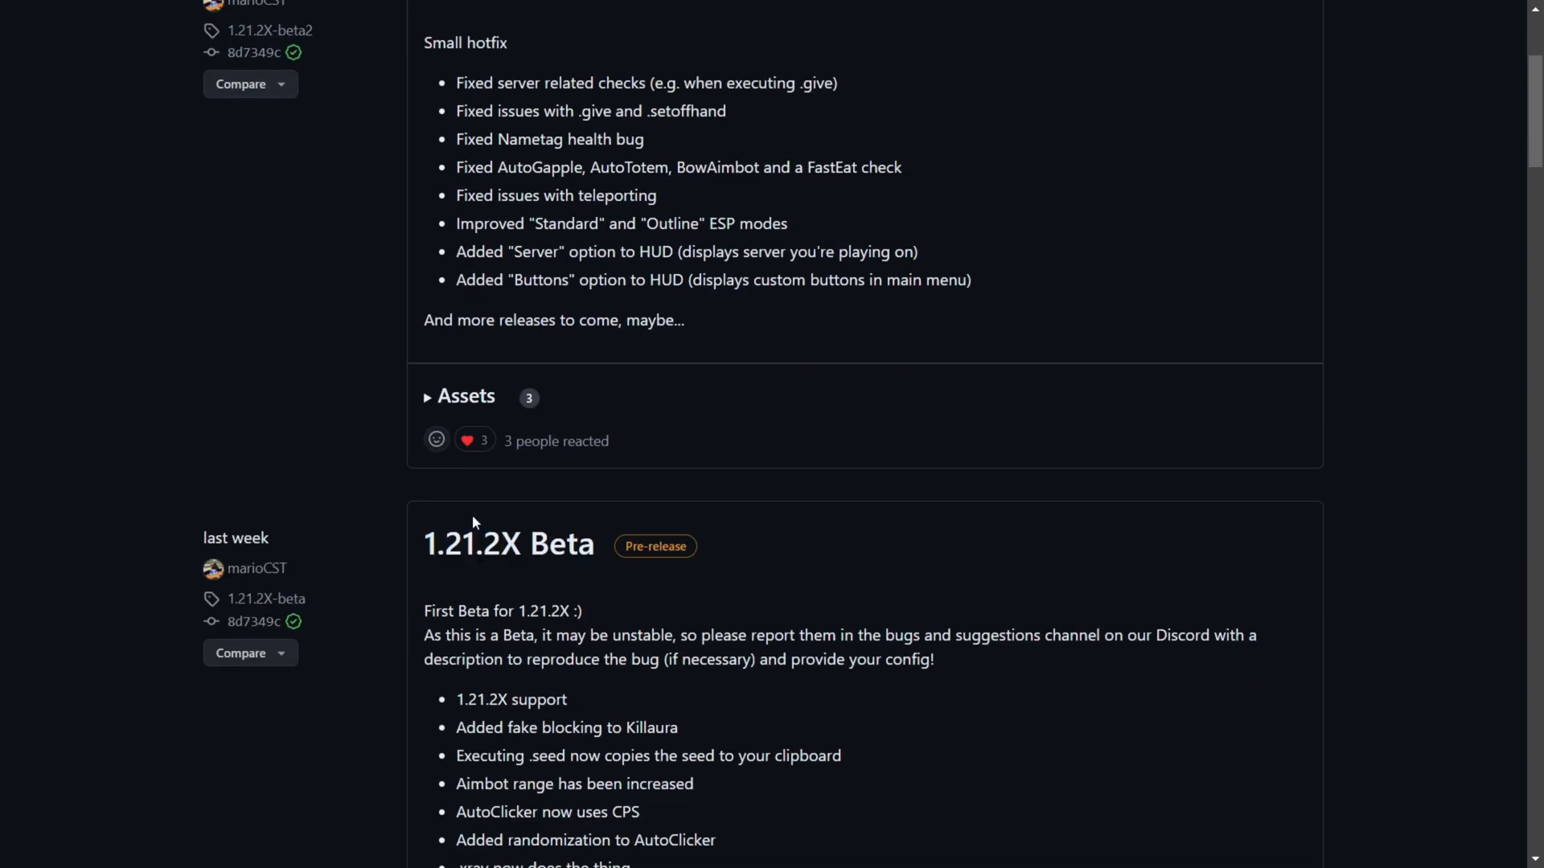
click(464, 395)
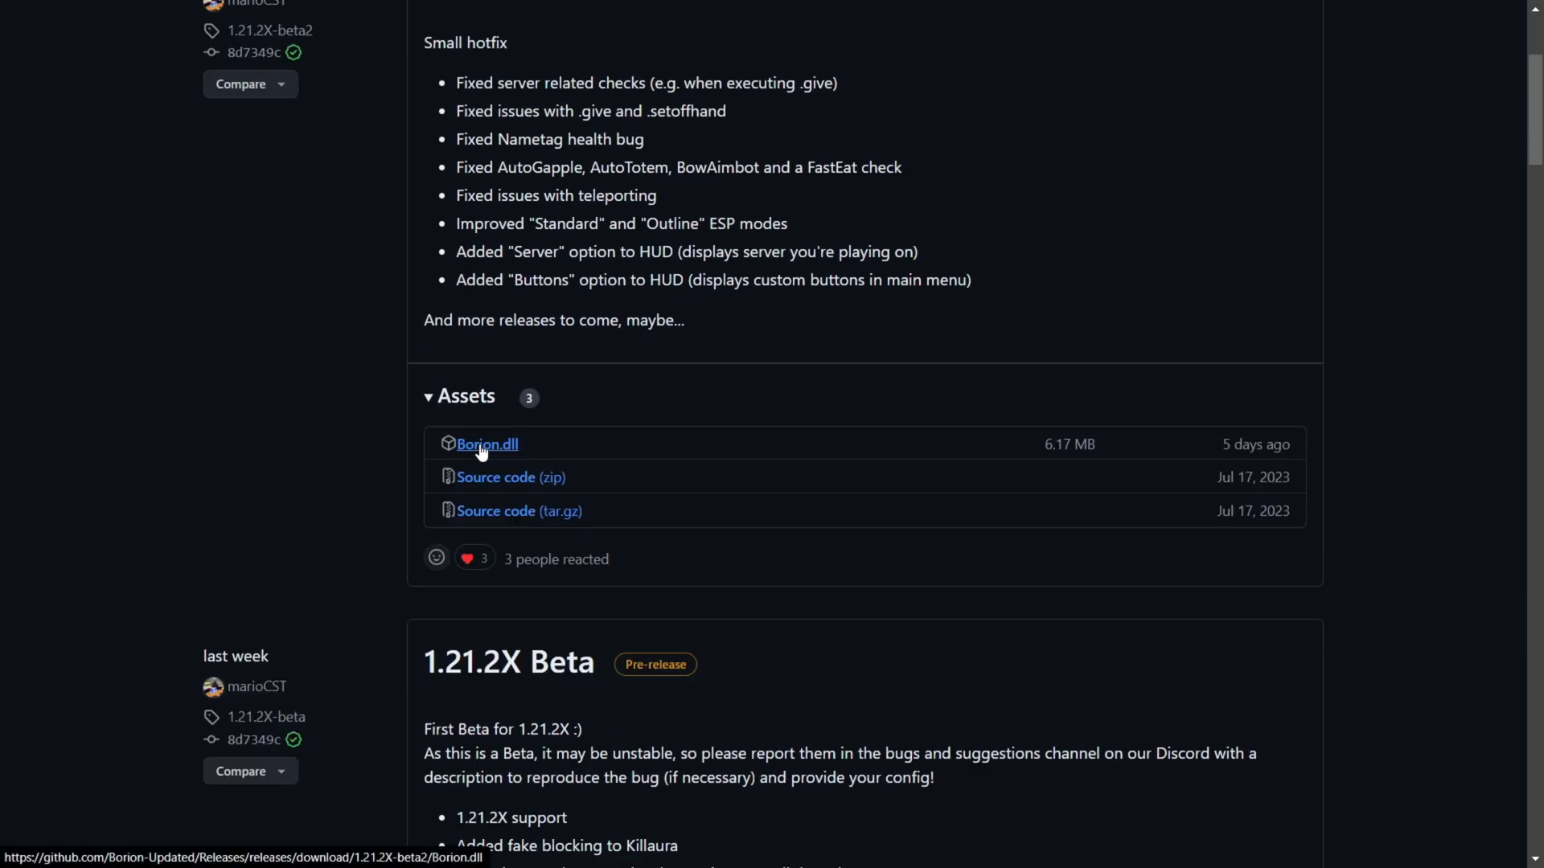
click(486, 444)
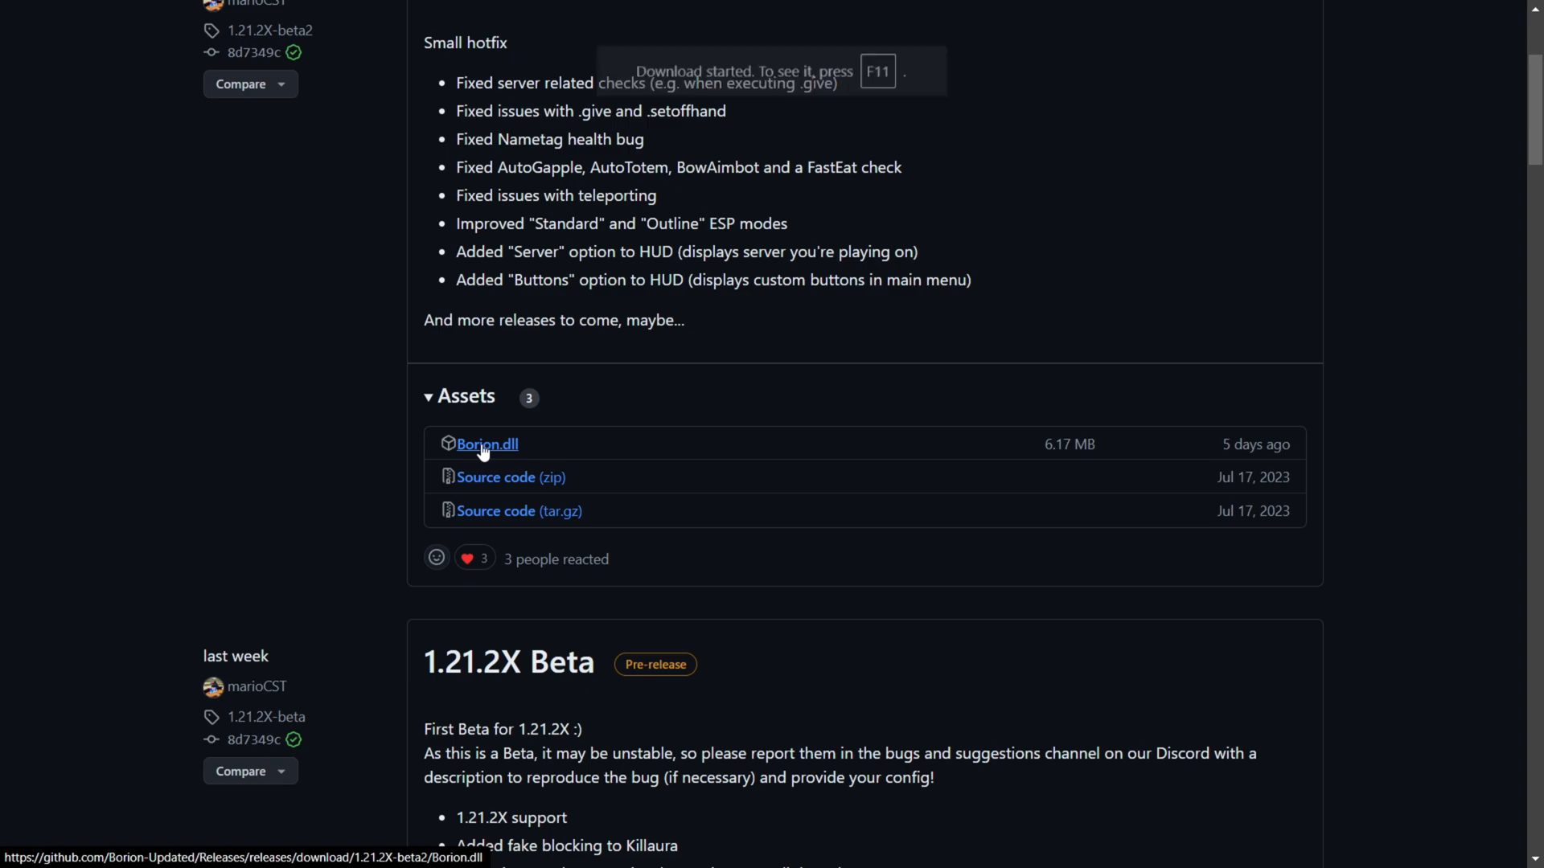
click(486, 444)
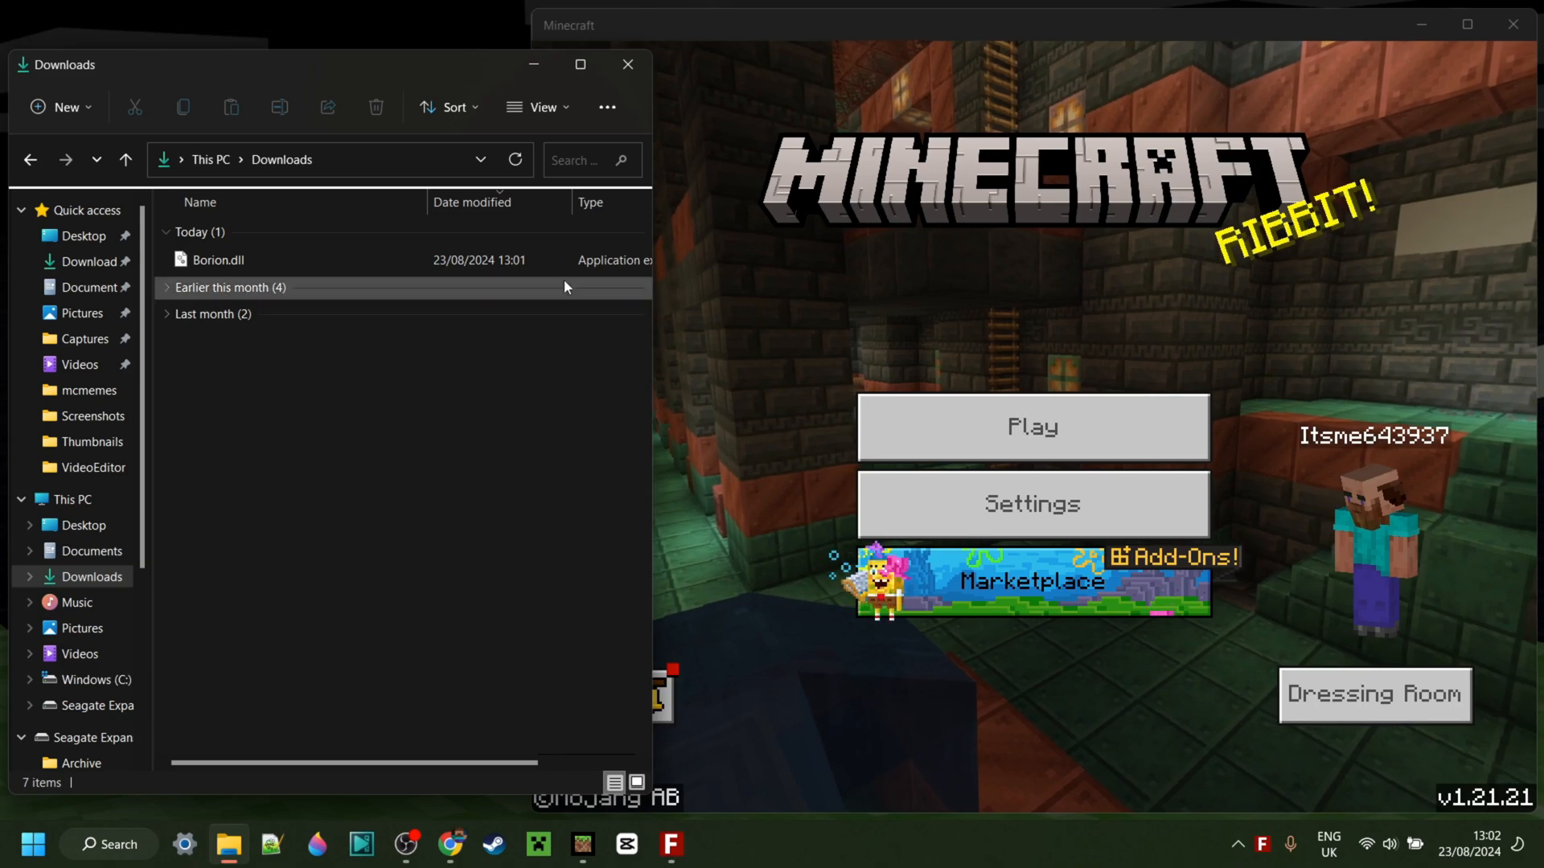
mouse_move(217, 260)
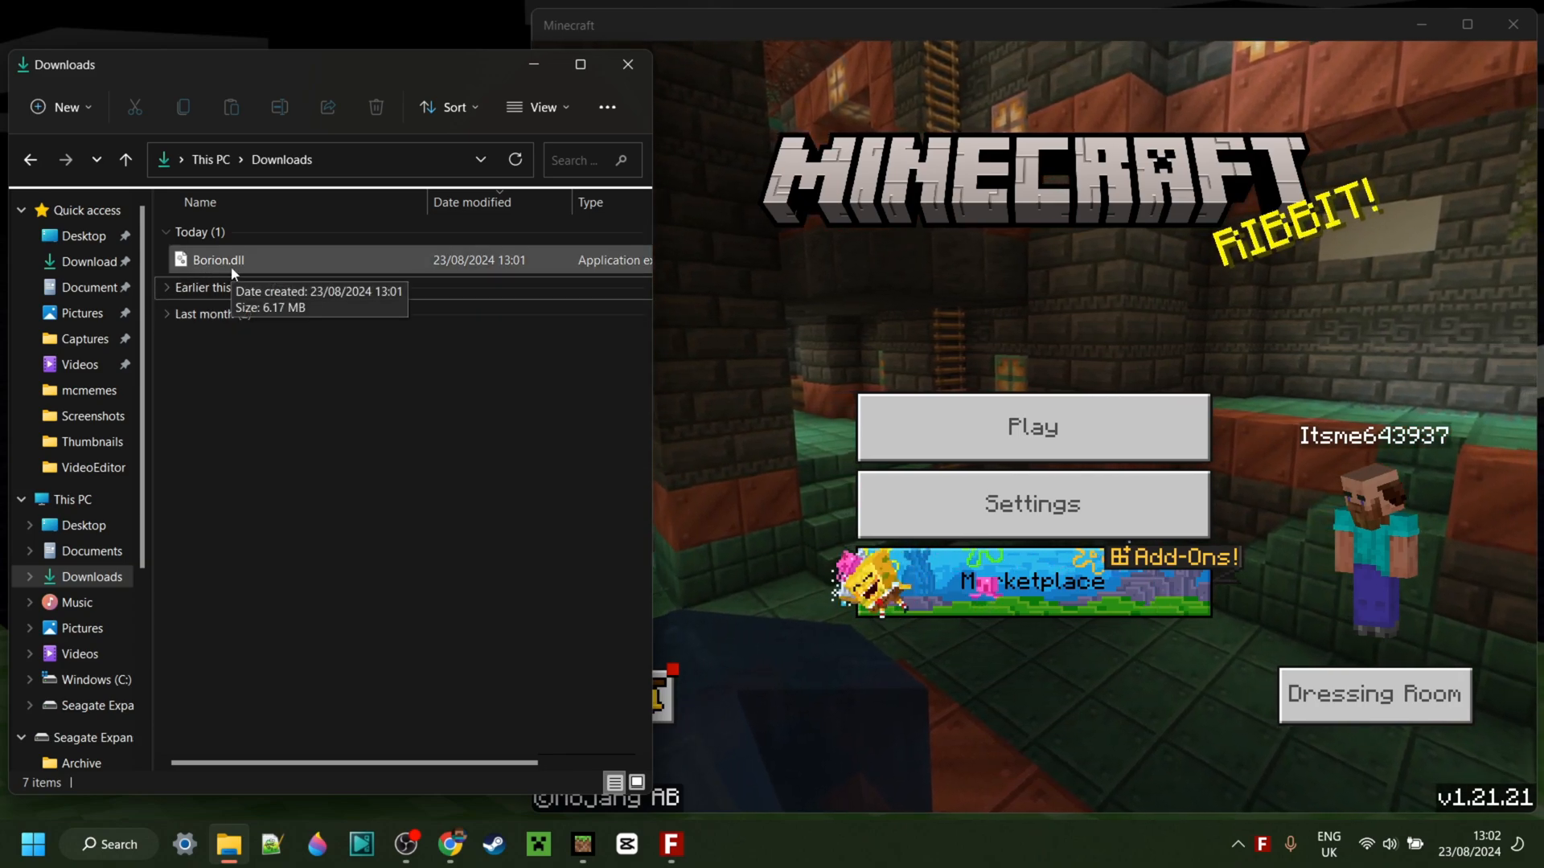
mouse_move(443, 453)
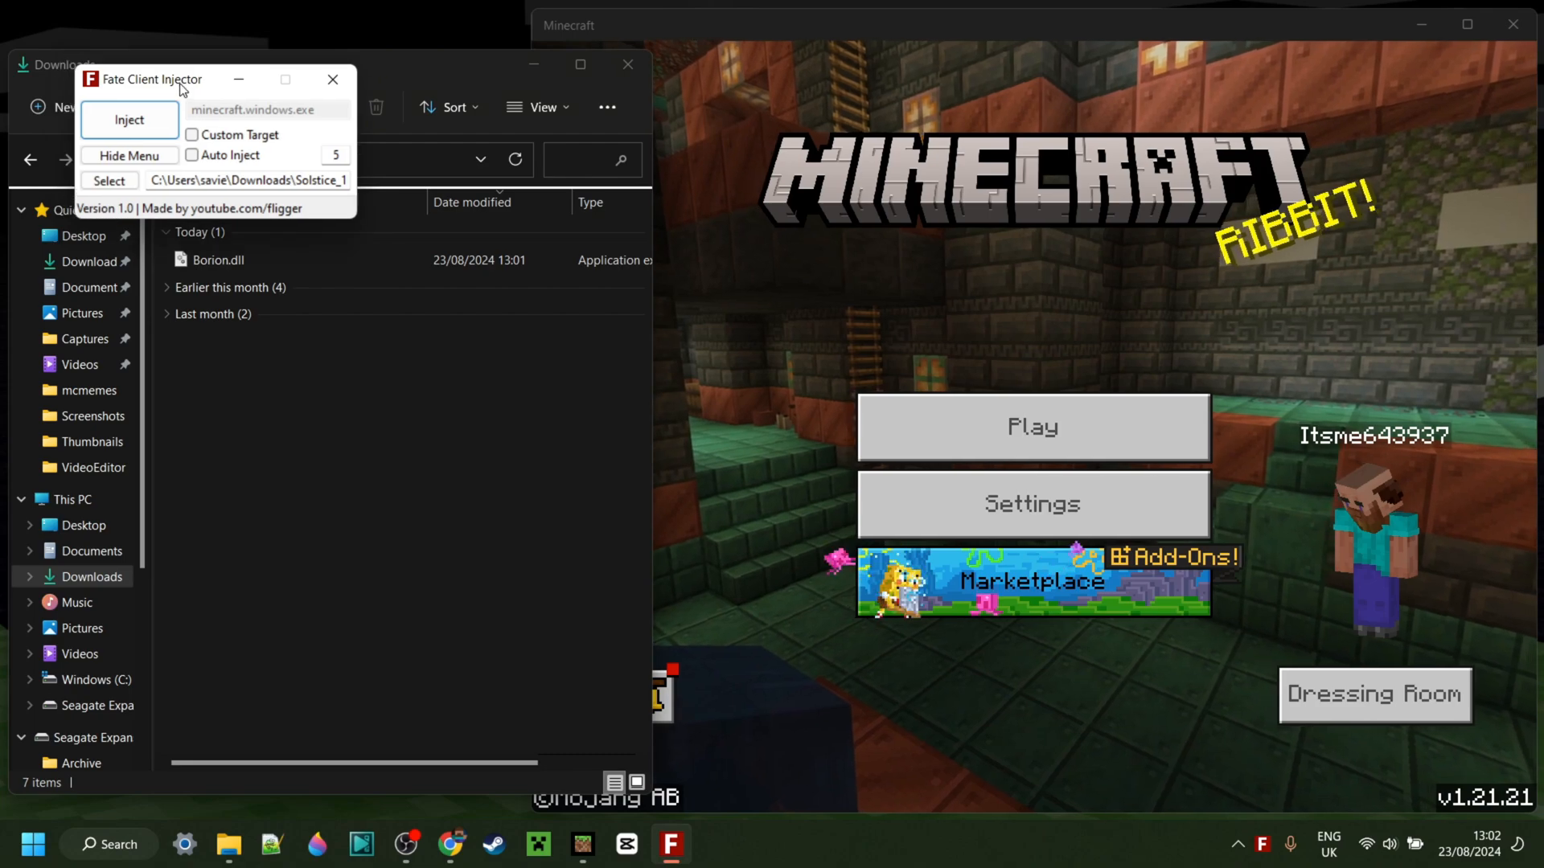
- Move the injector window, select Borion.dll from Downloads, and inject it into Minecraft
drag(143, 79, 308, 365)
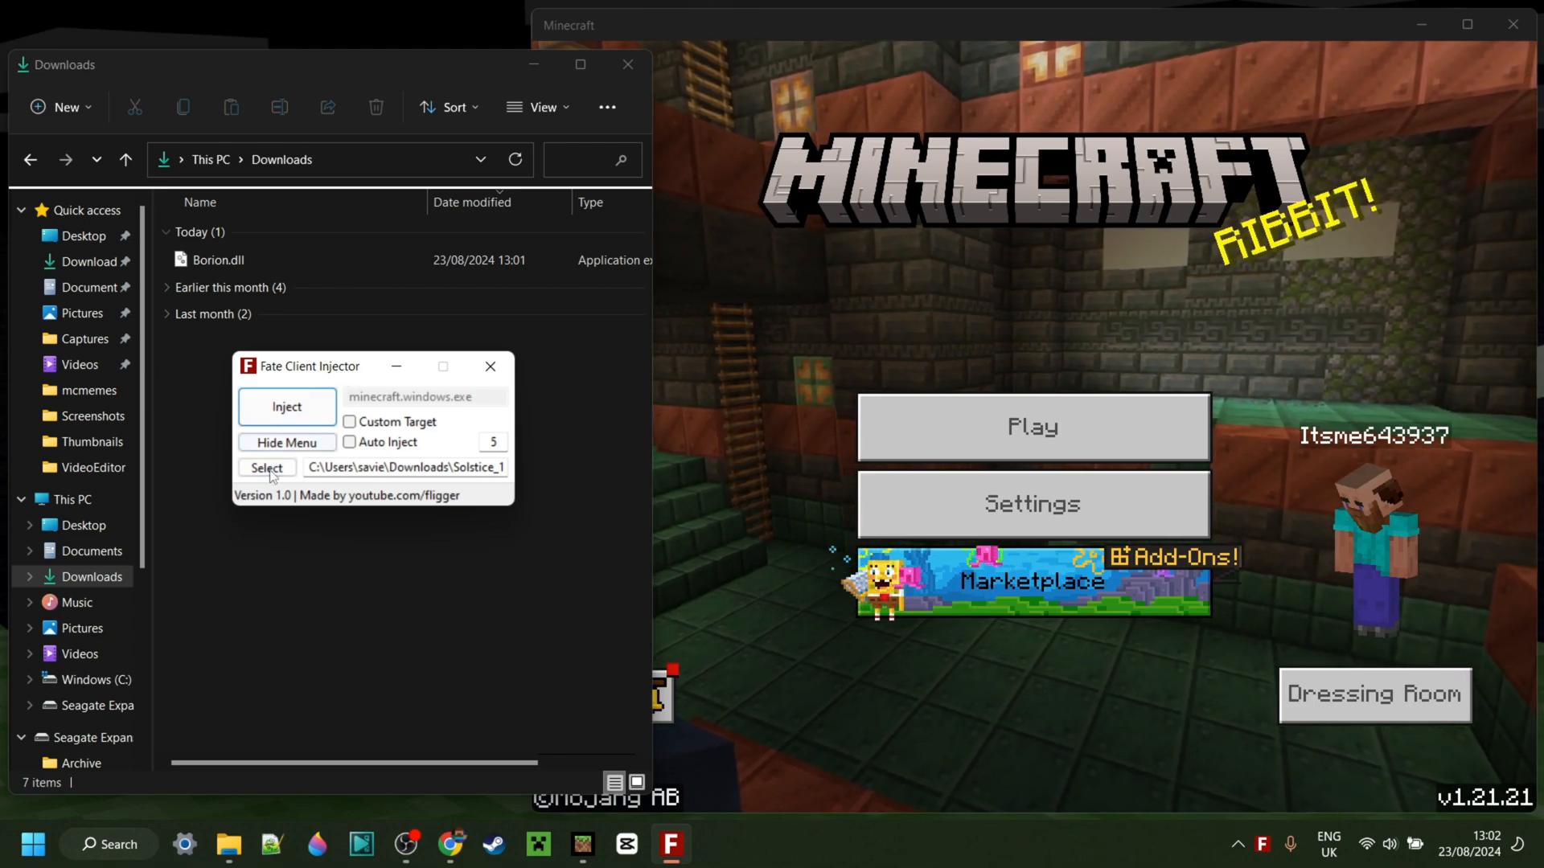
click(266, 467)
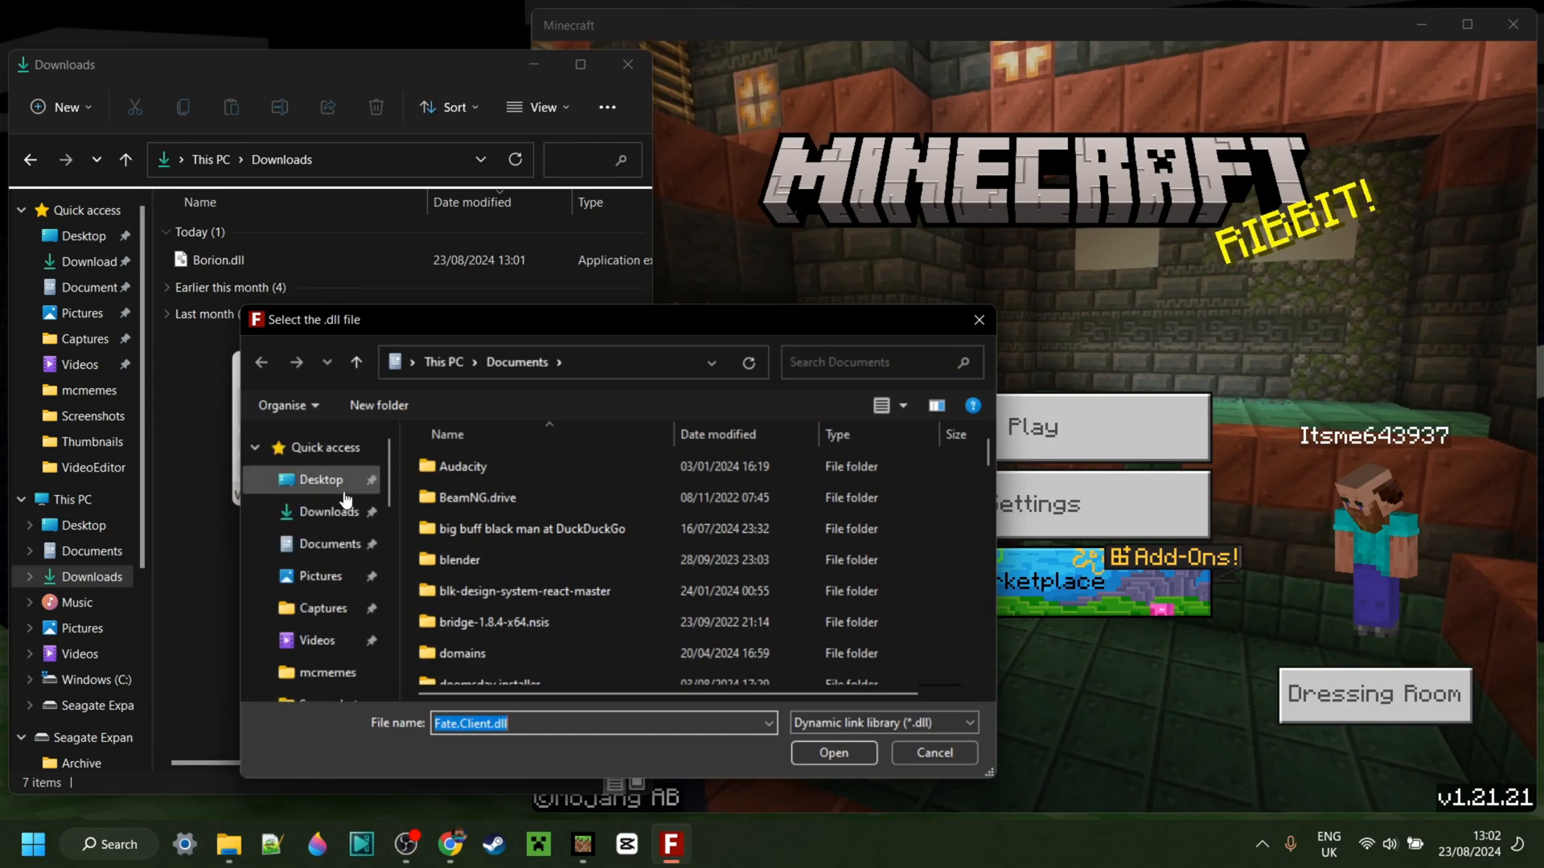
click(329, 511)
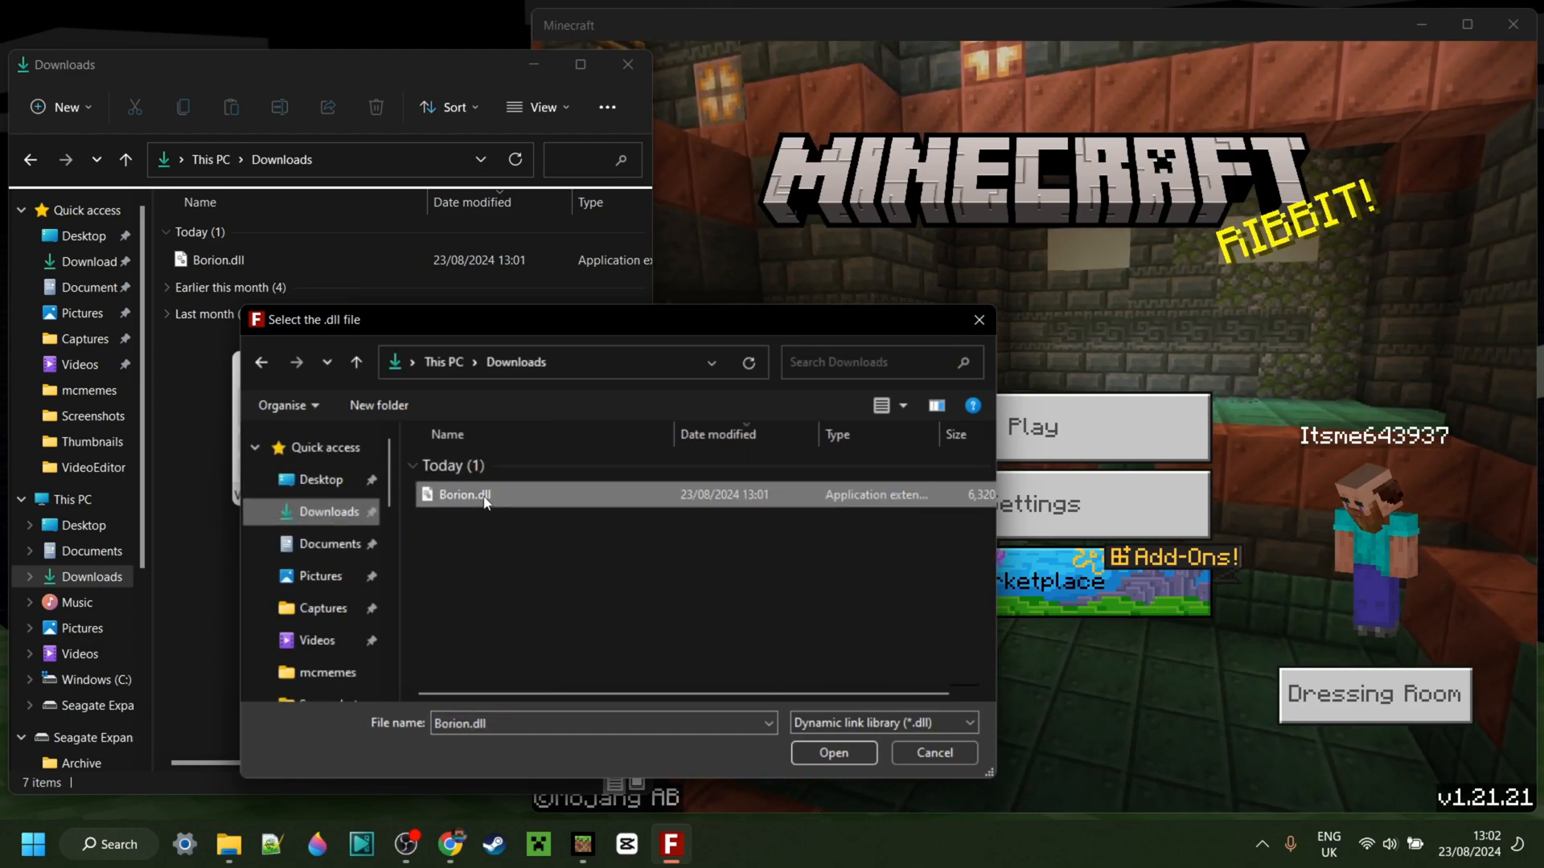
click(832, 753)
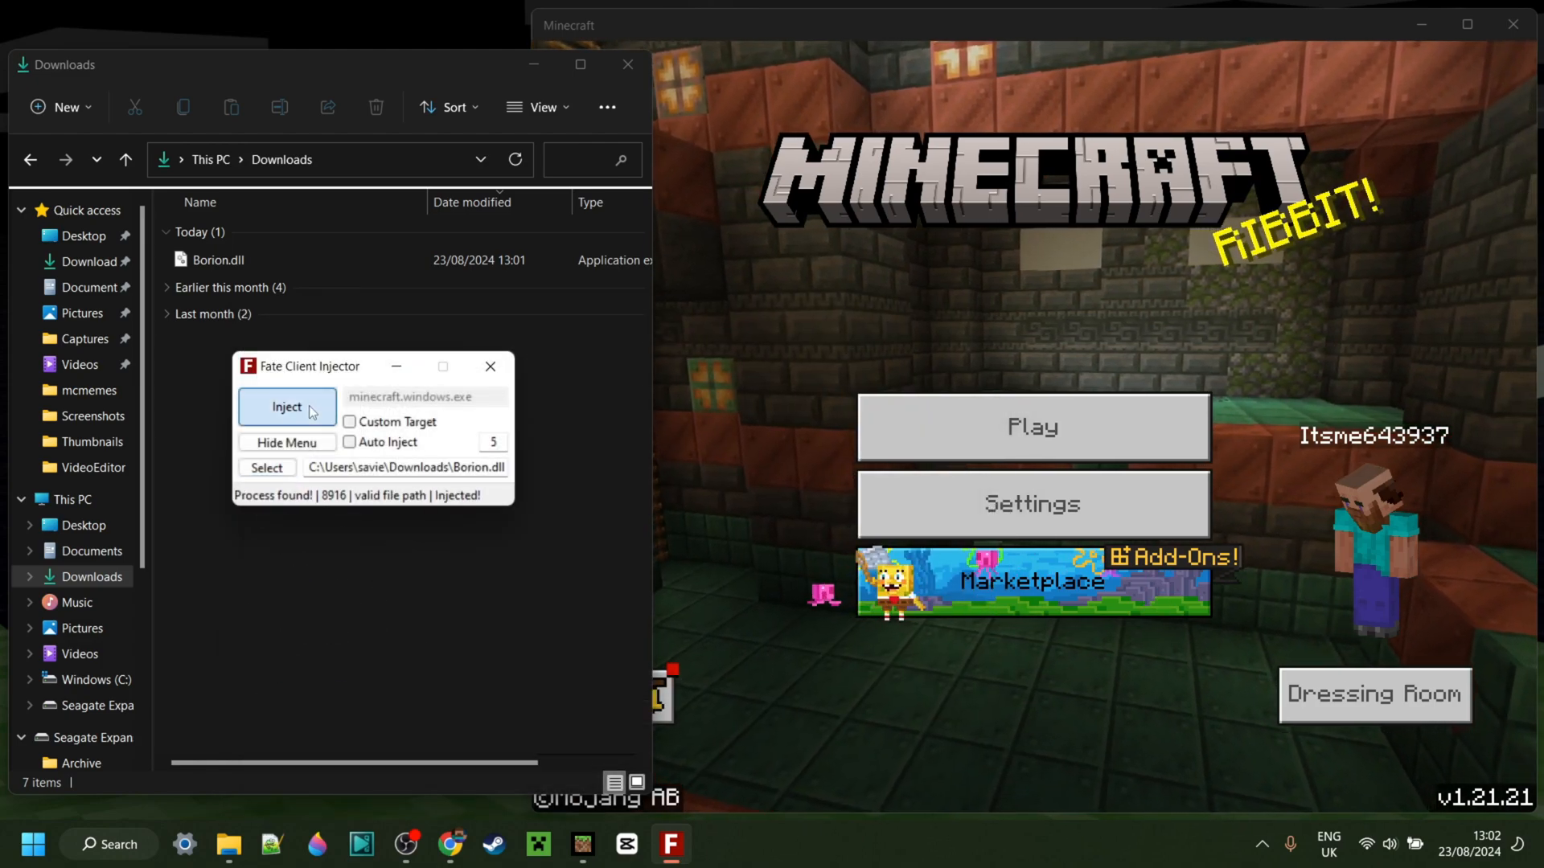
click(285, 407)
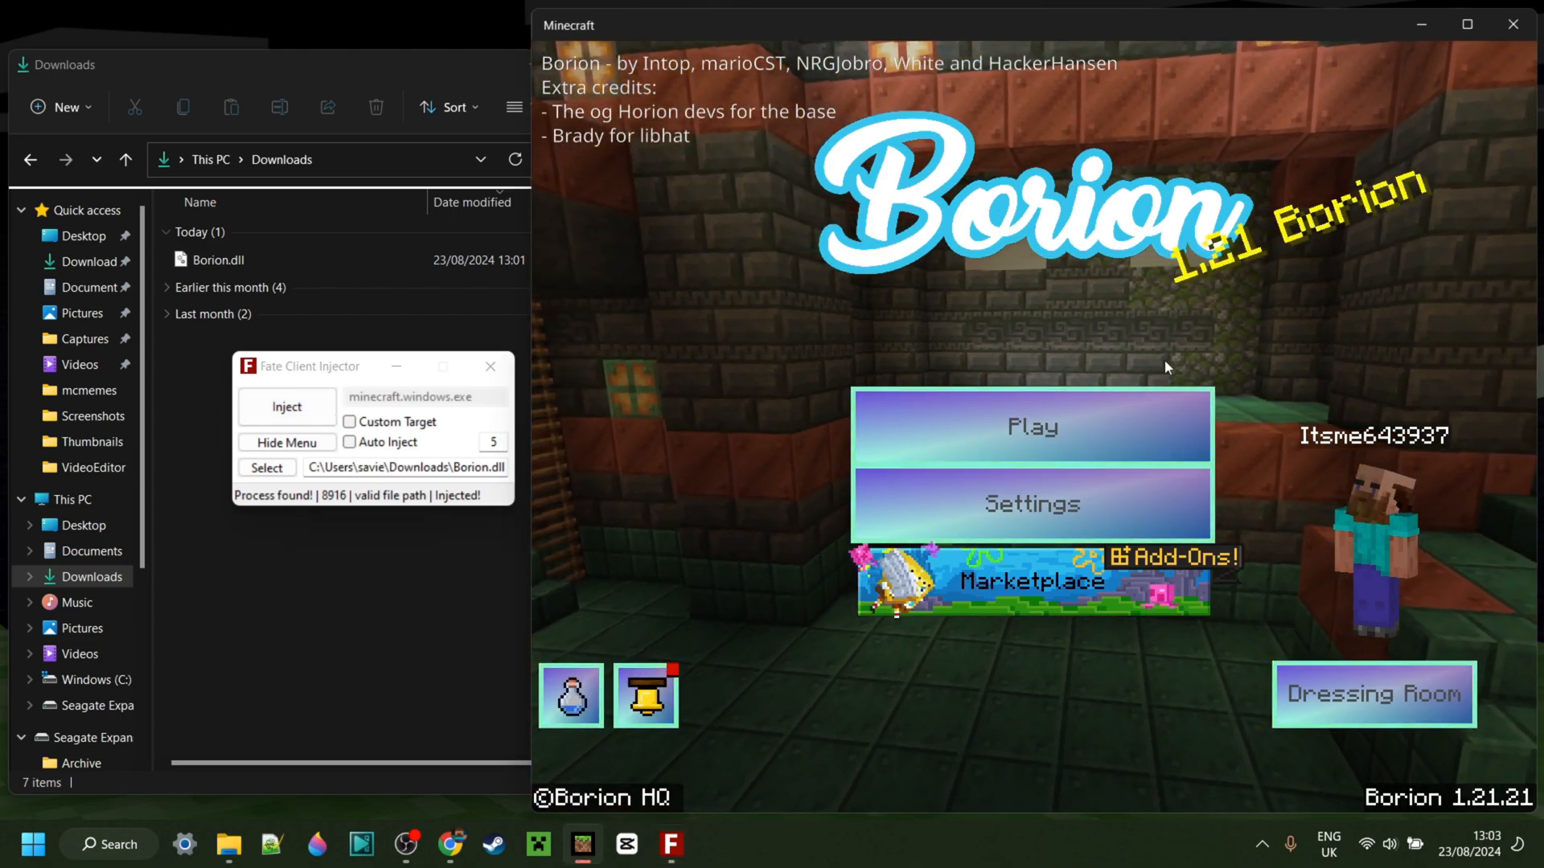
- Choose Play on the Borion title screen and load My World
click(1030, 425)
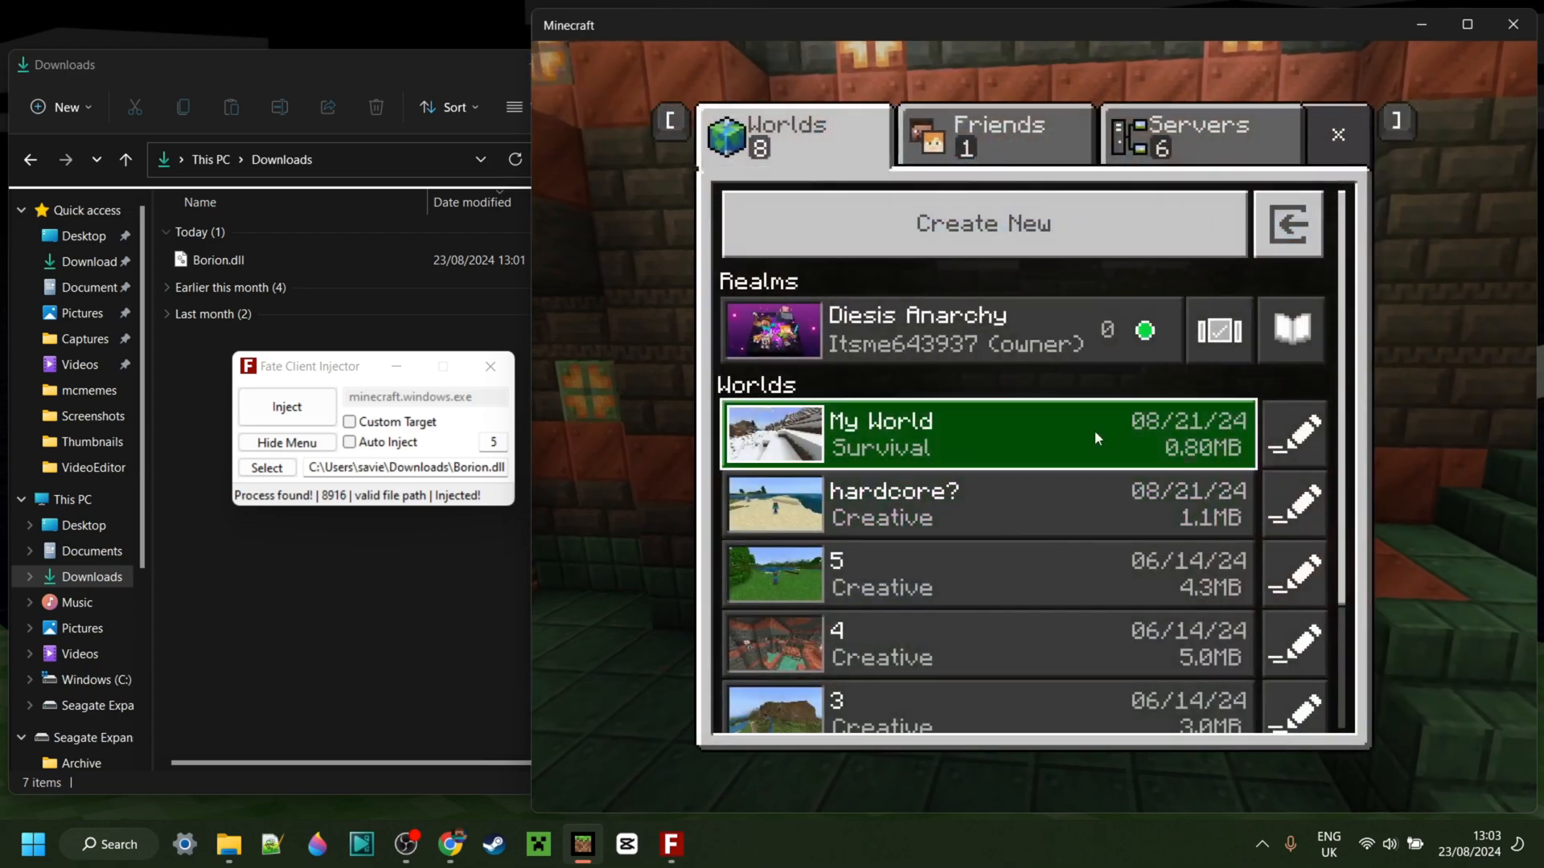
click(979, 434)
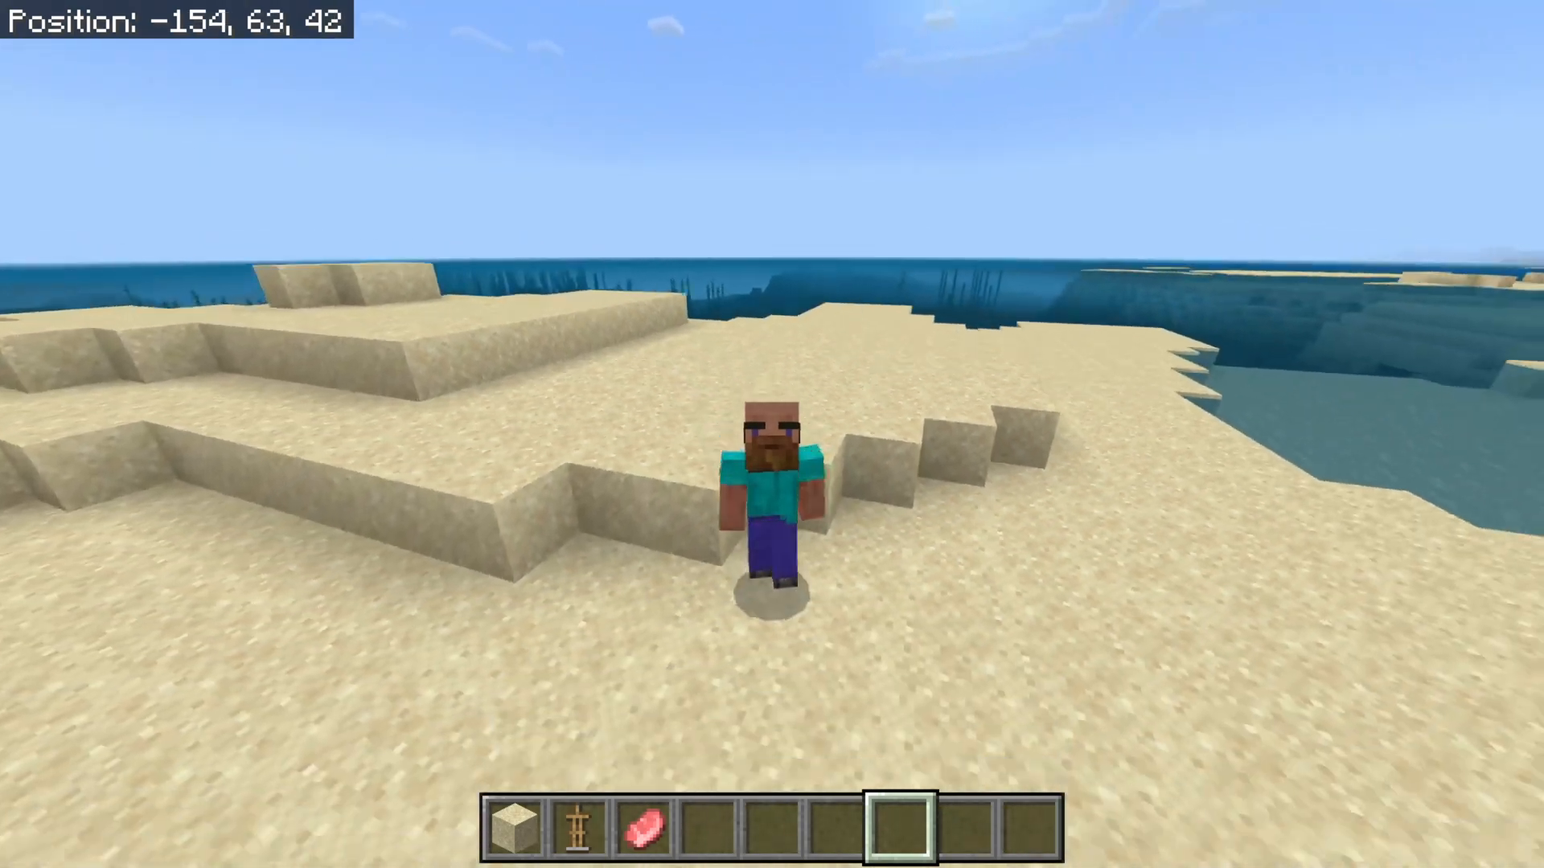
- Walk the character forward across the sand with W
key(w)
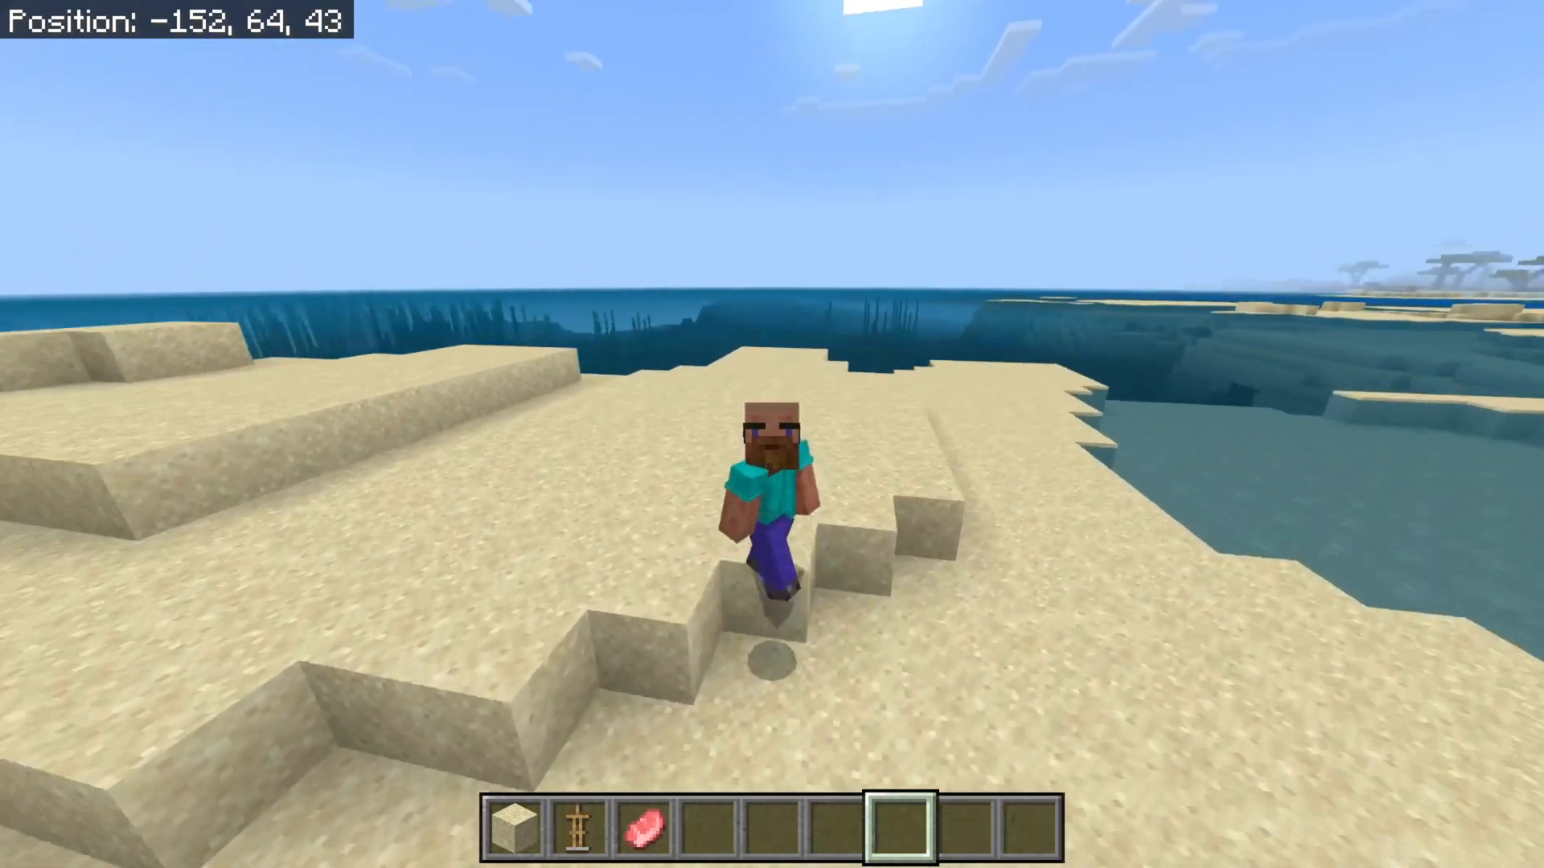
key(w)
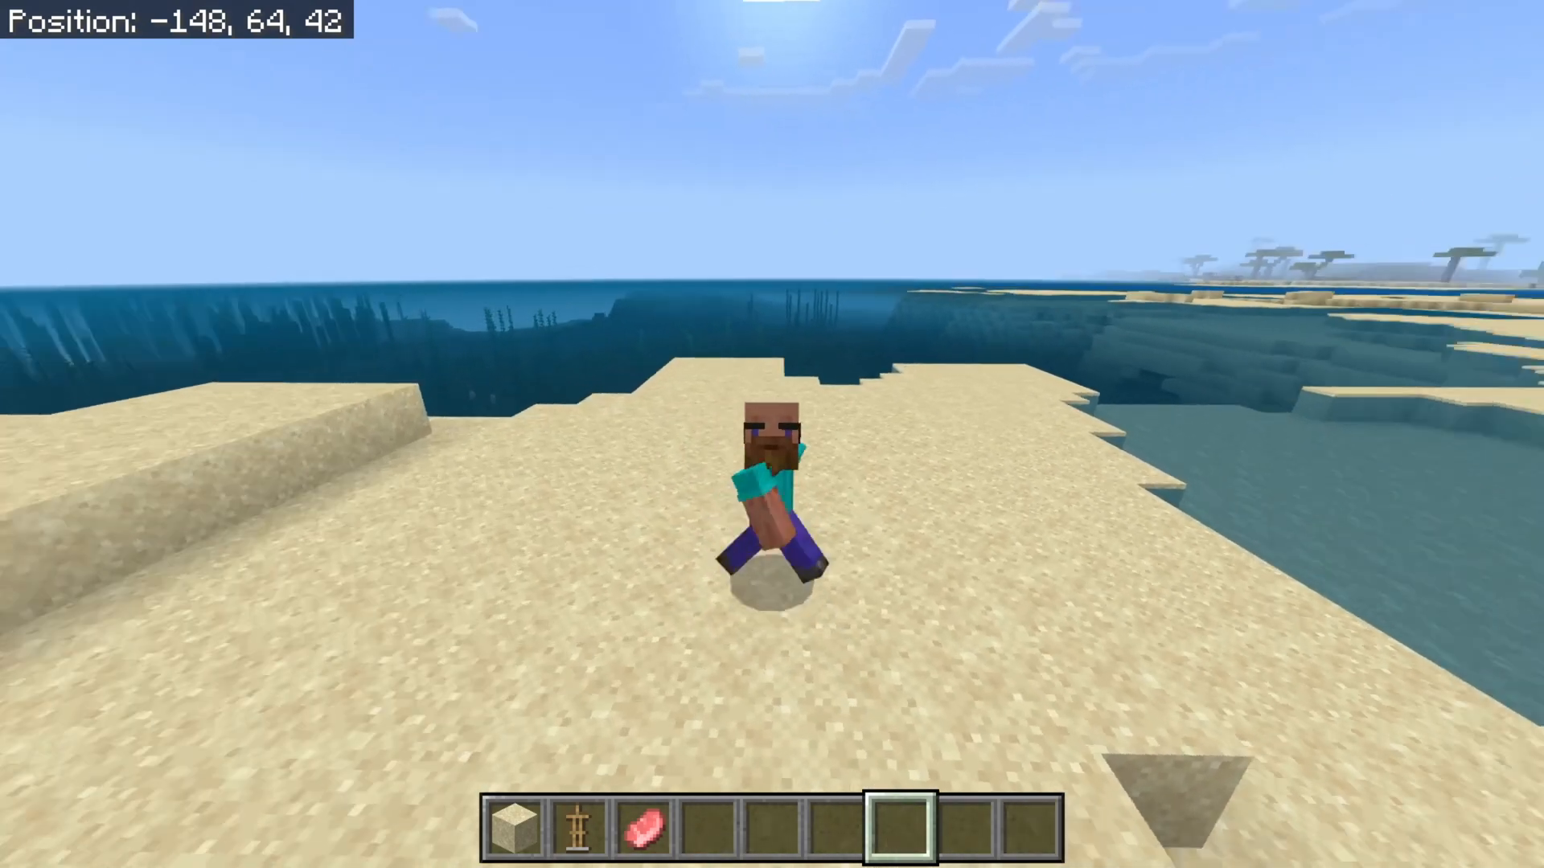
key(w)
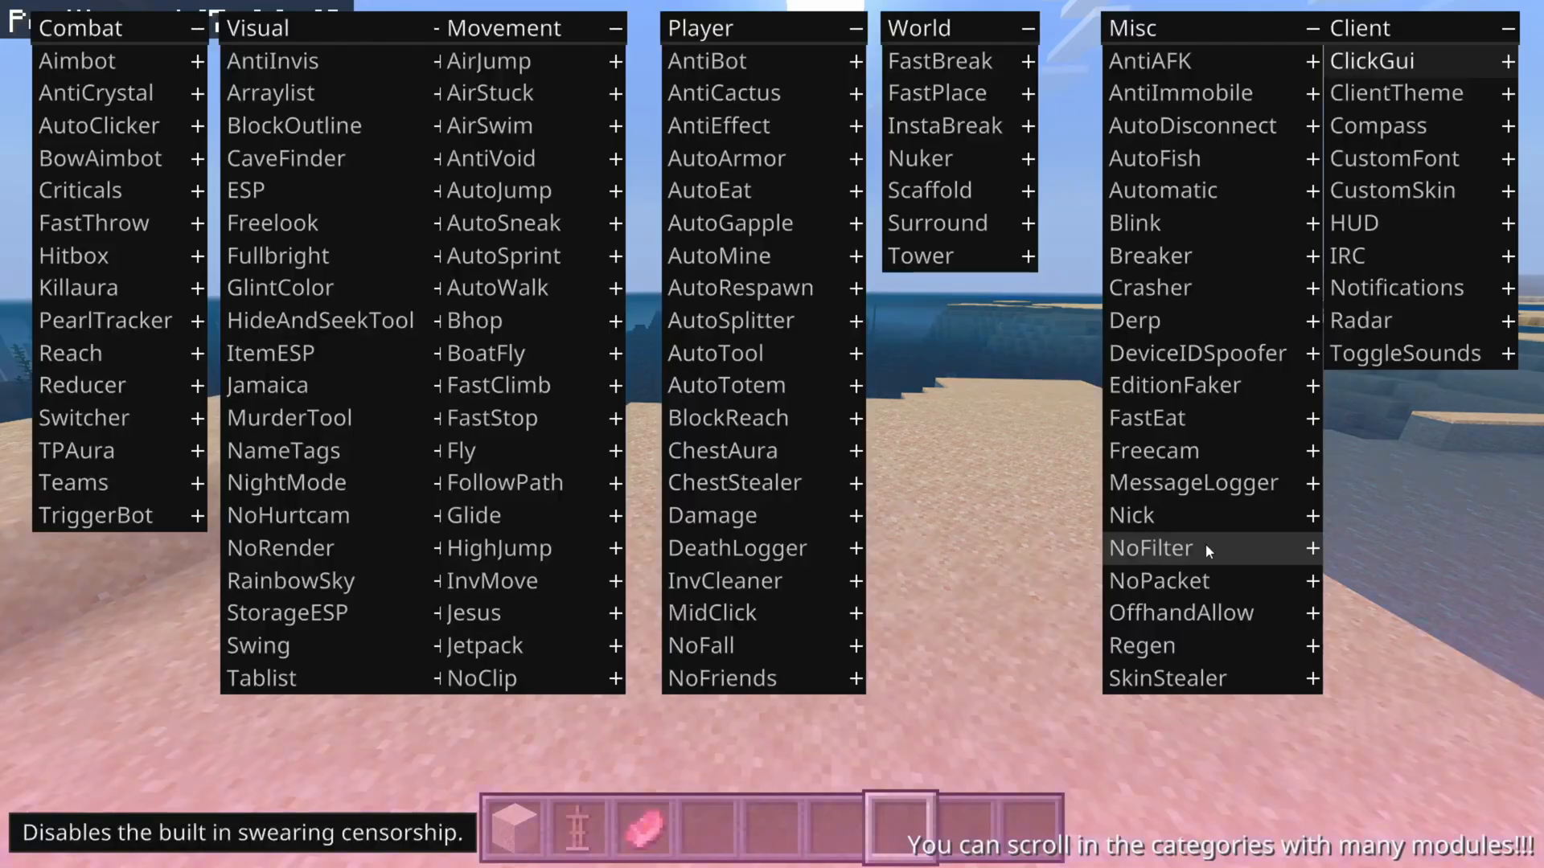
mouse_move(997, 469)
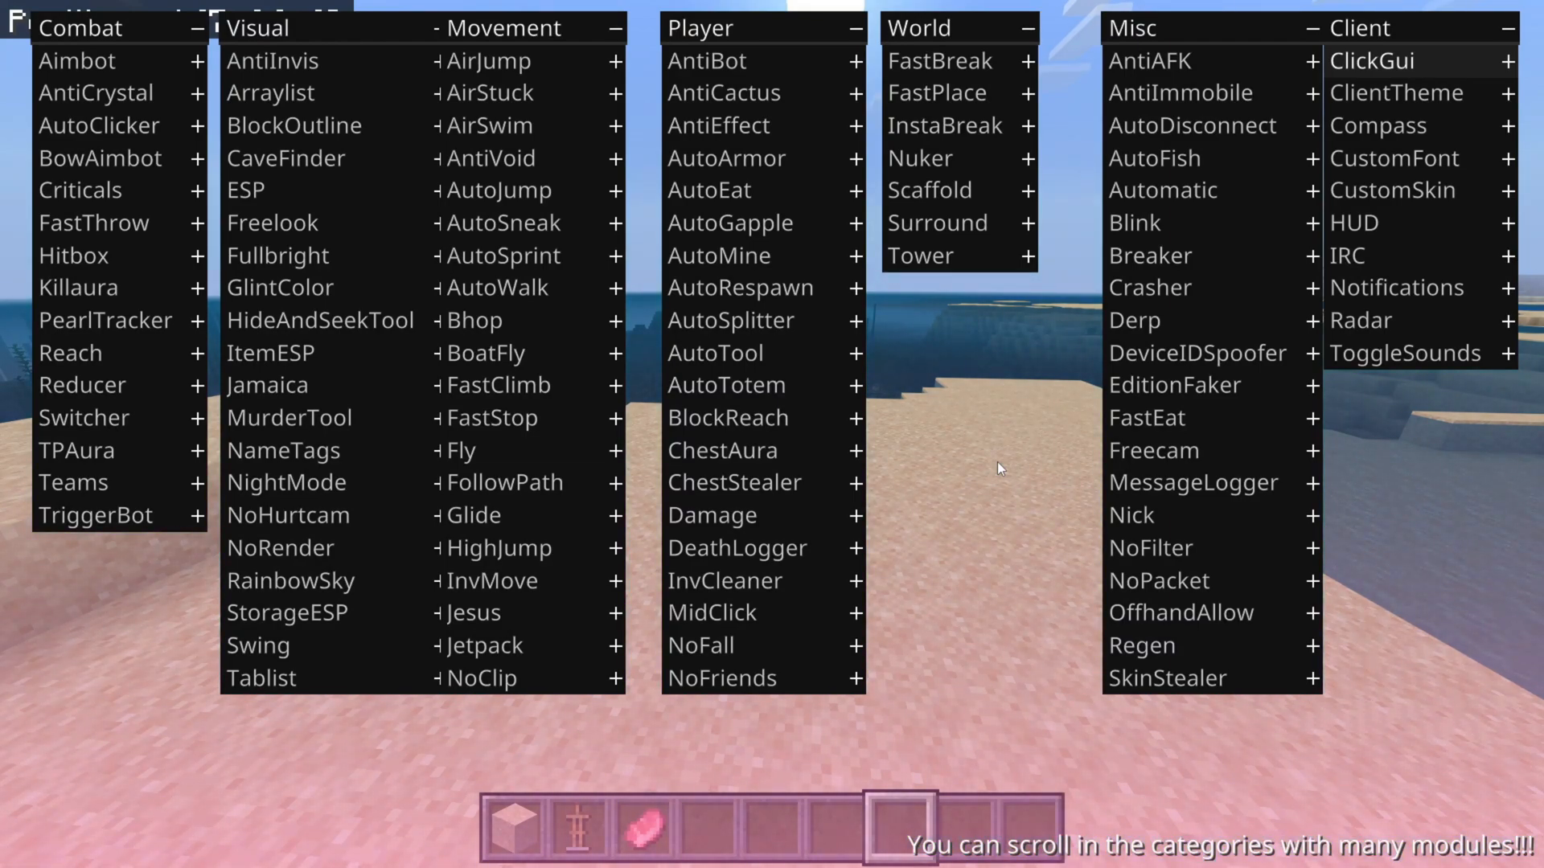
- Close the Borion module menu with Escape
key(Escape)
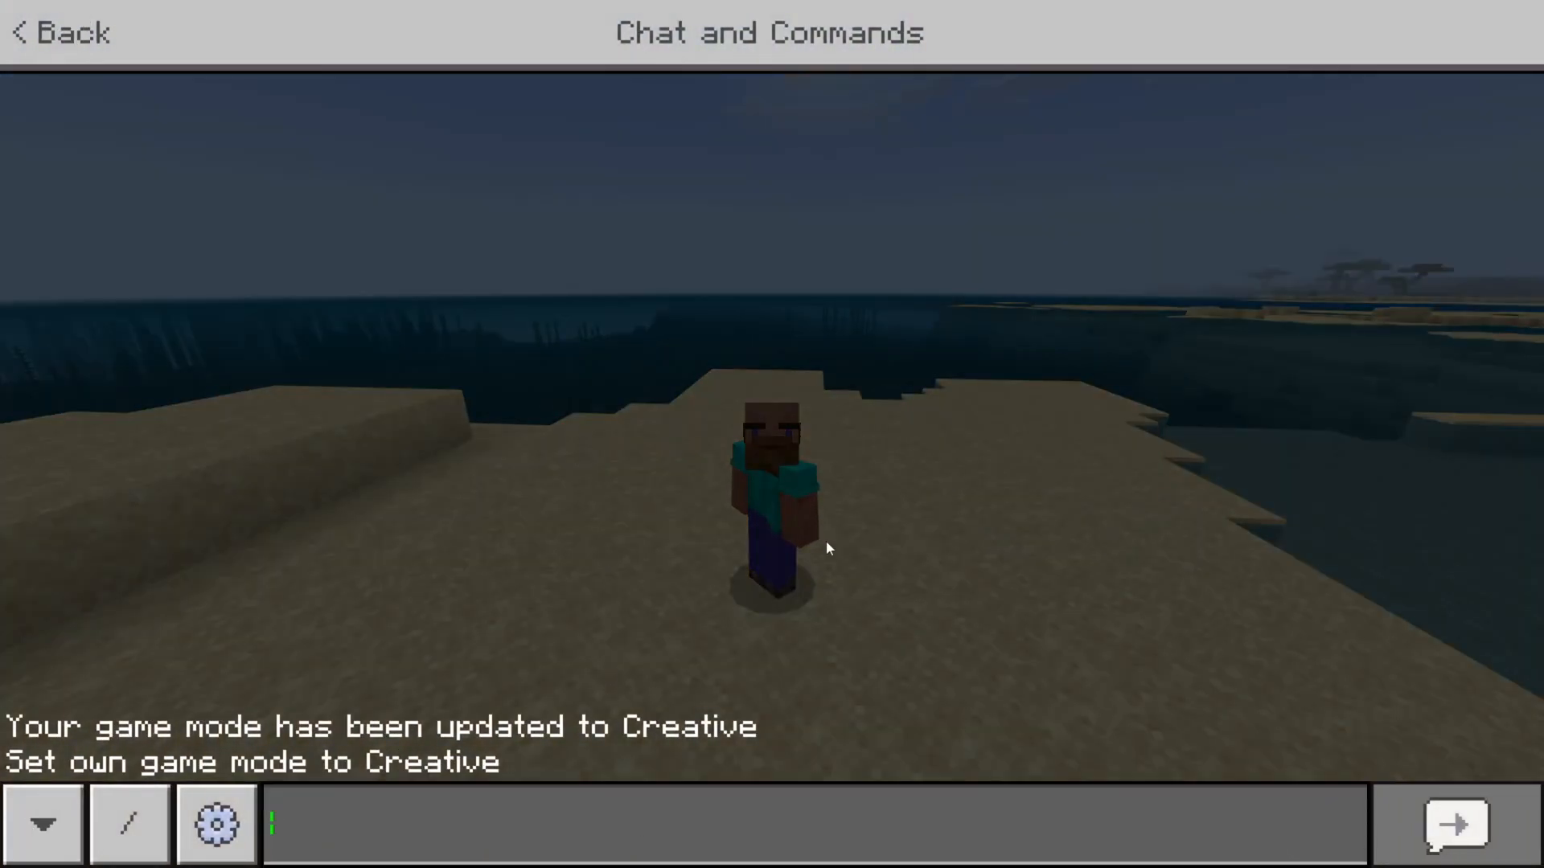
- Send '.bind clickgui F' in chat and exit back to the game
text(.BIND)
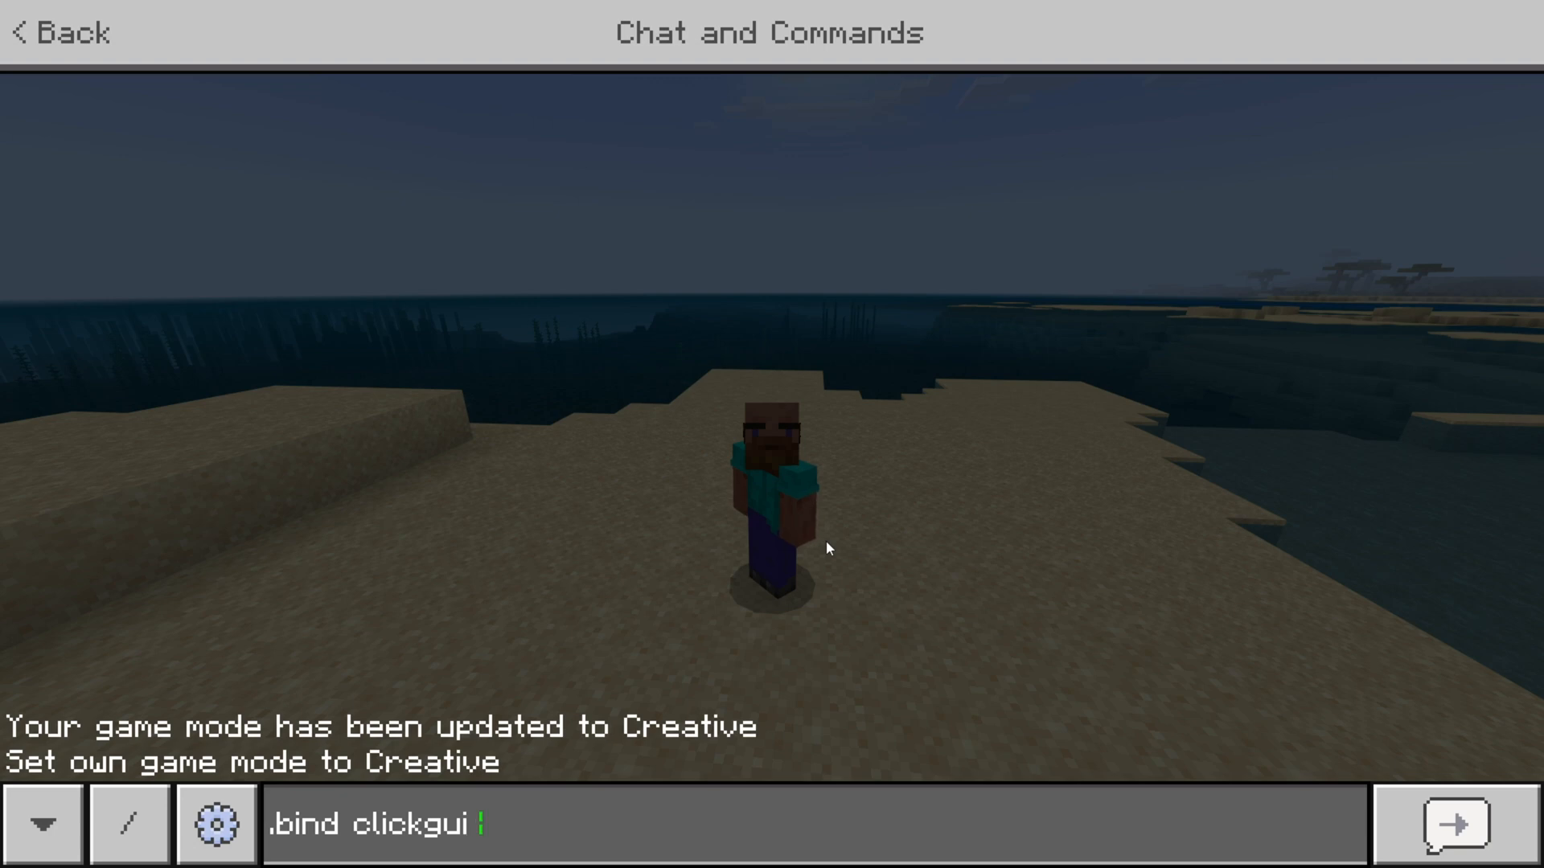
text(F)
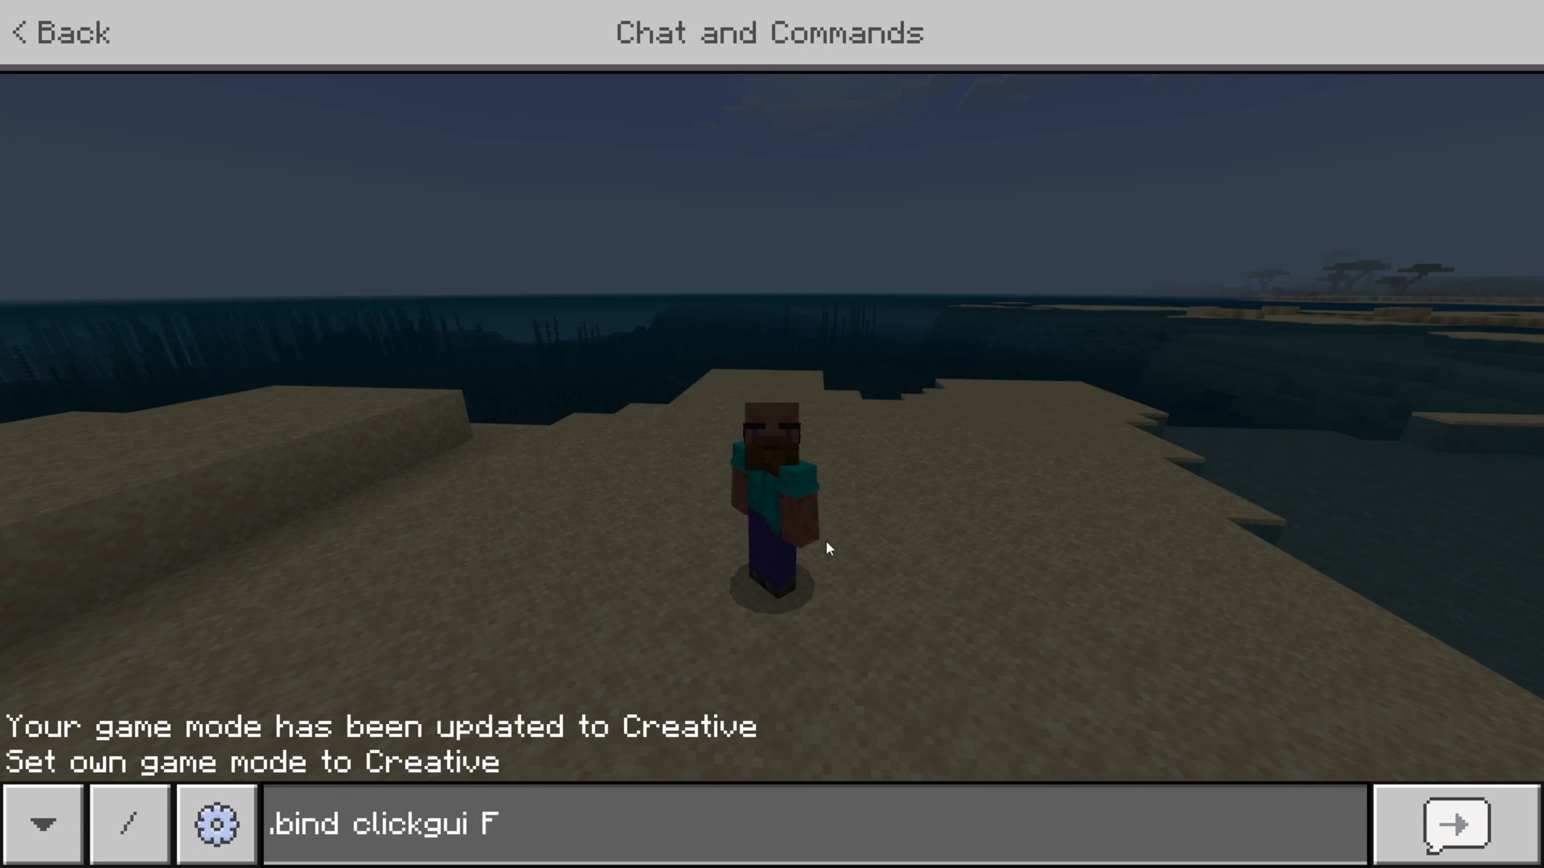
click(1453, 824)
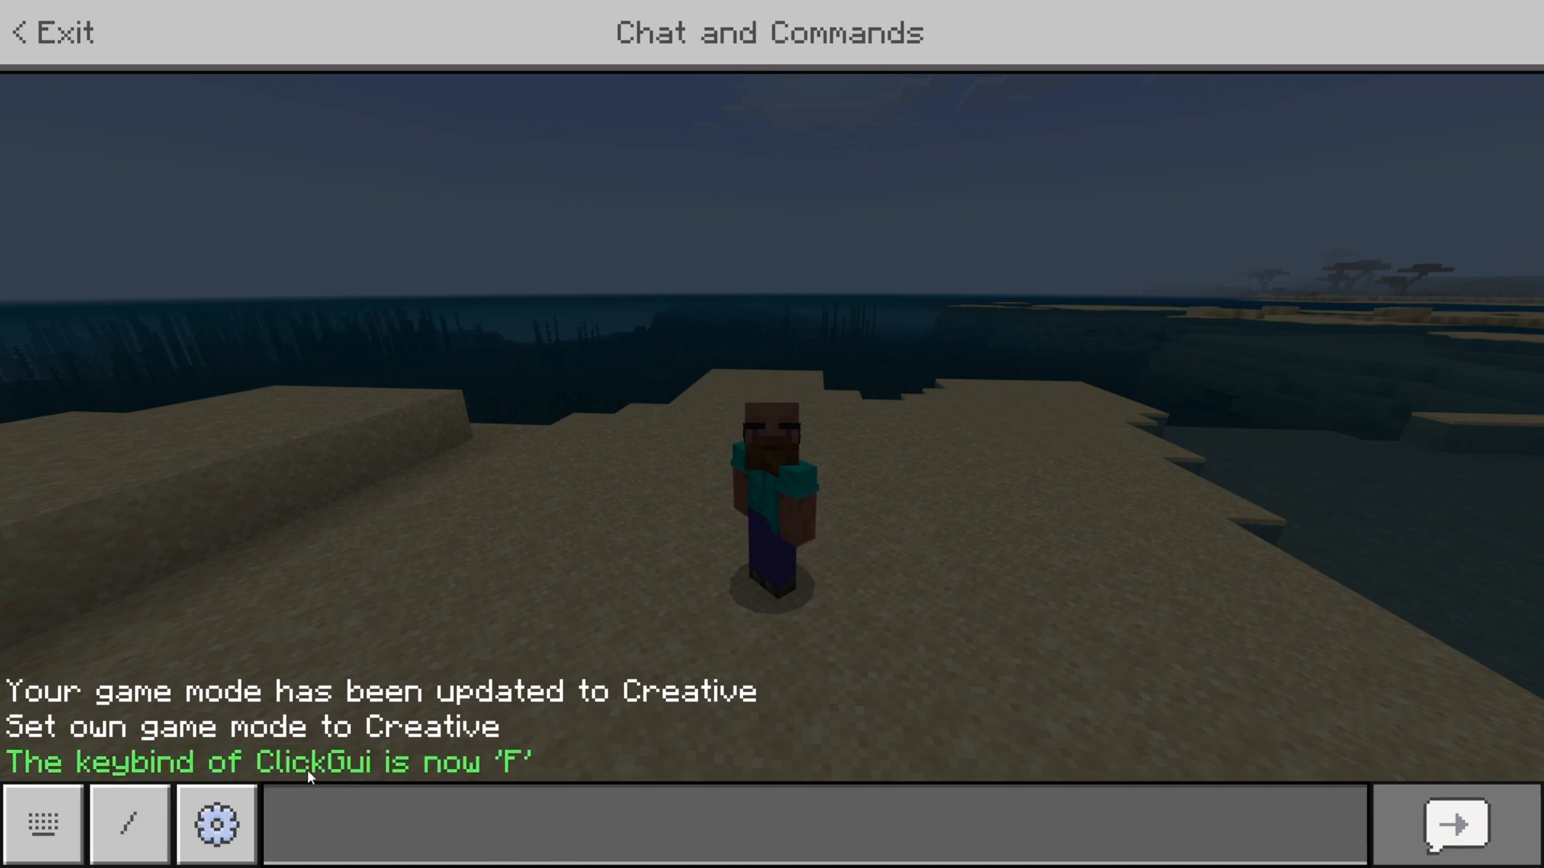
click(49, 30)
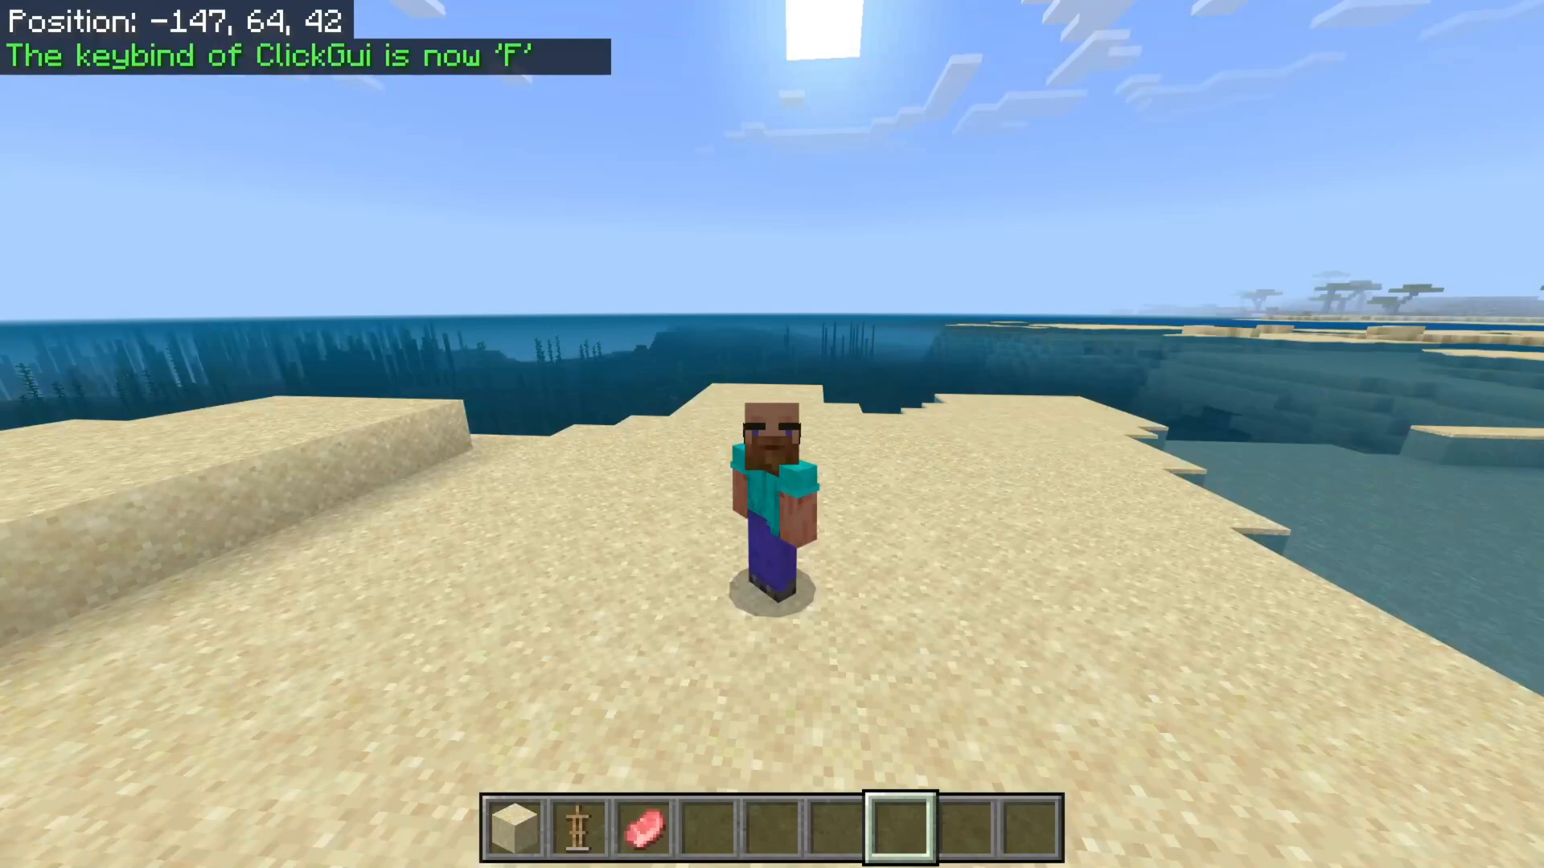
key(f)
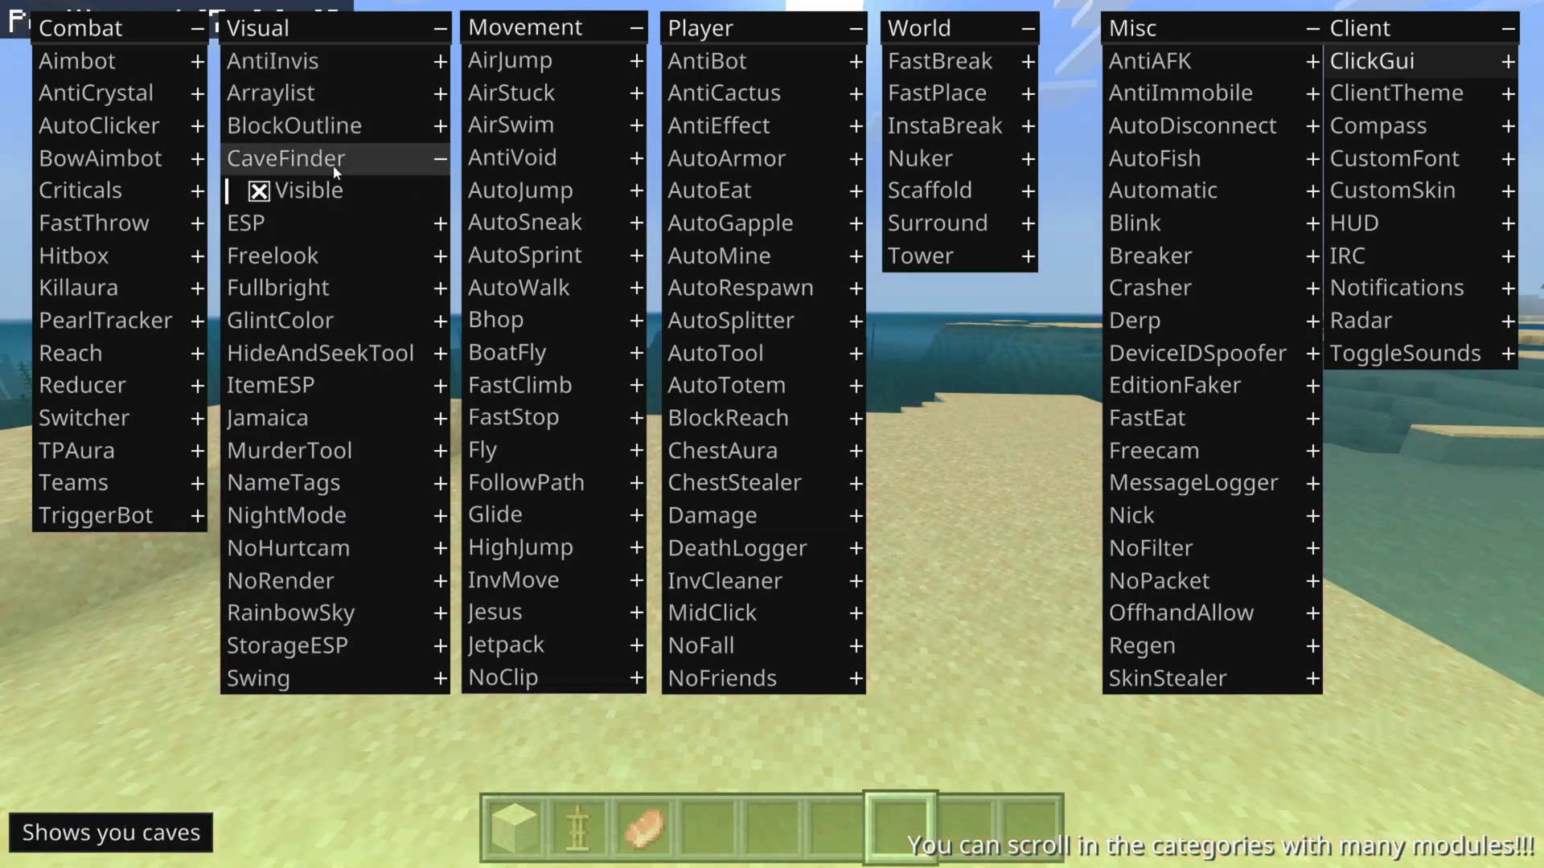
- Collapse CaveFinder's settings and scroll the Visual column down to Xray and Zoom
click(285, 222)
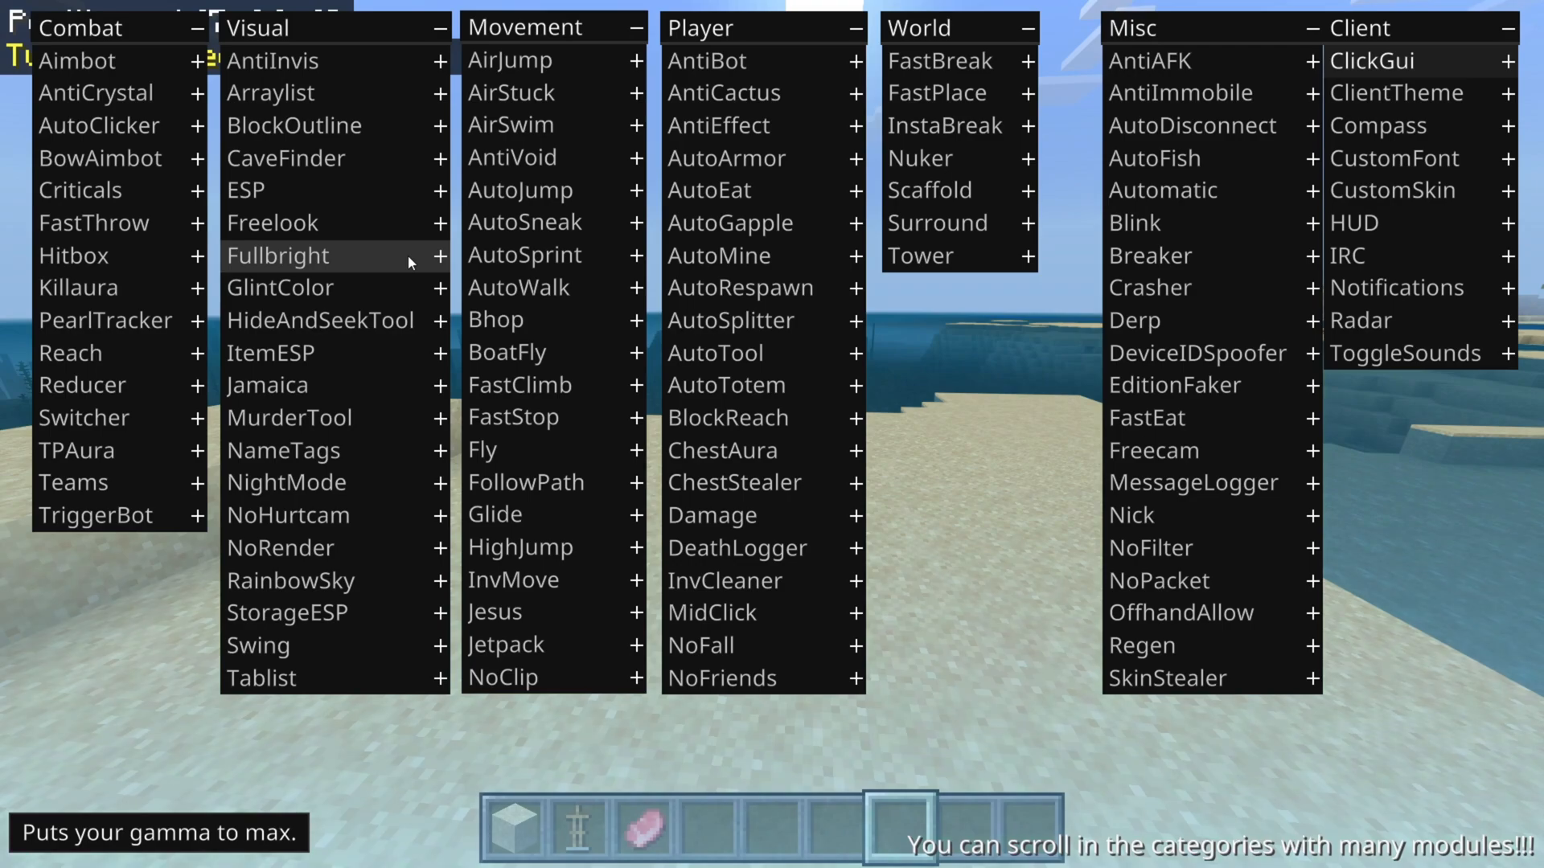
scroll(down, 3)
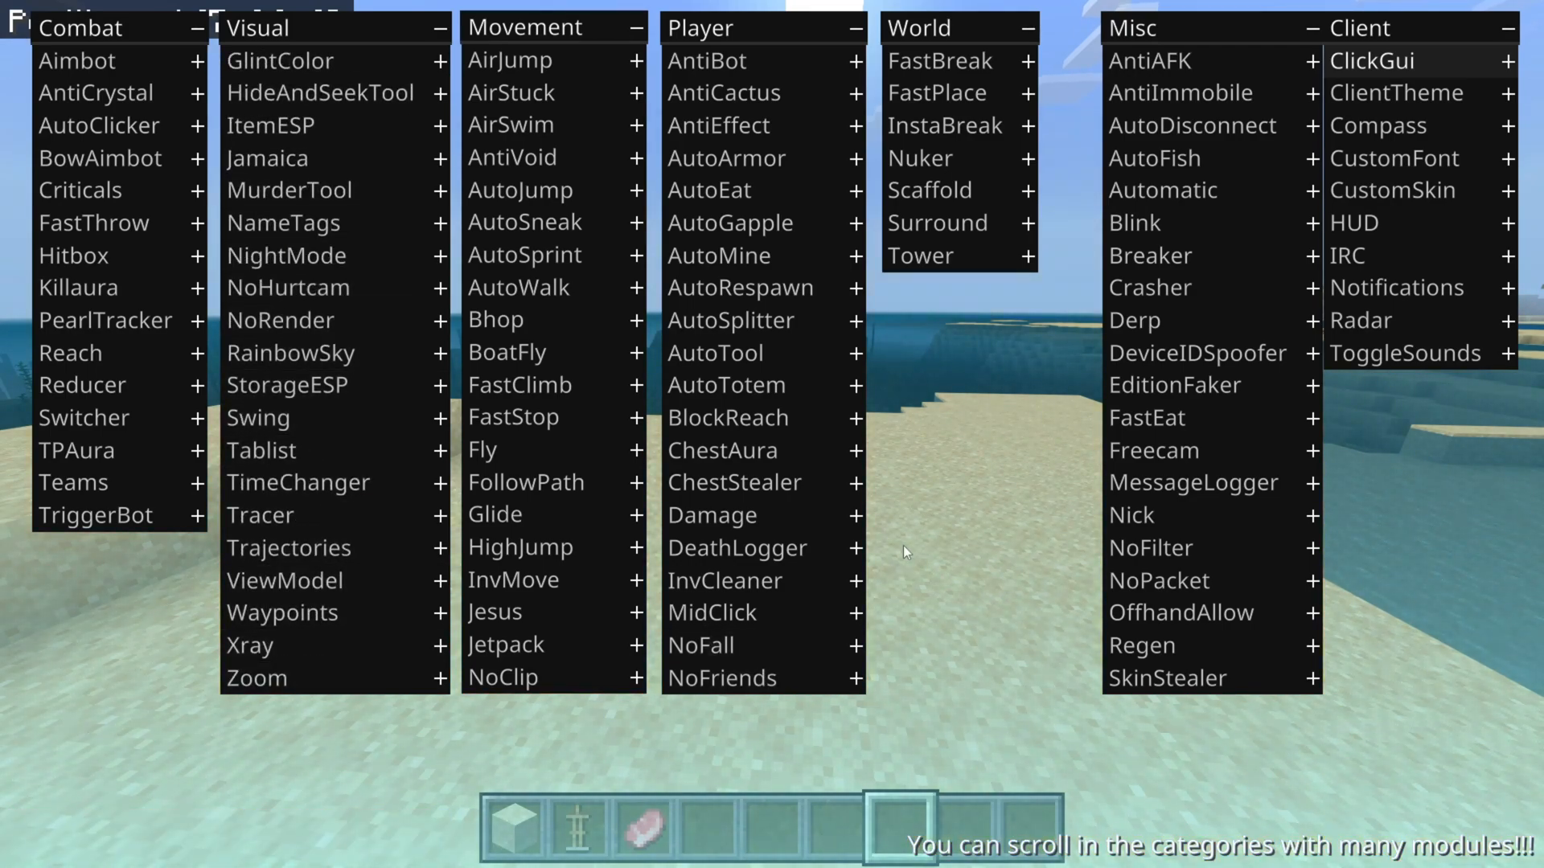
mouse_move(732, 483)
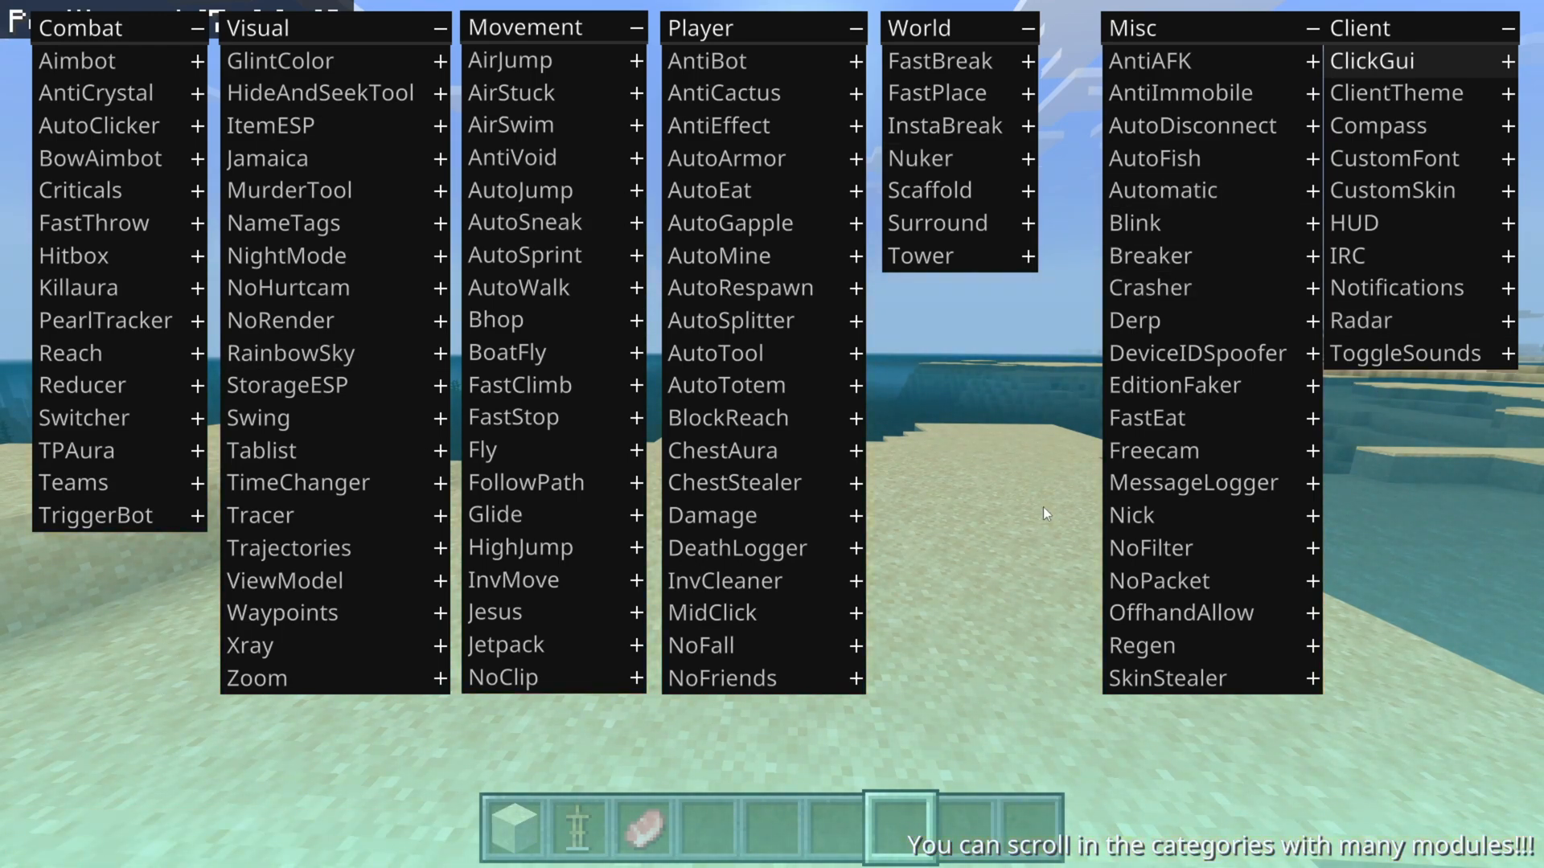
mouse_move(1192, 483)
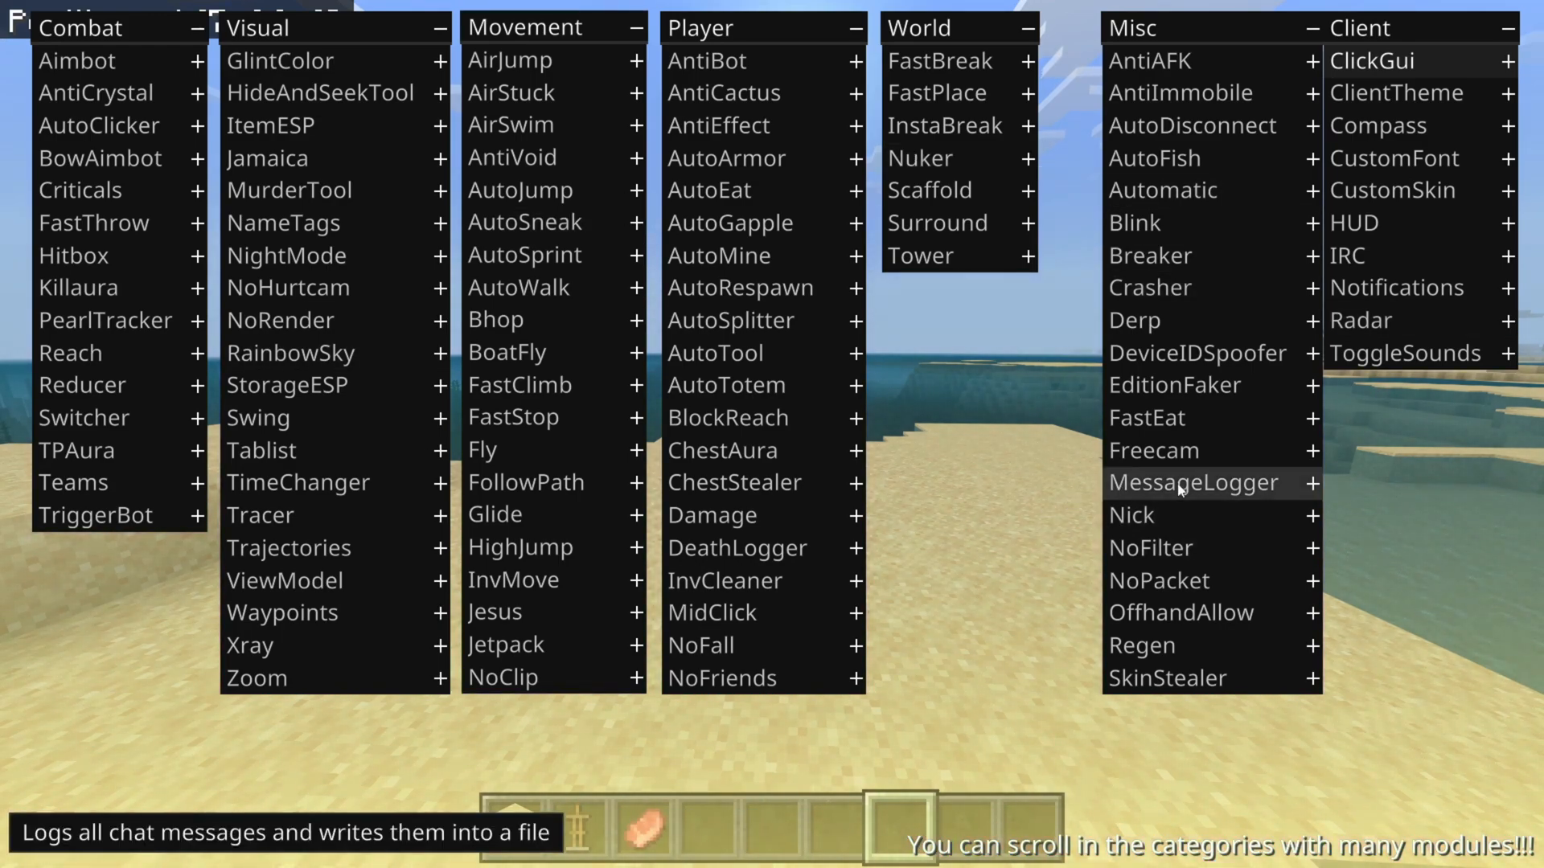
mouse_move(1372, 223)
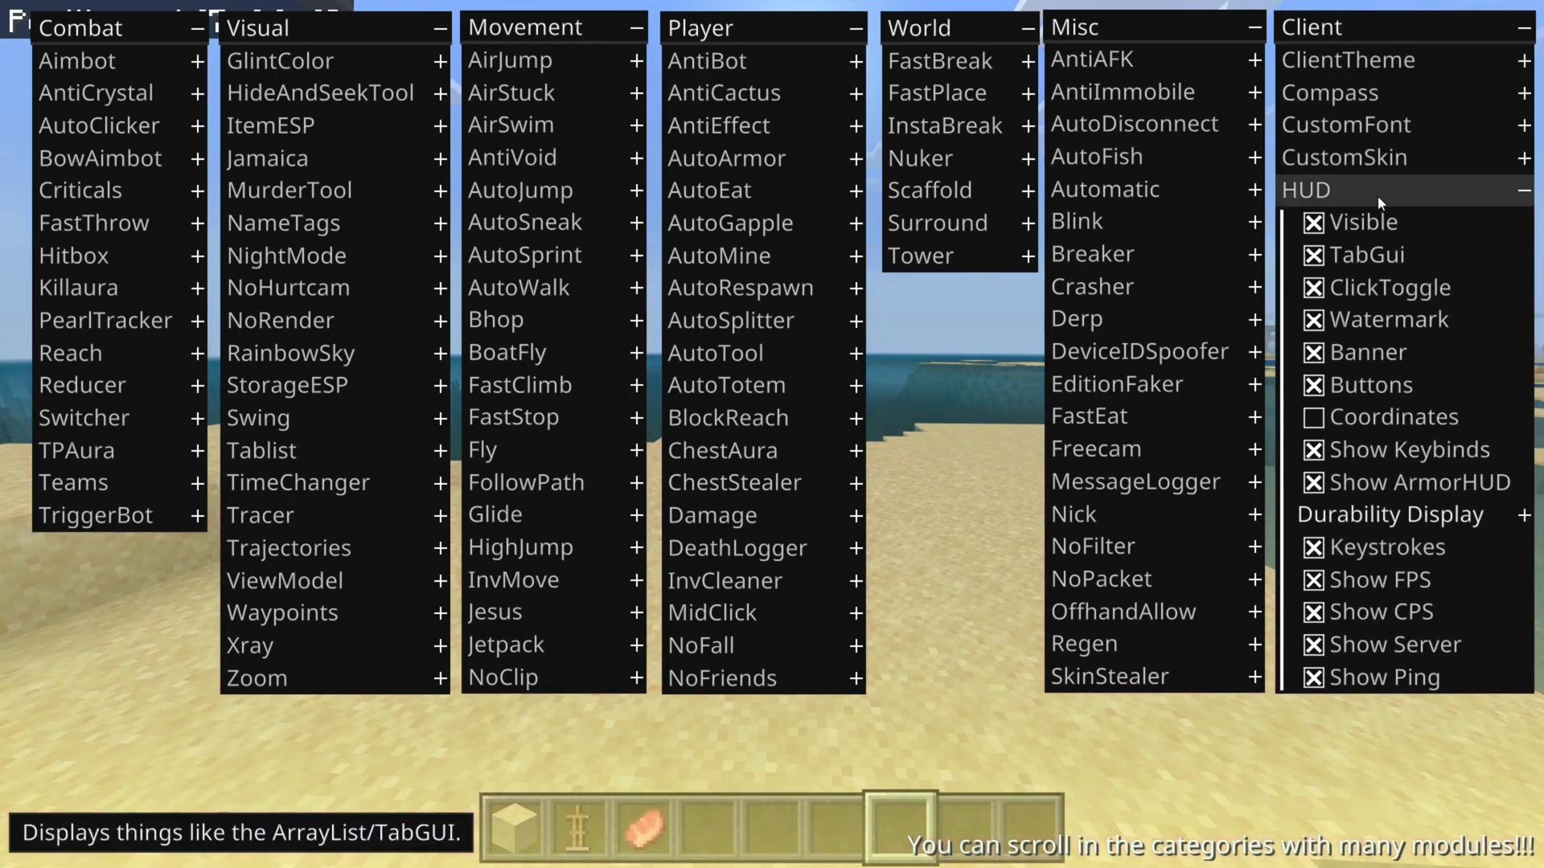
- Preview the HUD in-game, then reopen the menu and untick Watermark and Show Keybinds
key(Escape)
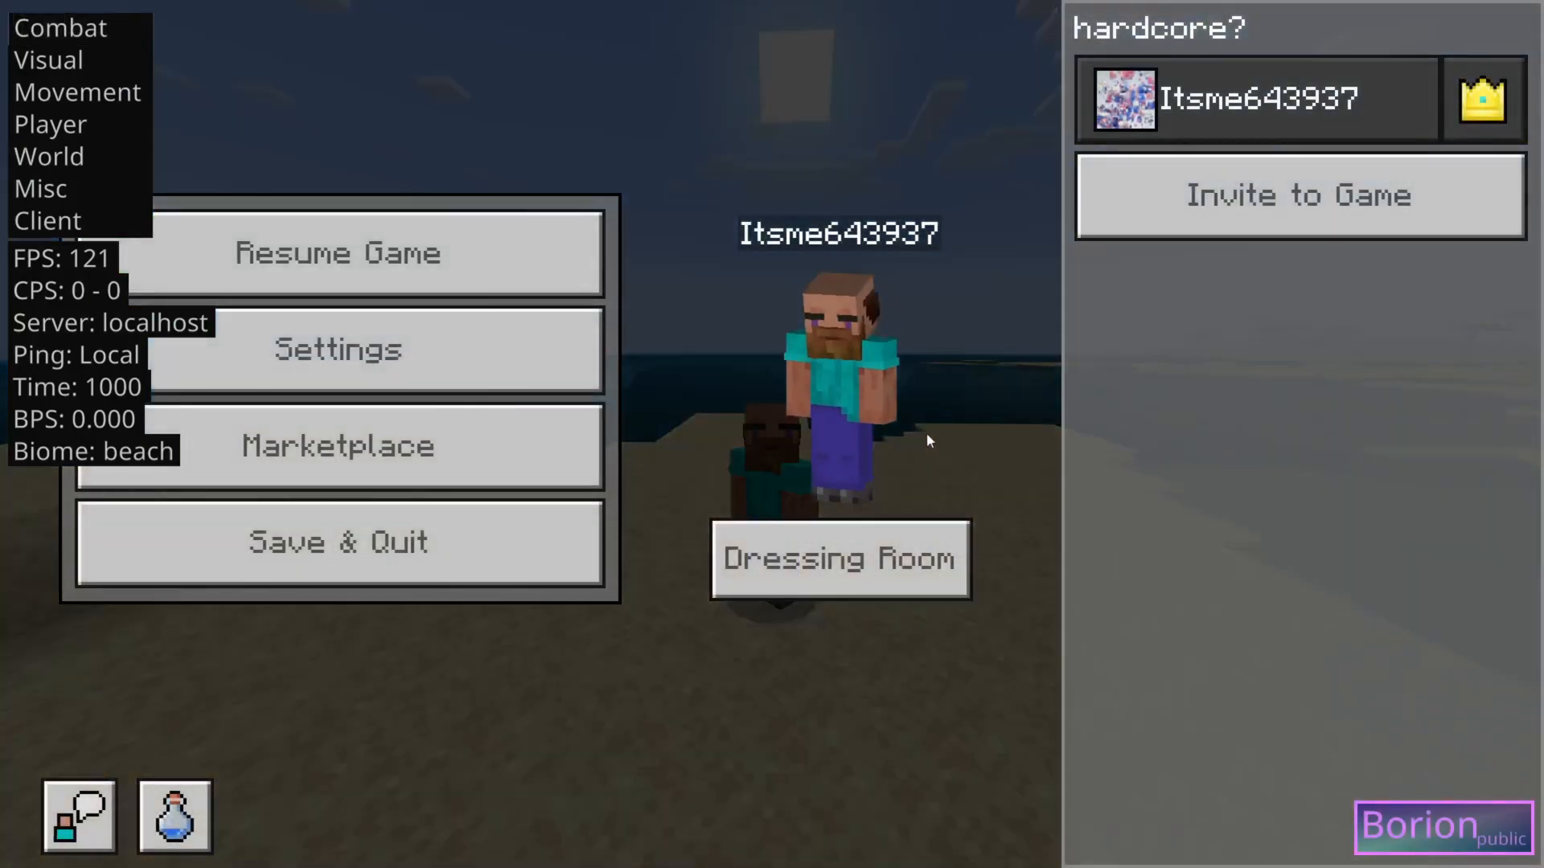
click(337, 252)
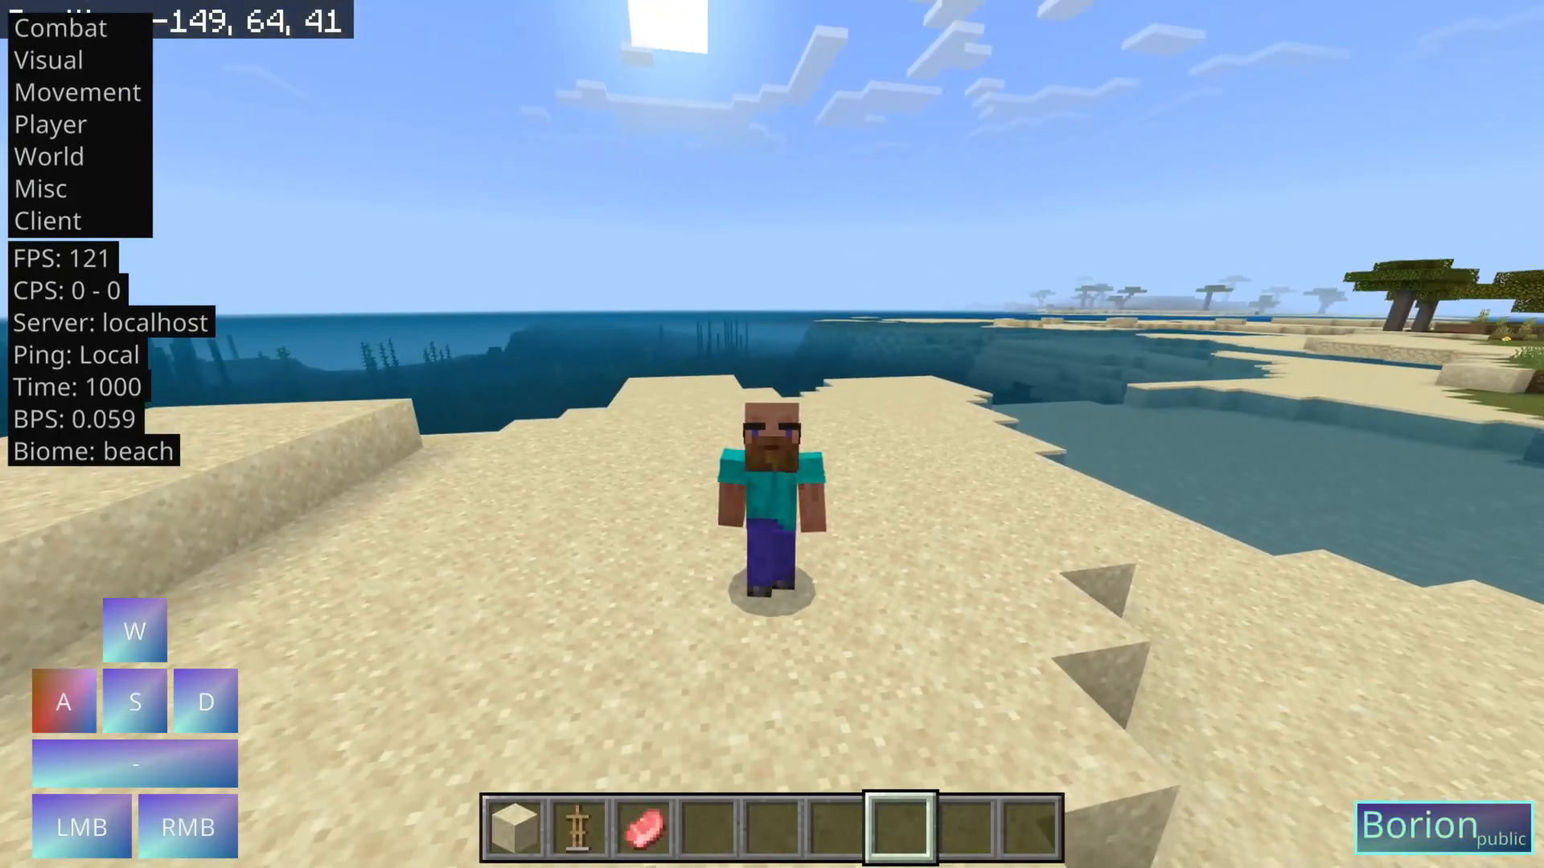
key(s)
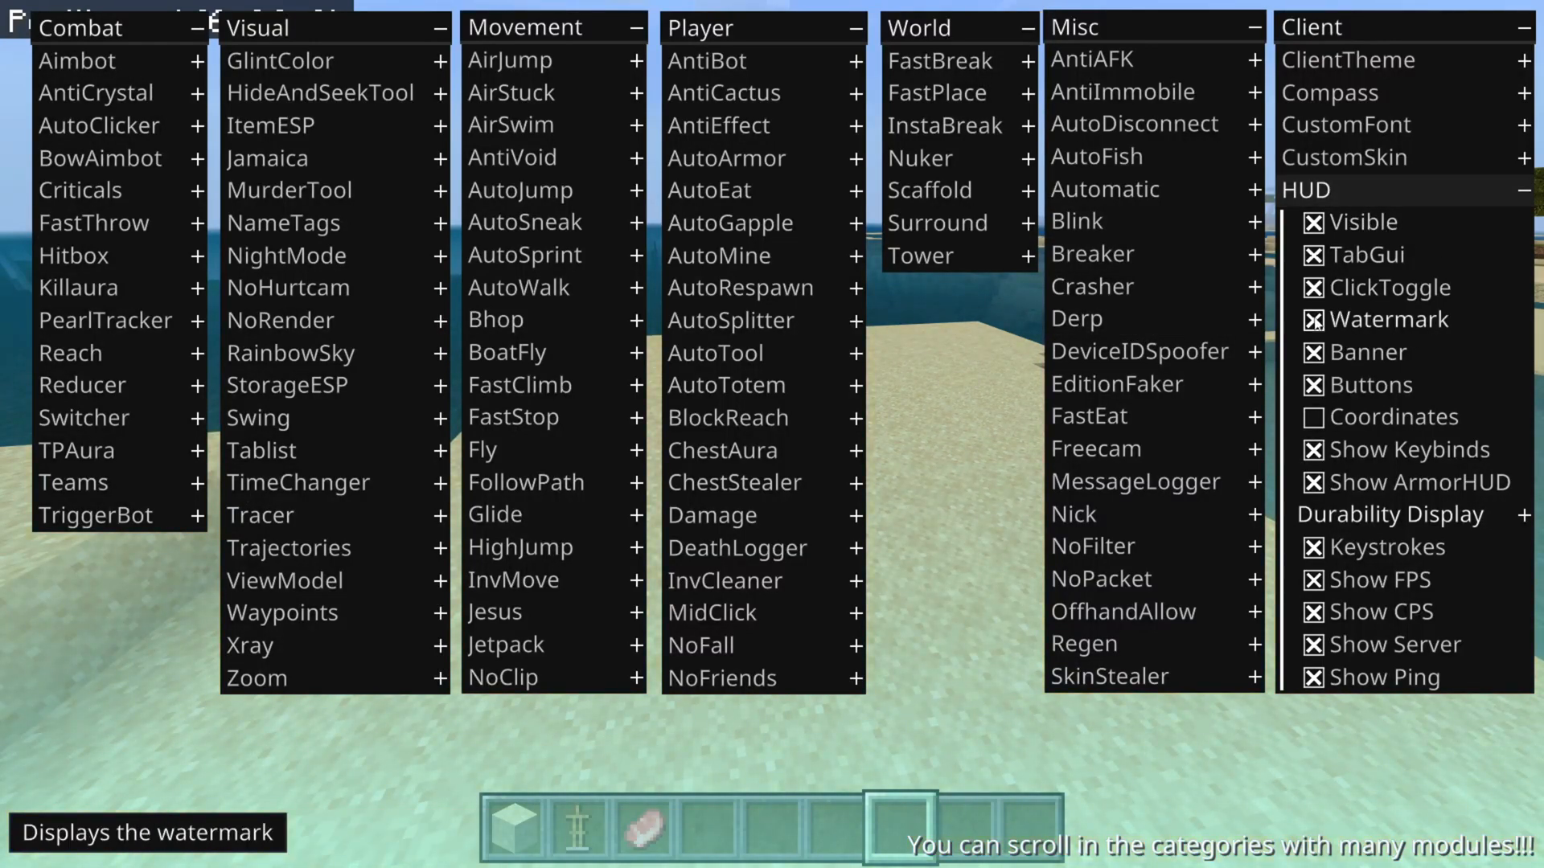
click(1313, 319)
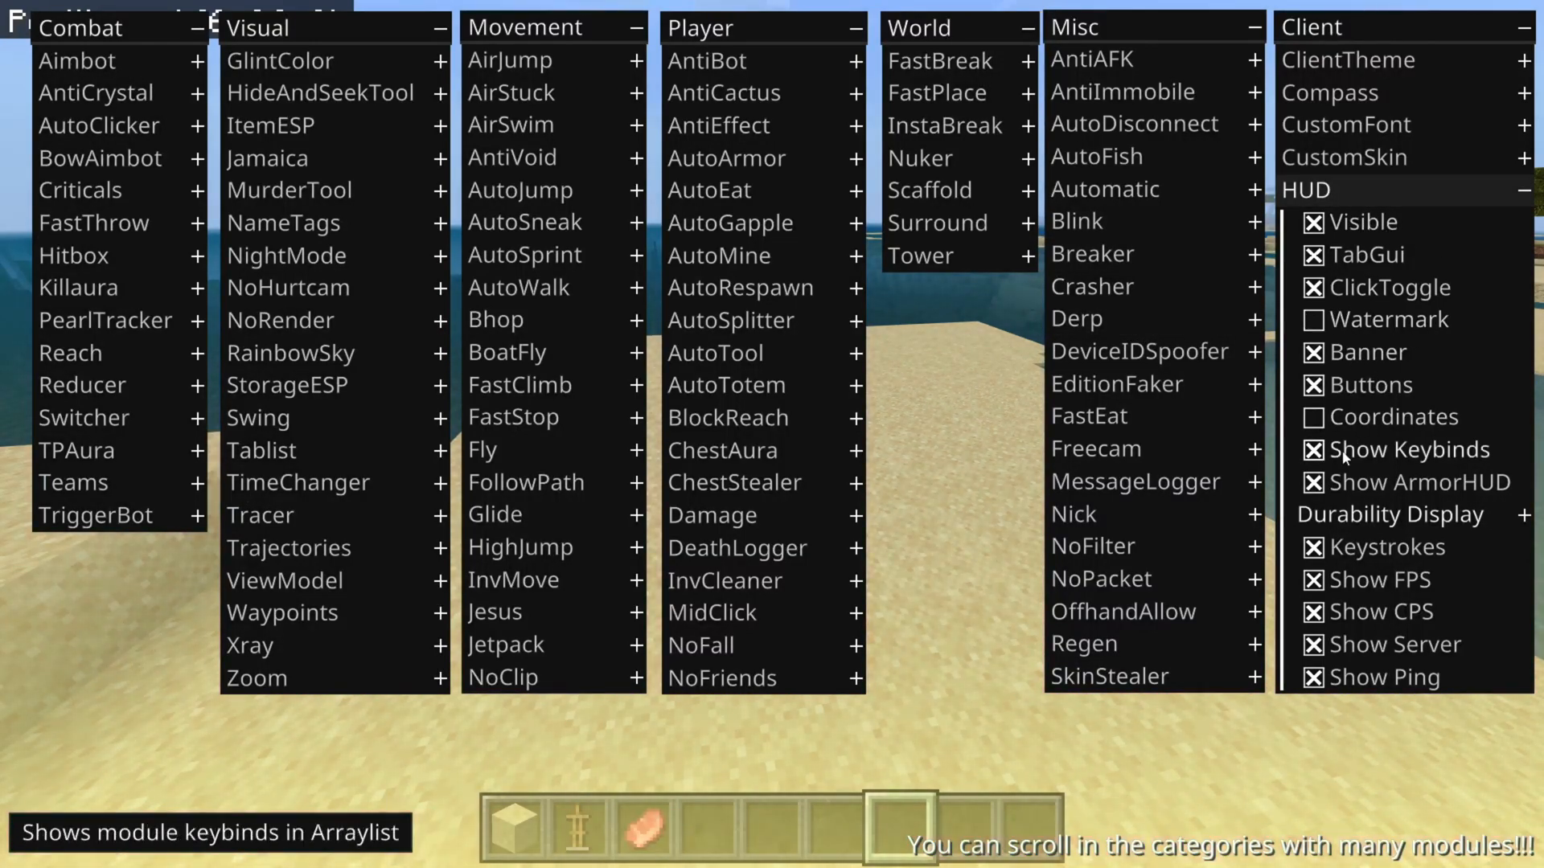
click(1313, 482)
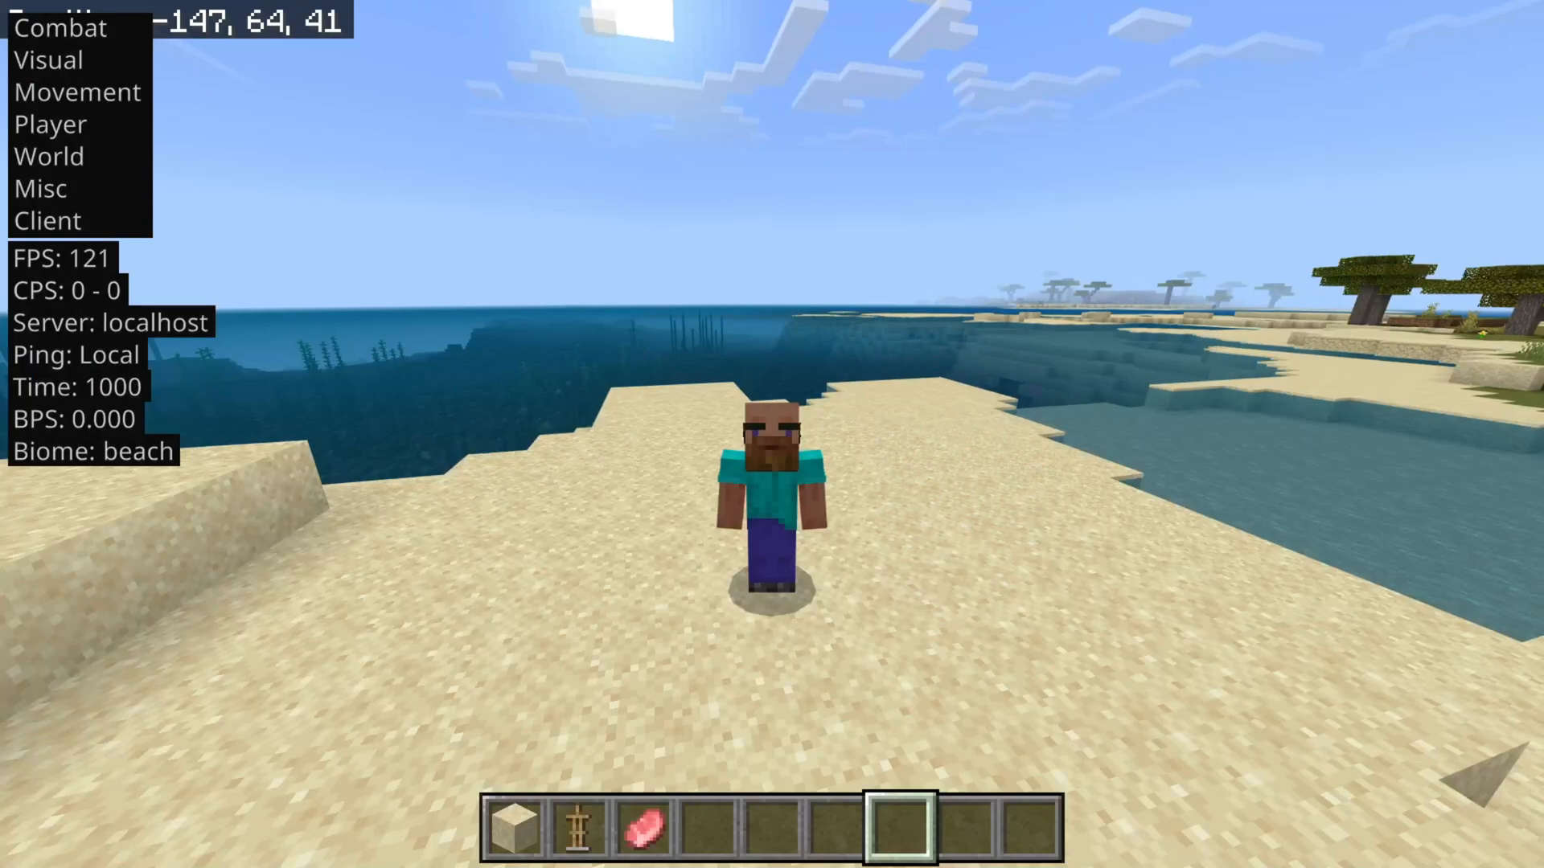
- Expand a category in the TabGui module list, then bring up chat with T
key(w)
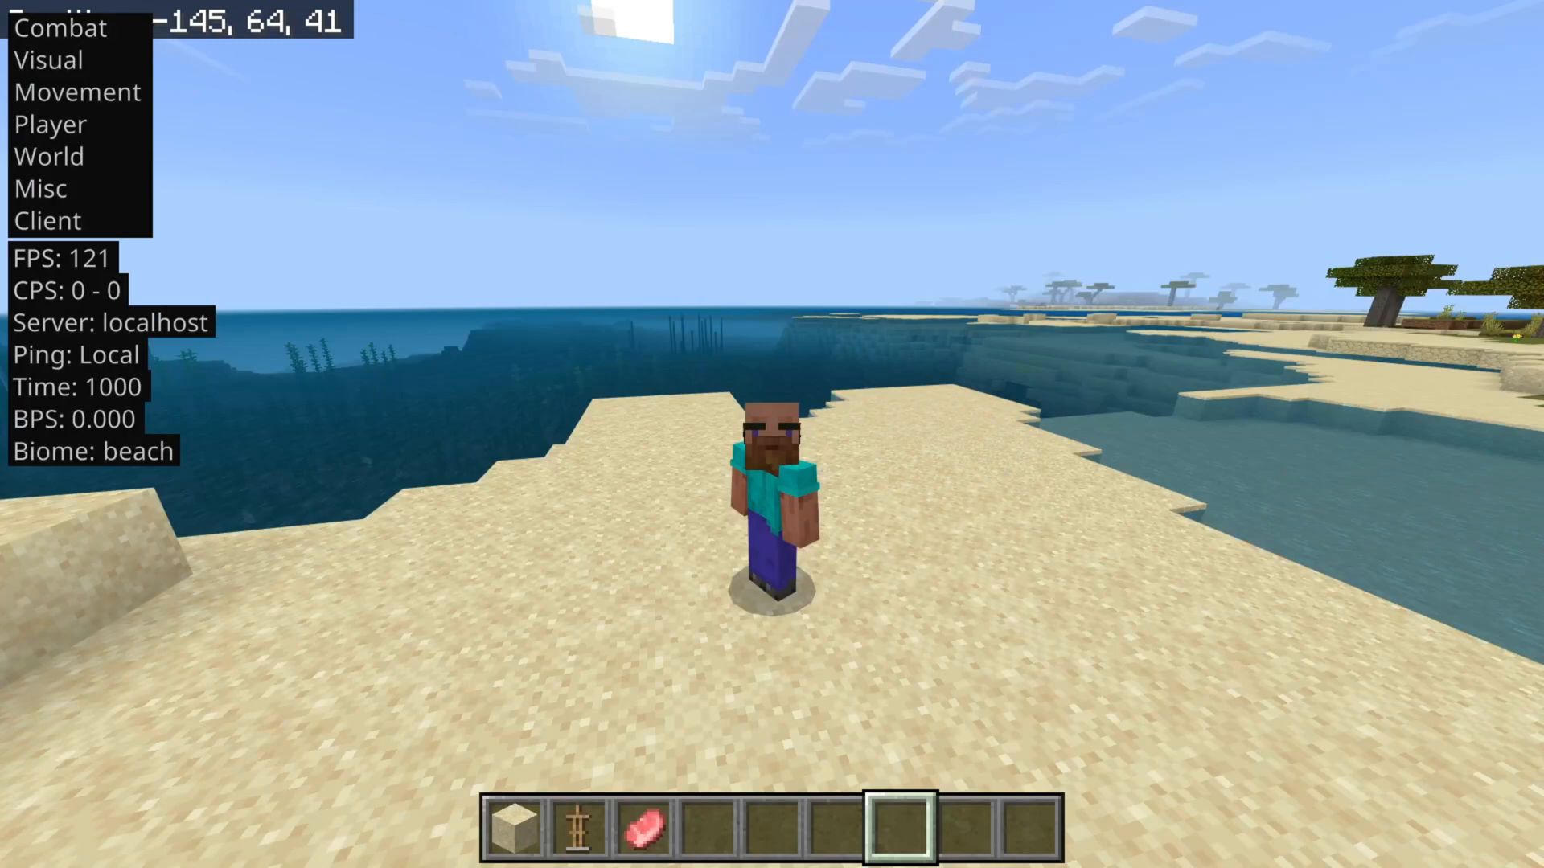
click(77, 92)
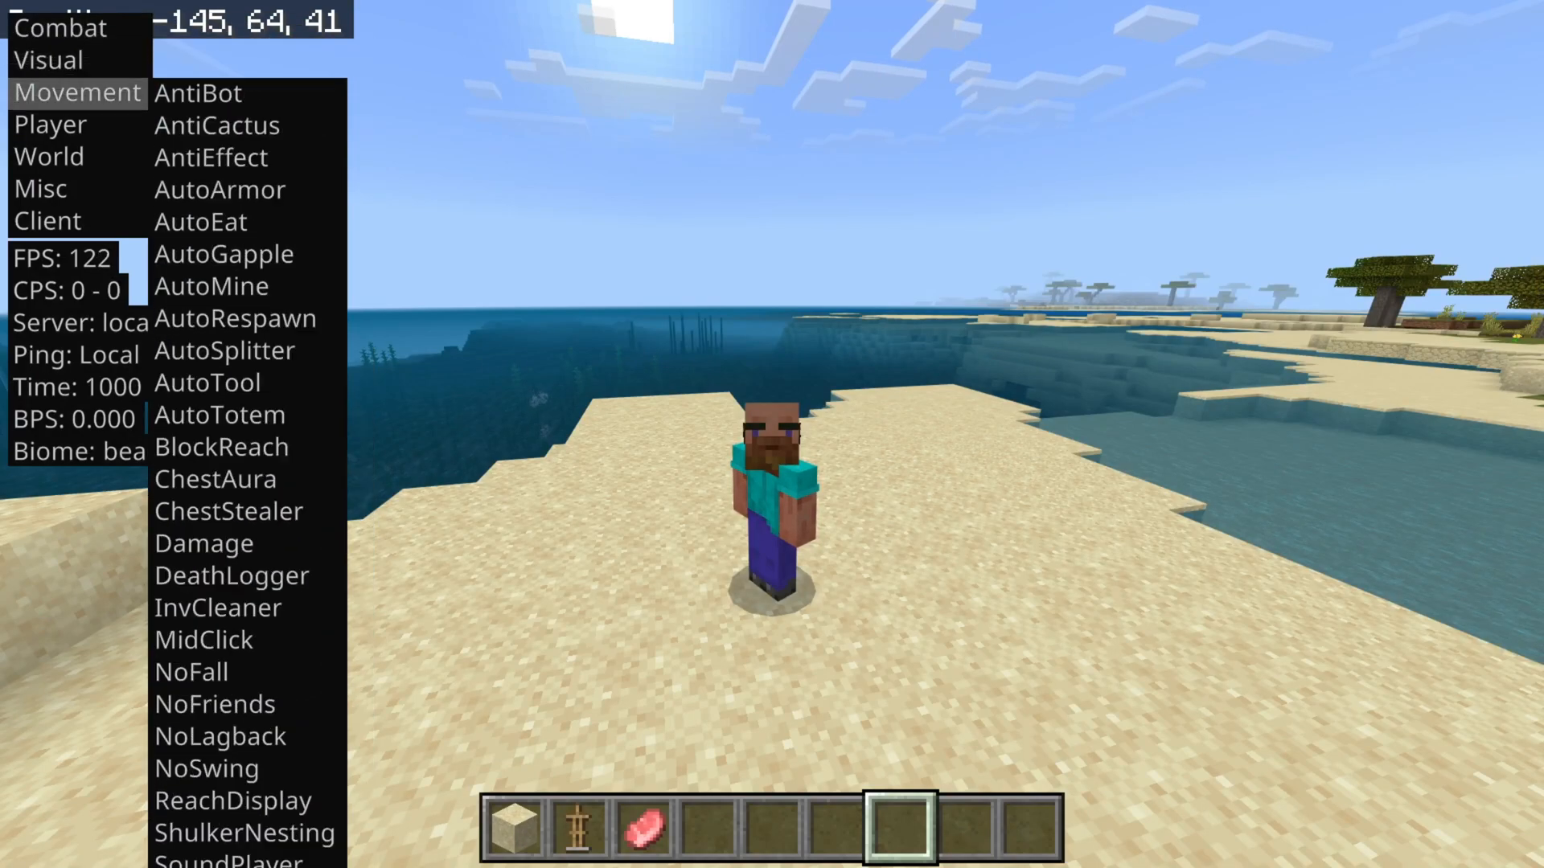
click(48, 156)
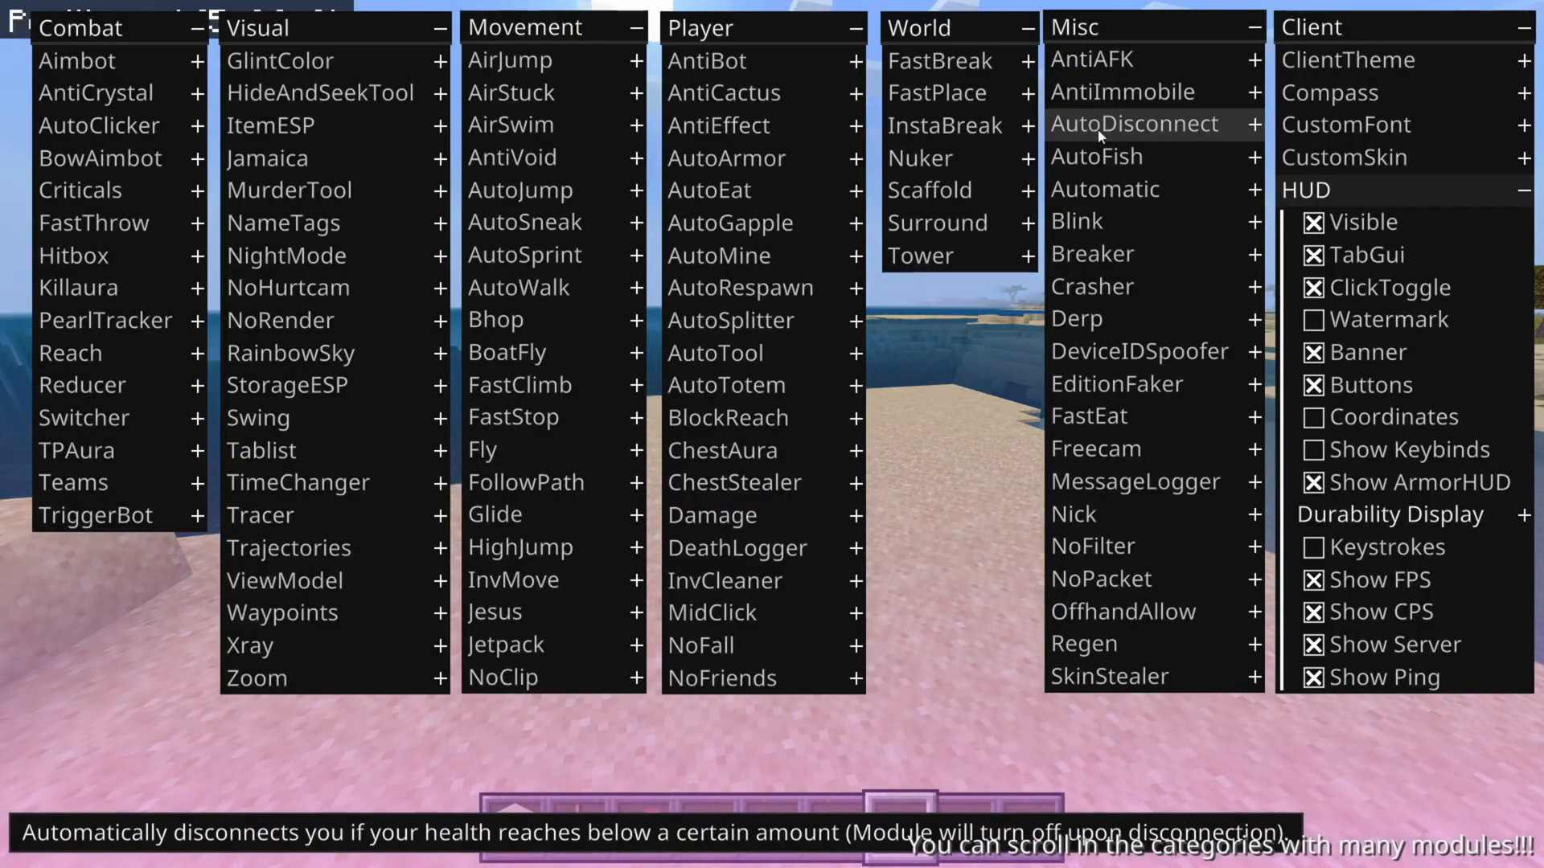
mouse_move(1102, 448)
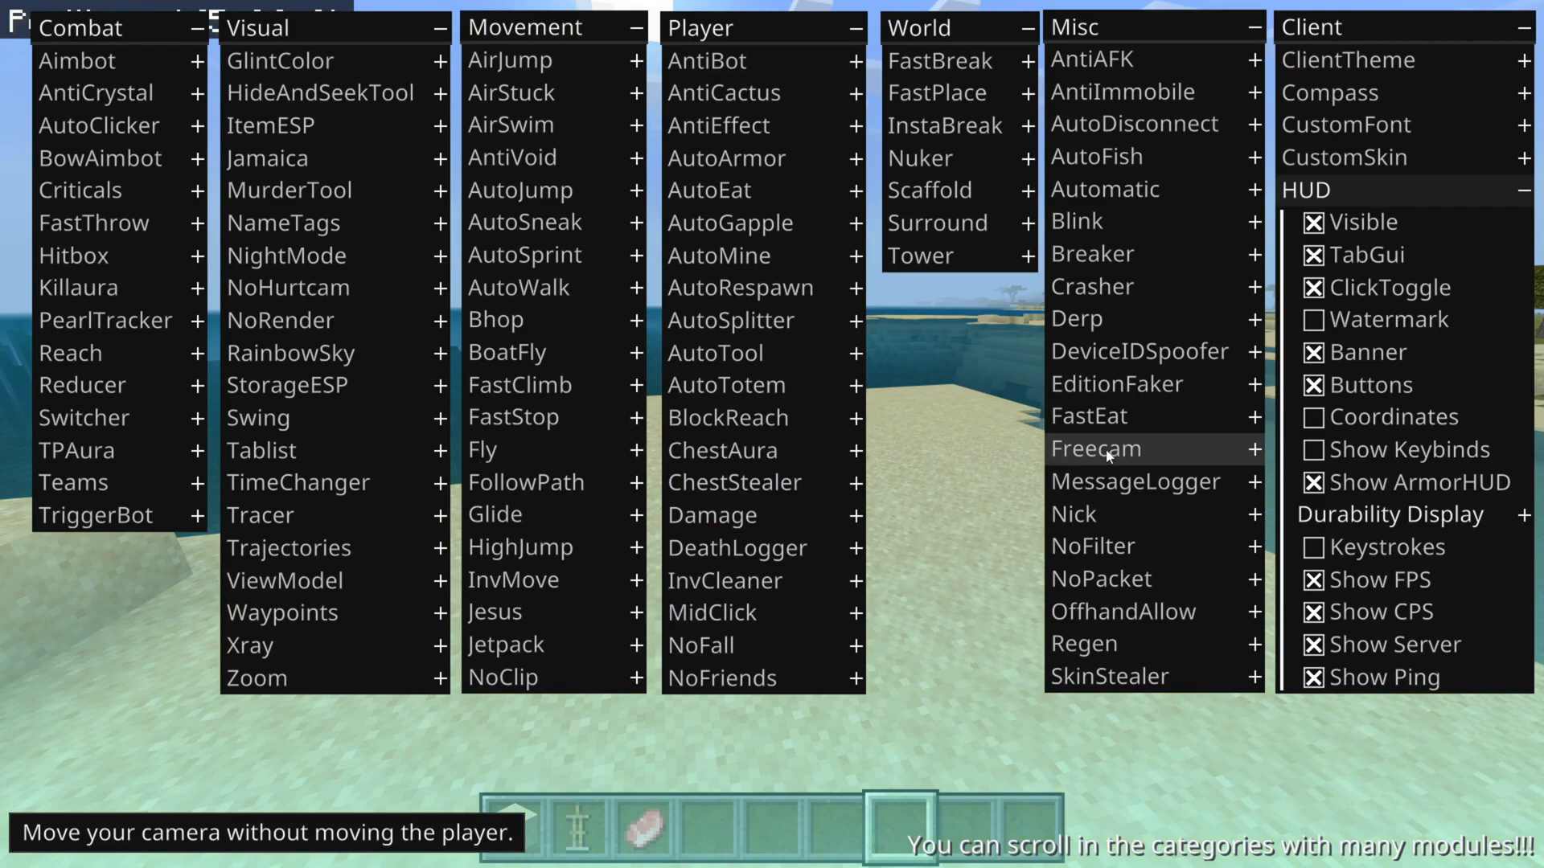
mouse_move(1418, 514)
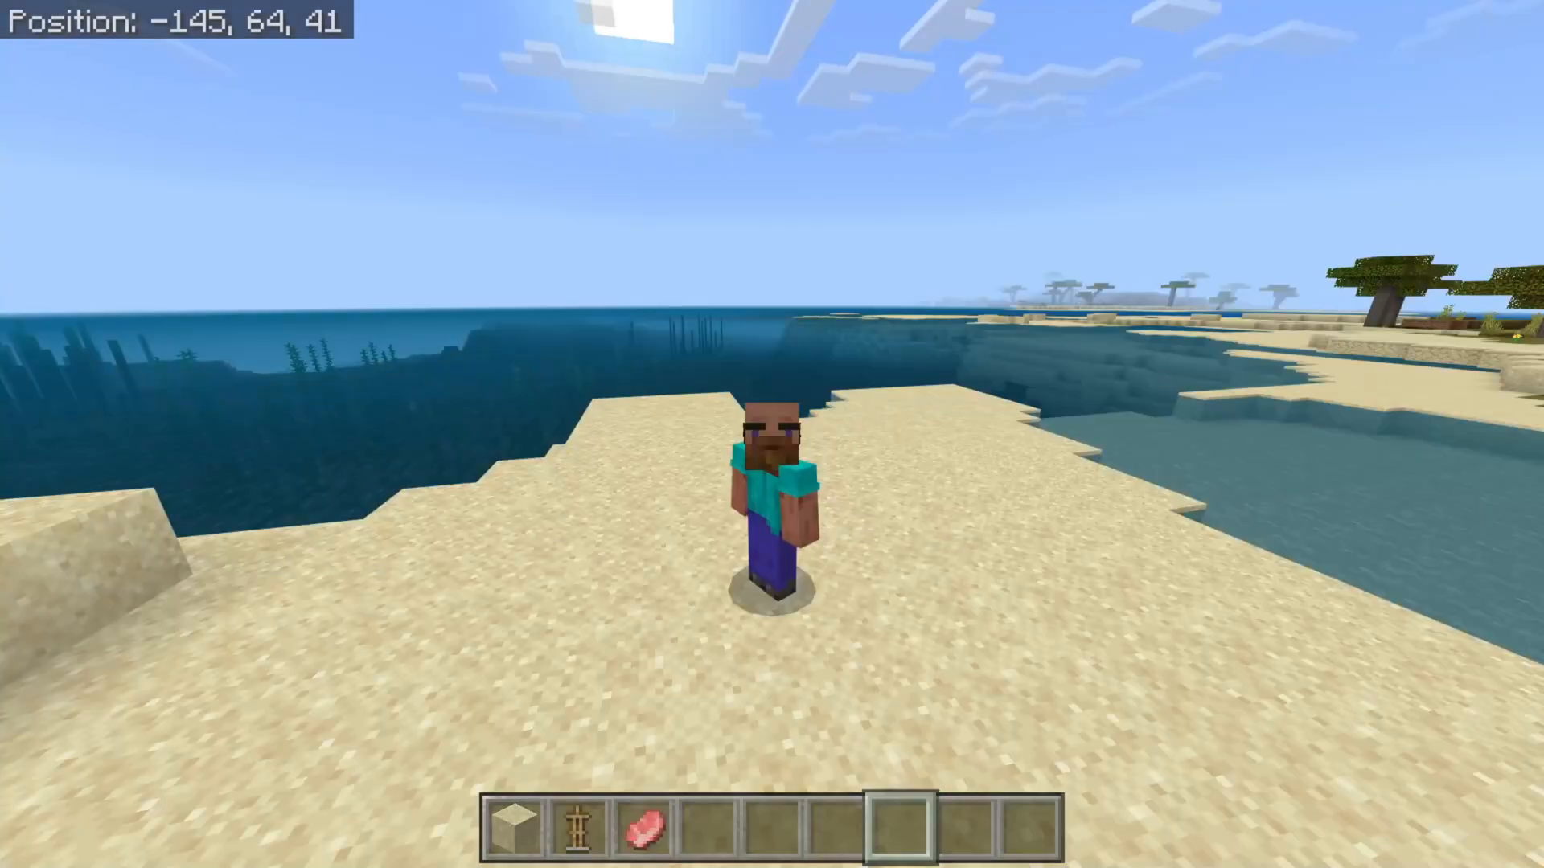
key(t)
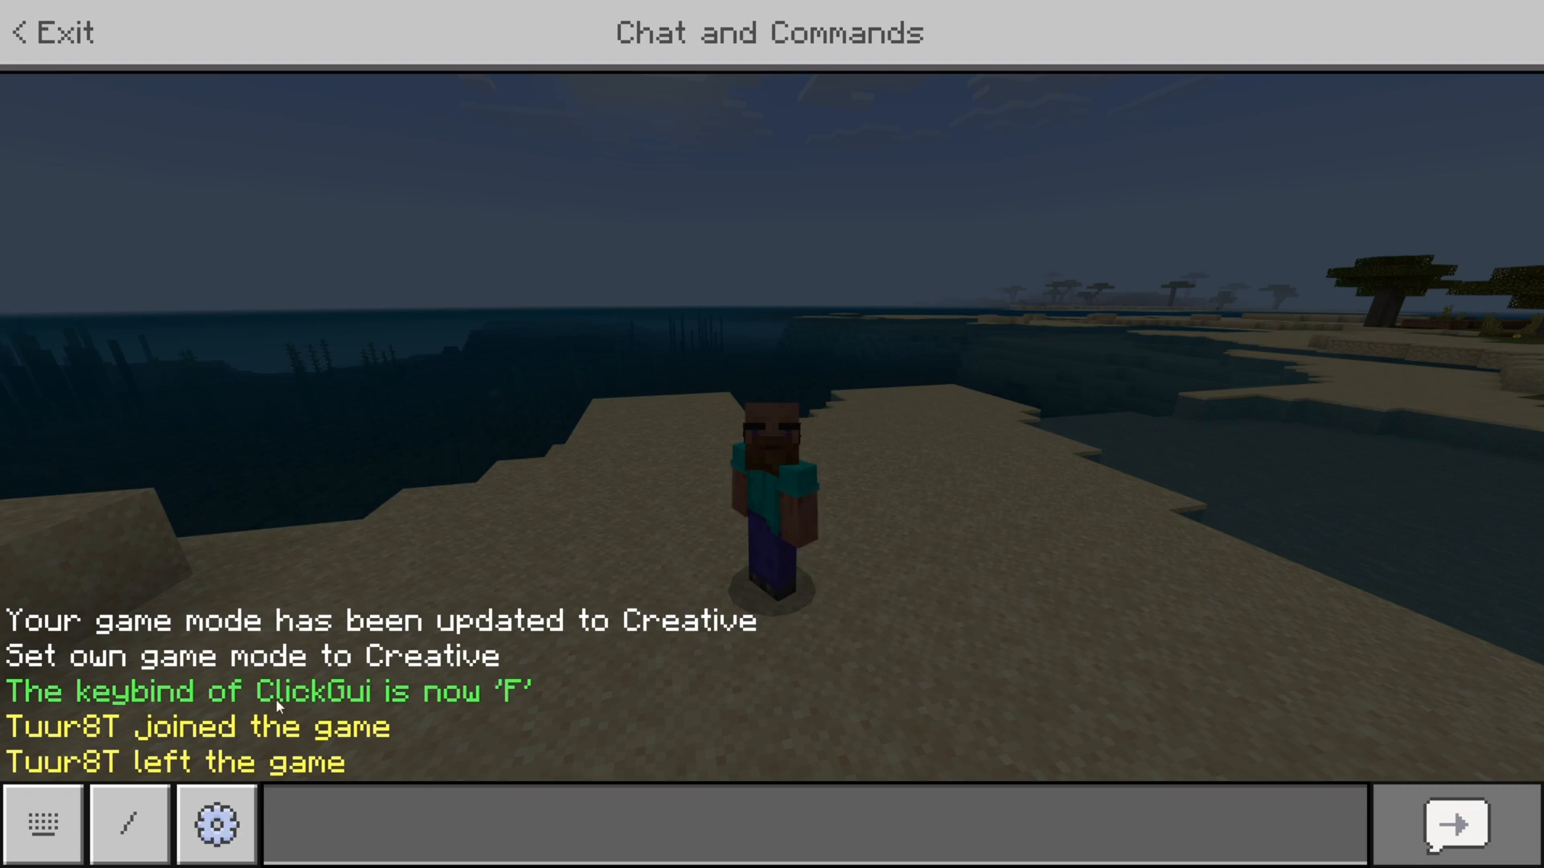
mouse_move(400, 715)
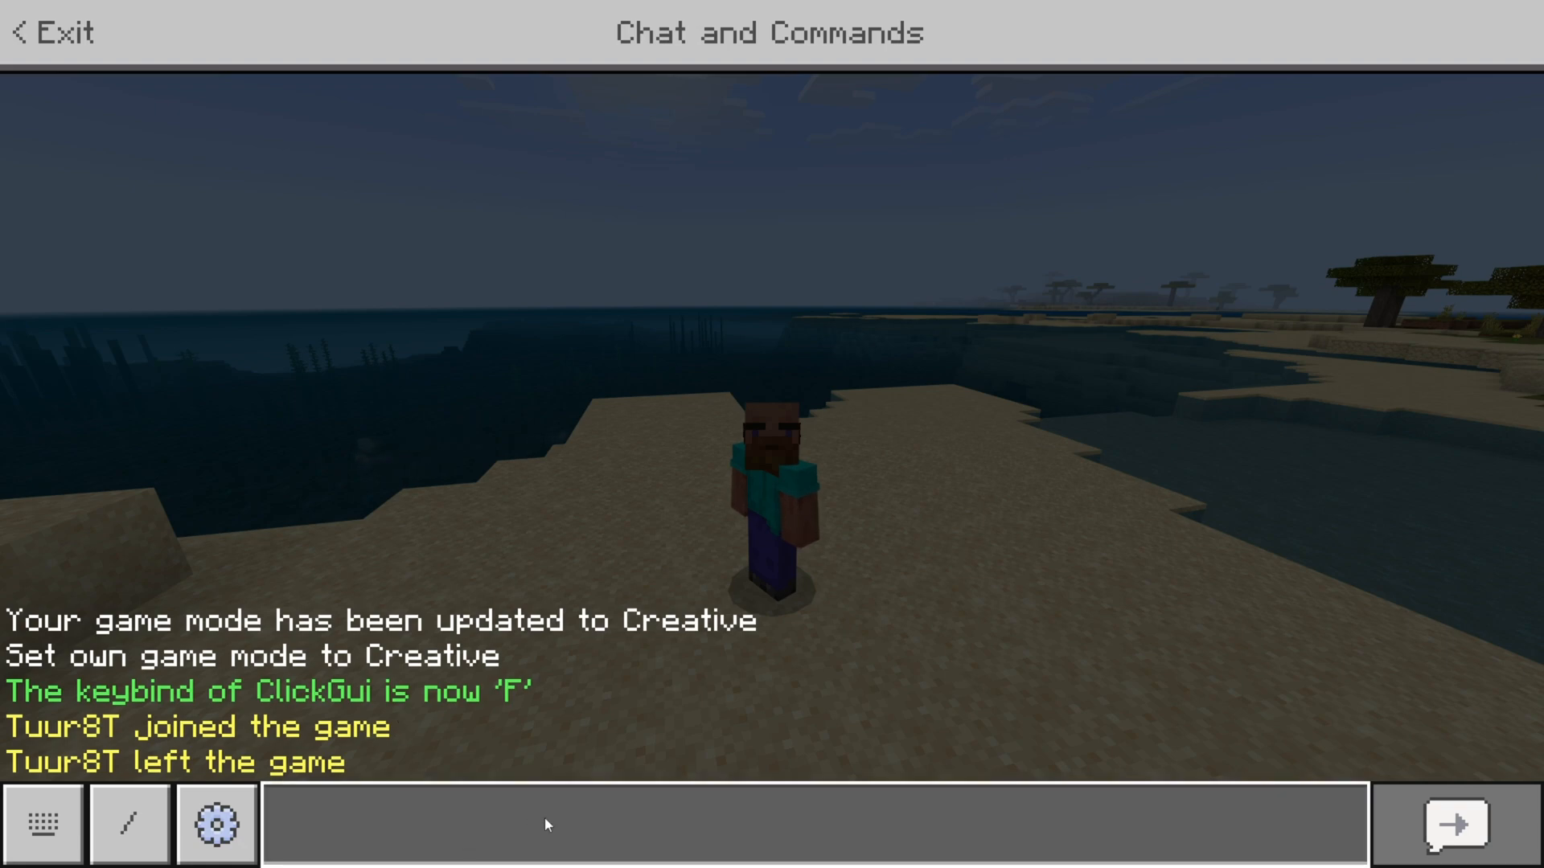
- Enter the .help command in the chat message box
click(42, 824)
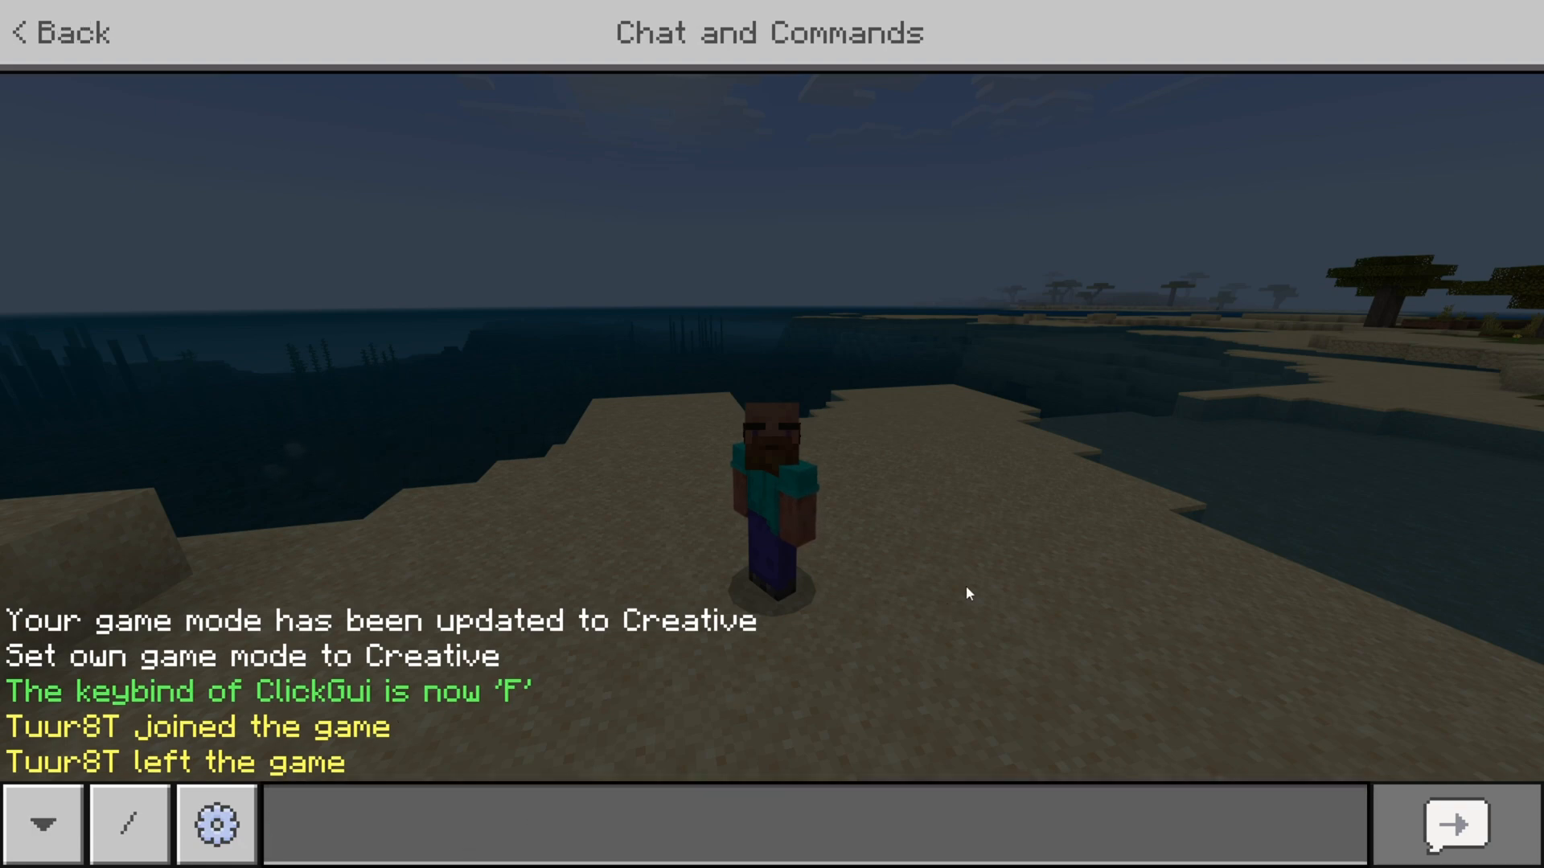
click(689, 825)
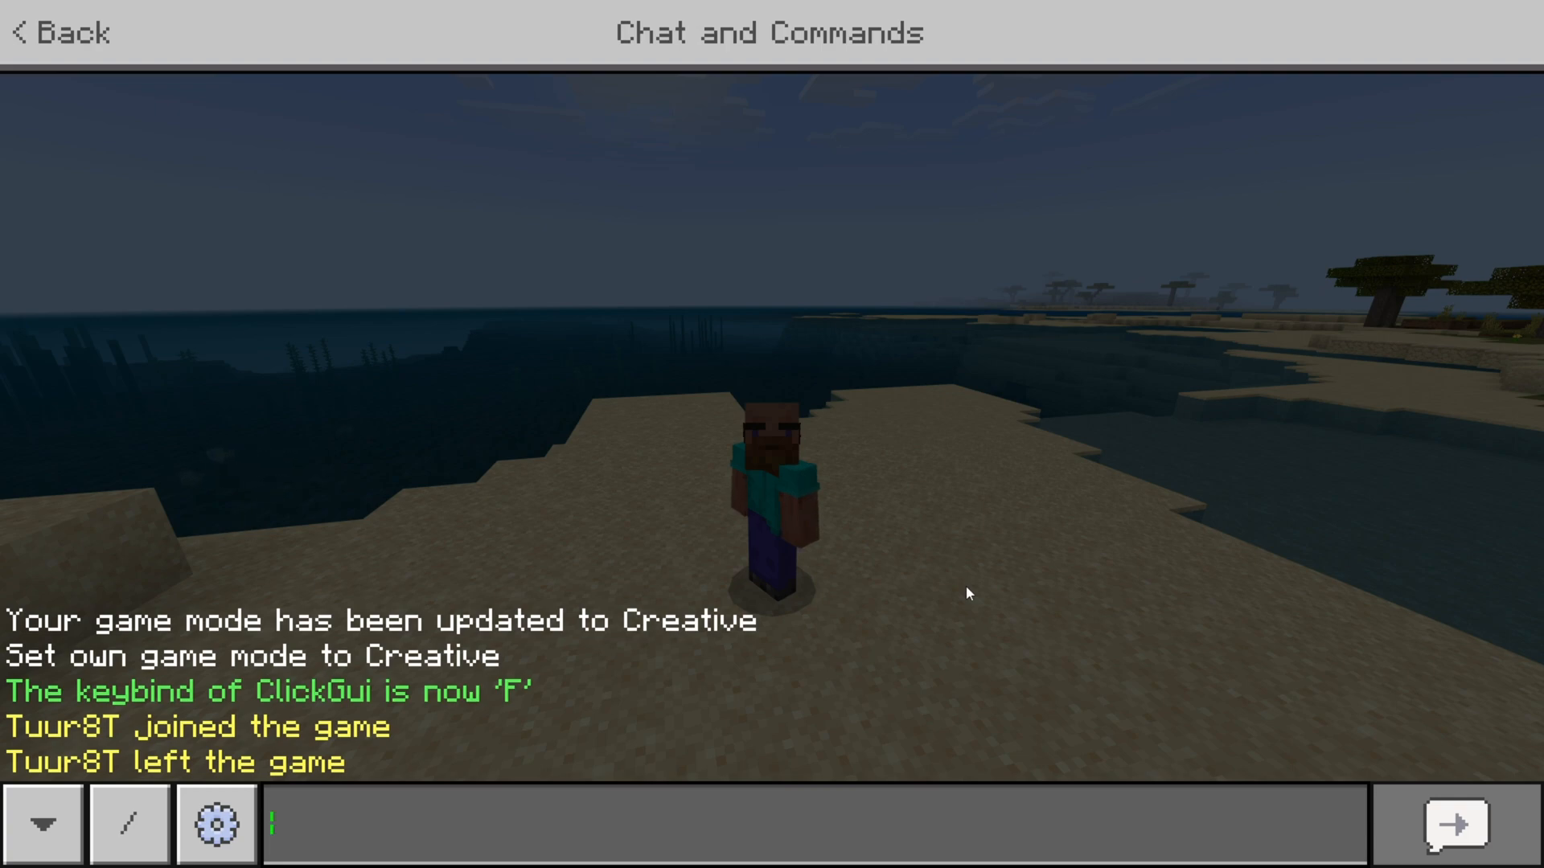
text(hel)
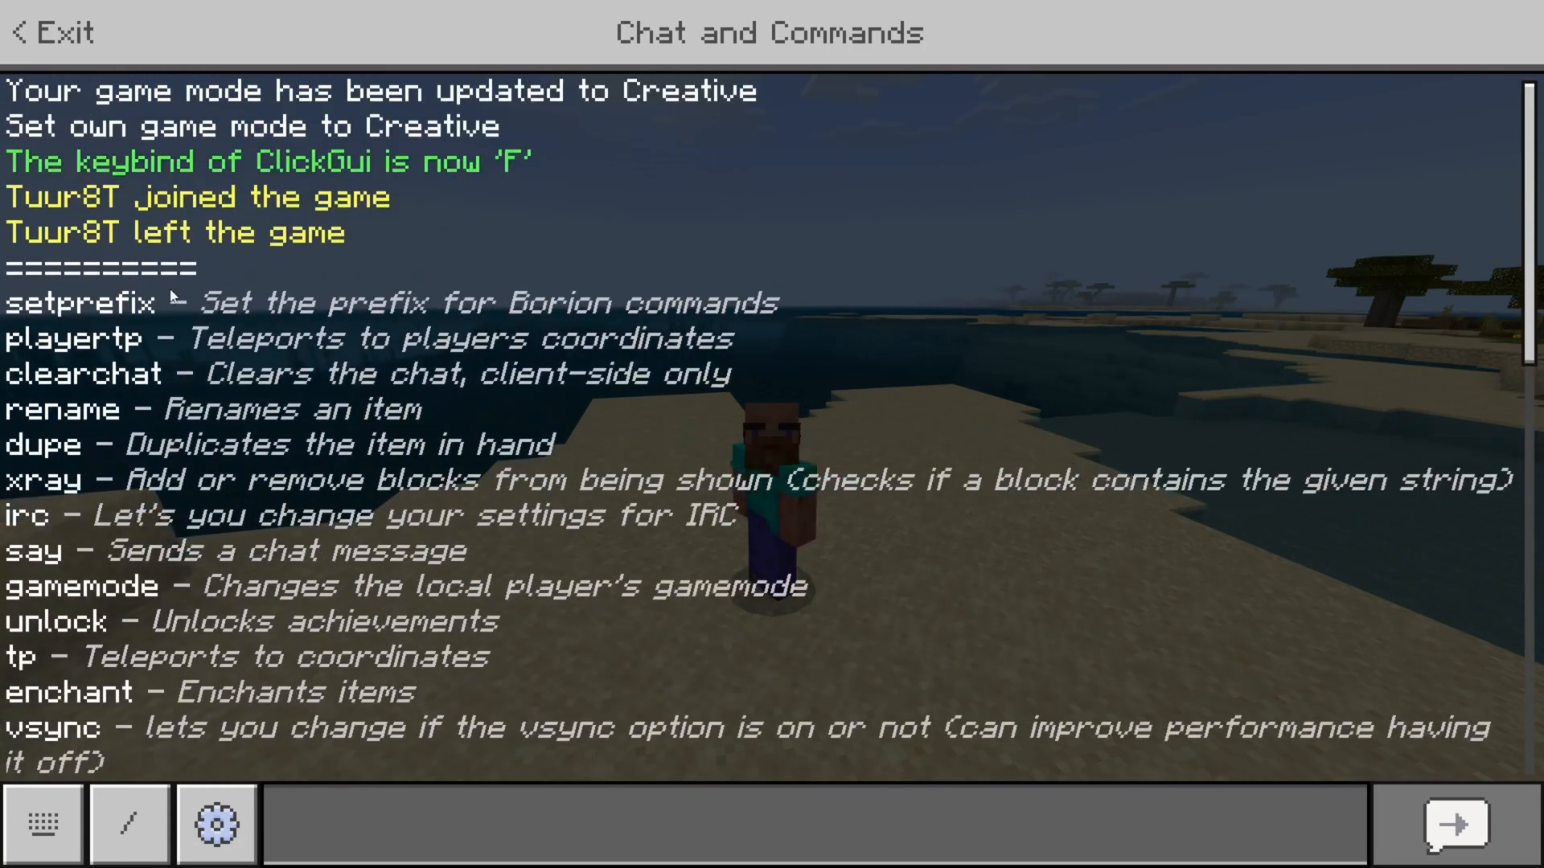
- Scroll through the full Borion .help command list in chat
scroll(down, 3)
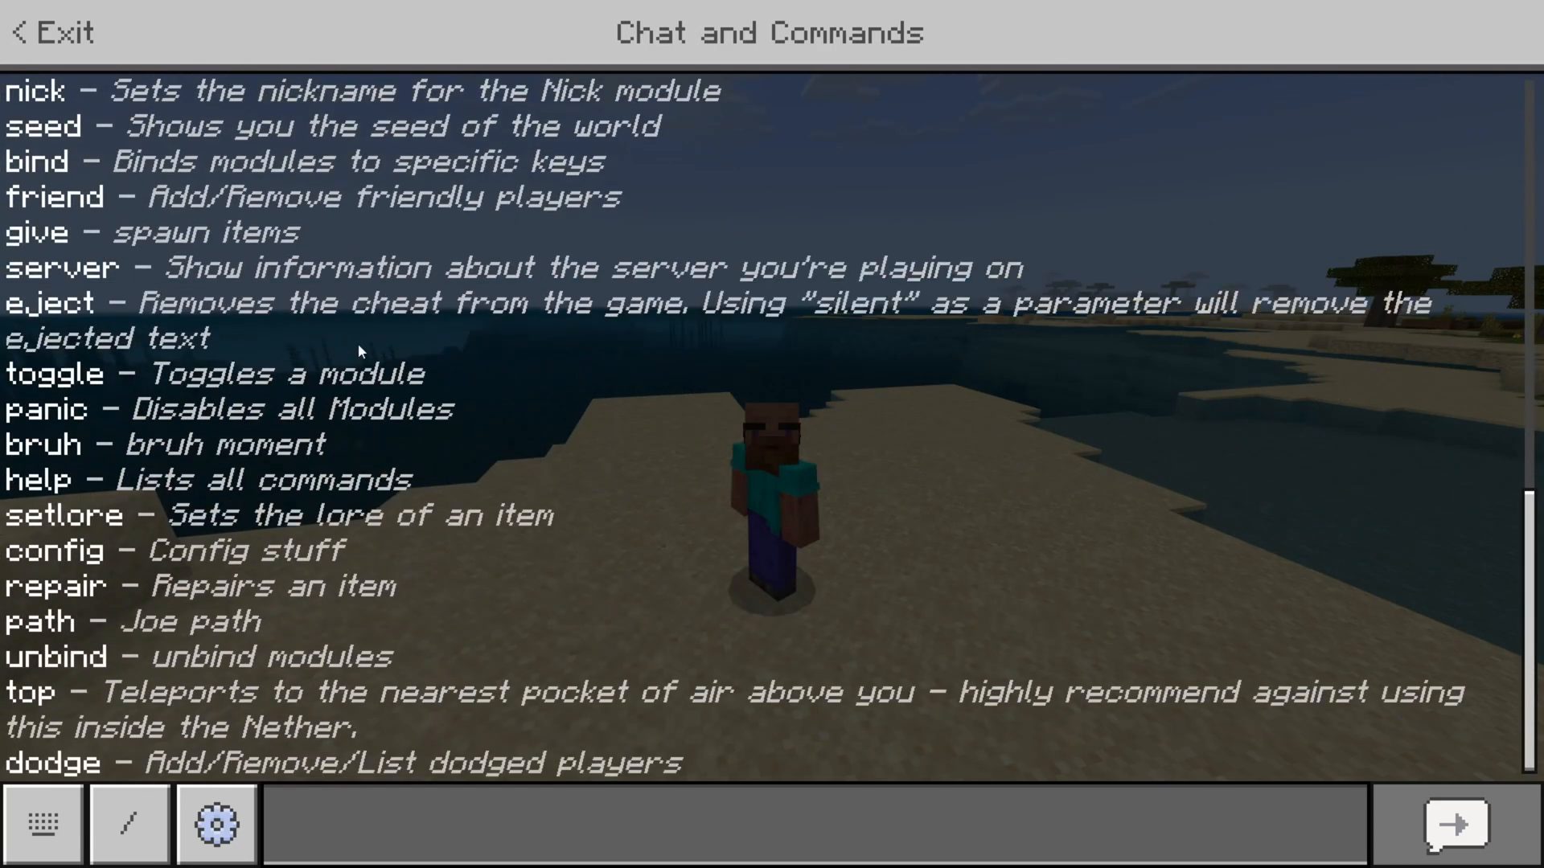
mouse_move(482, 390)
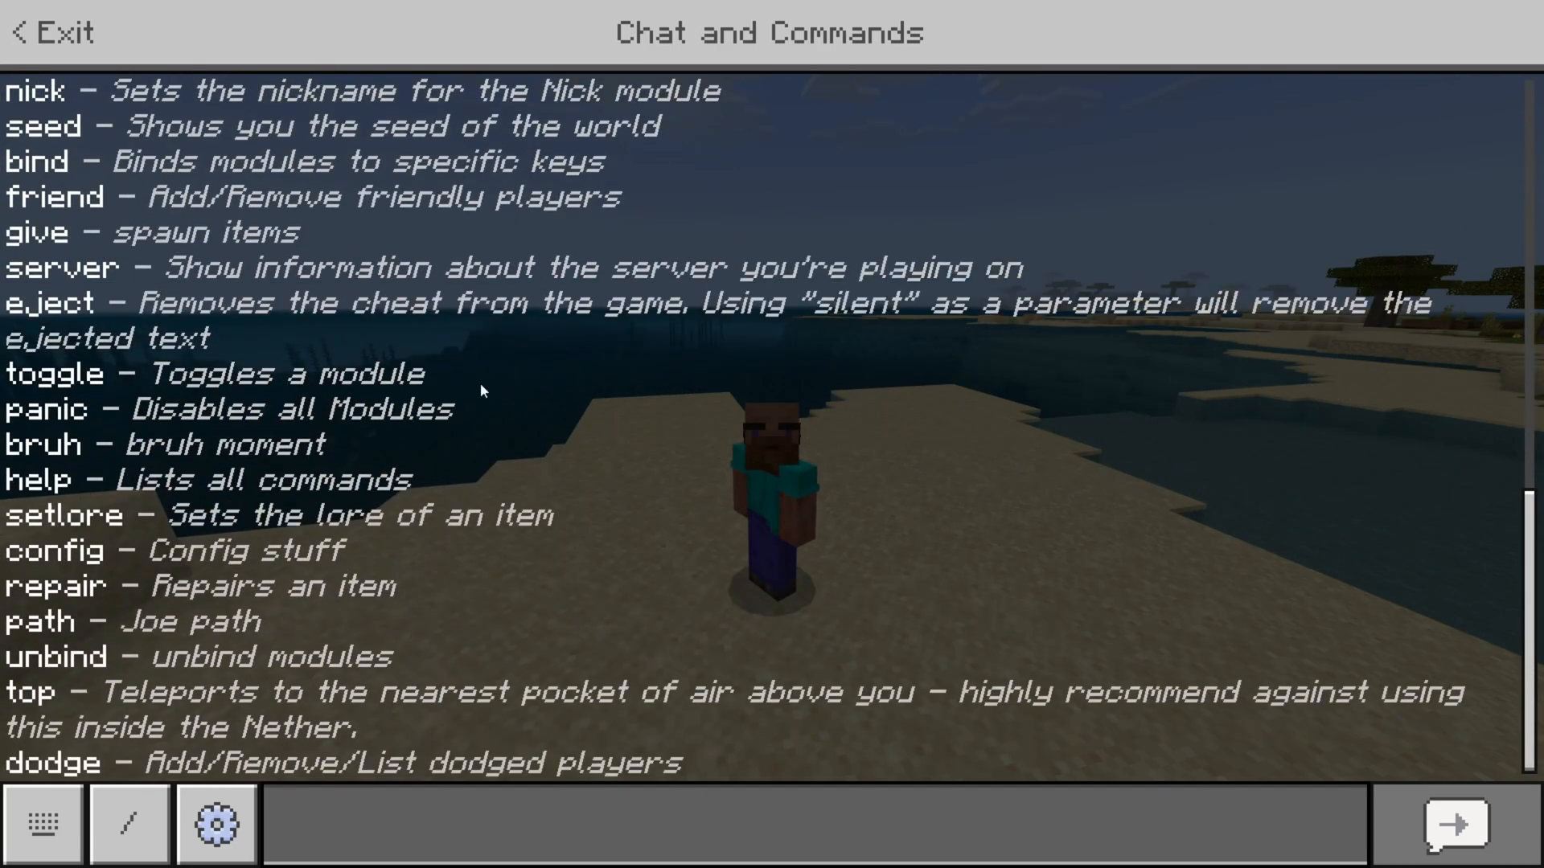
scroll(down, 3)
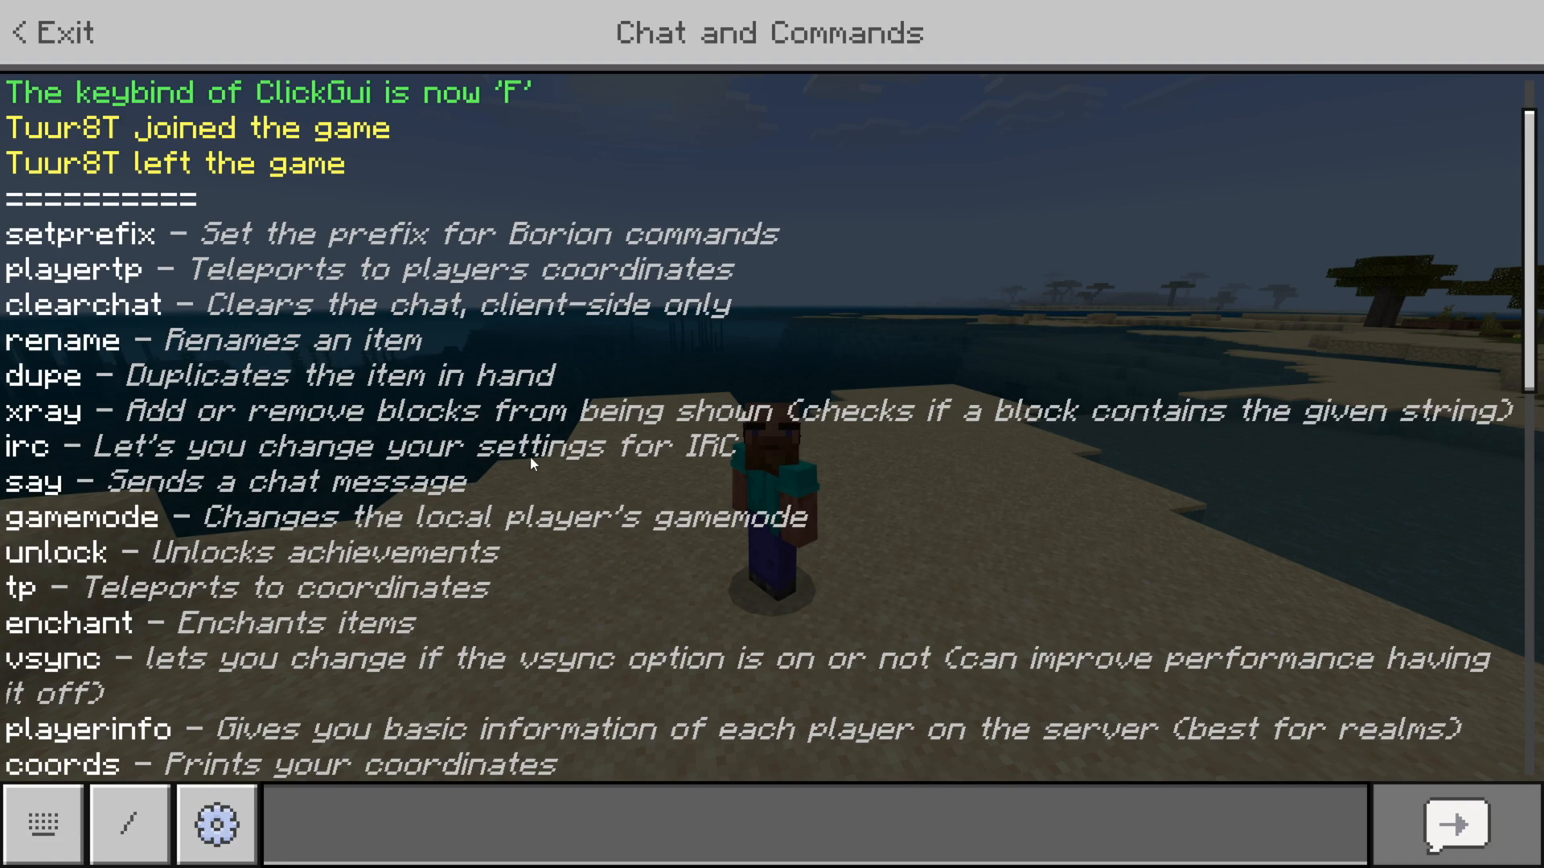
scroll(down, 3)
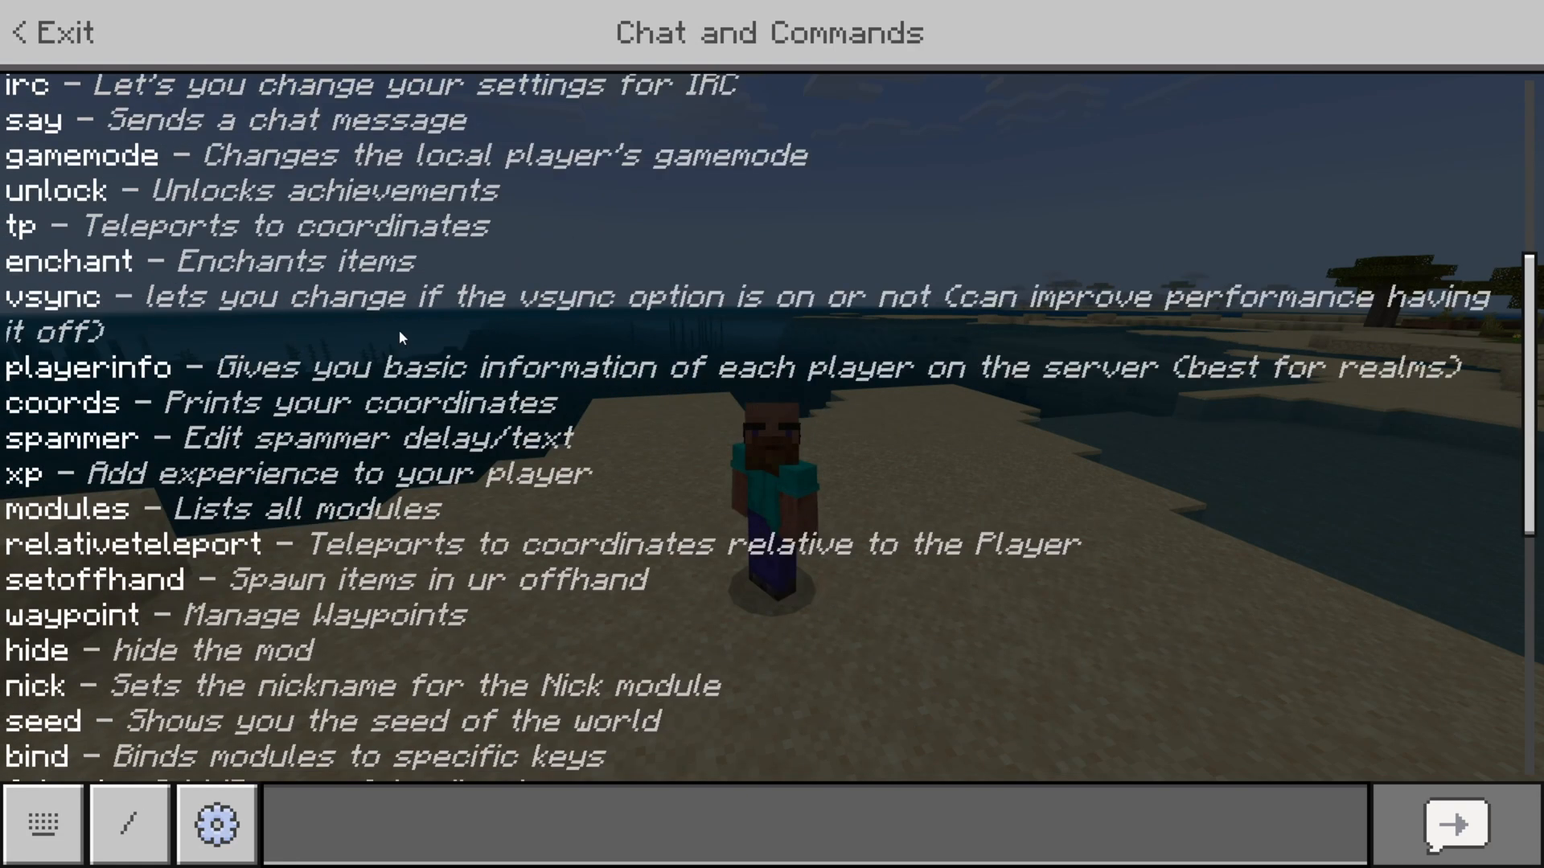
scroll(down, 3)
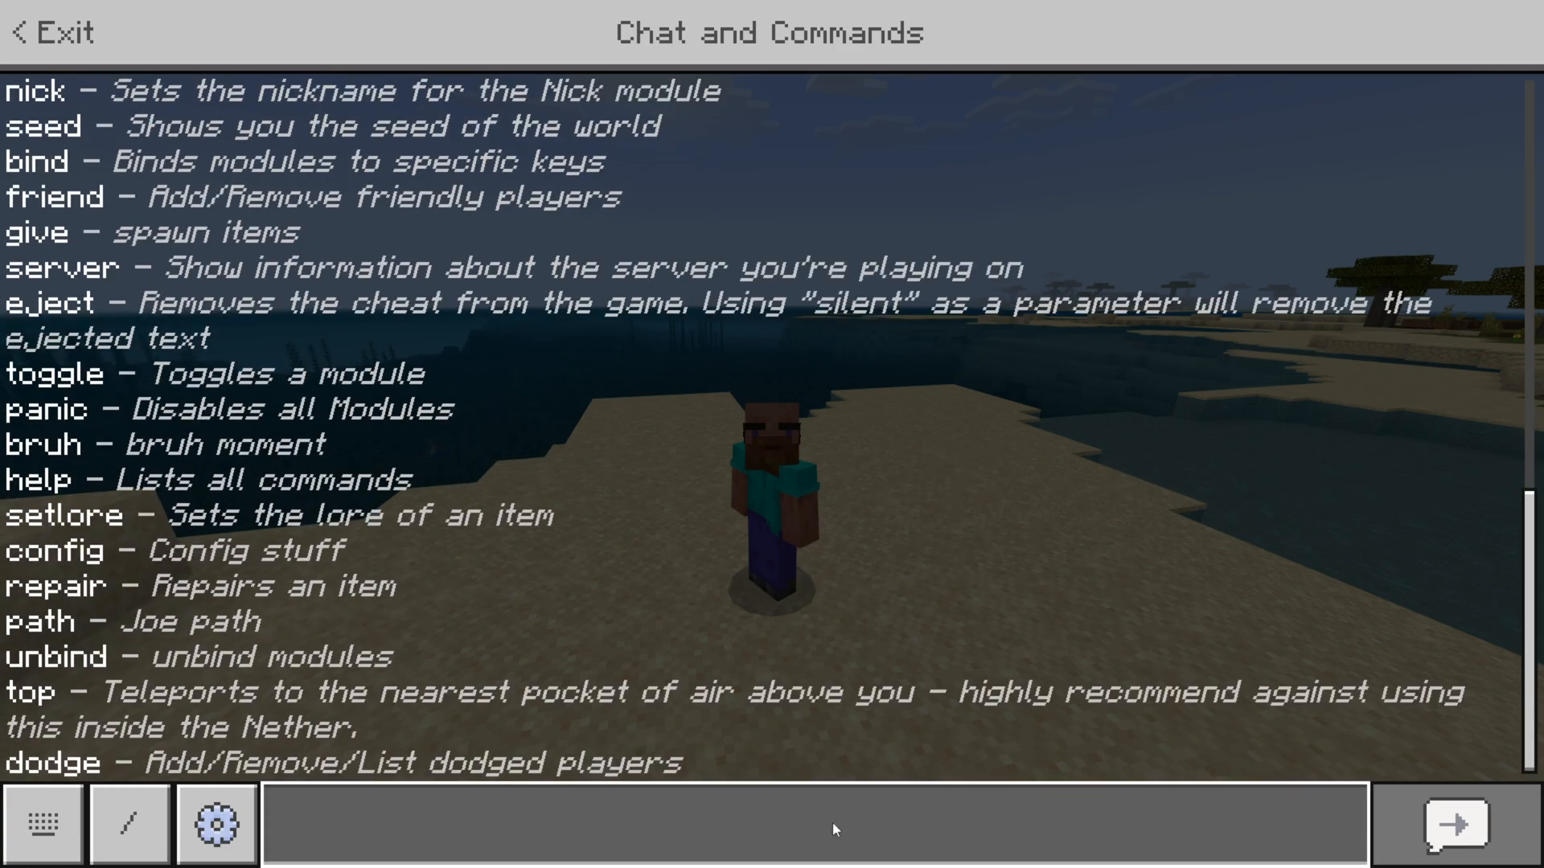
- Close the chat and walk across the beach sand
click(837, 825)
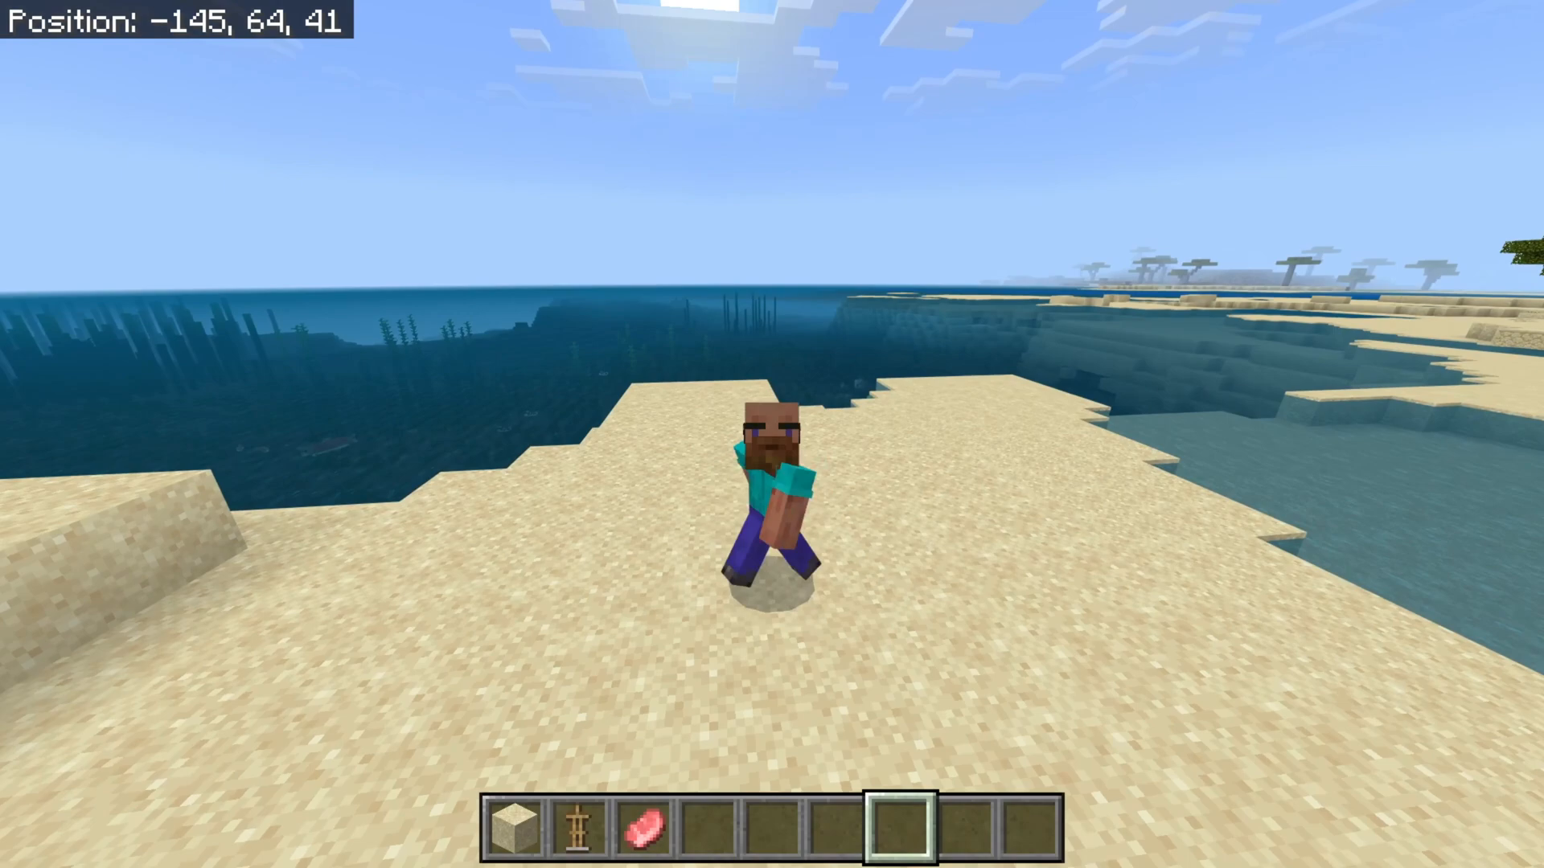
key(w)
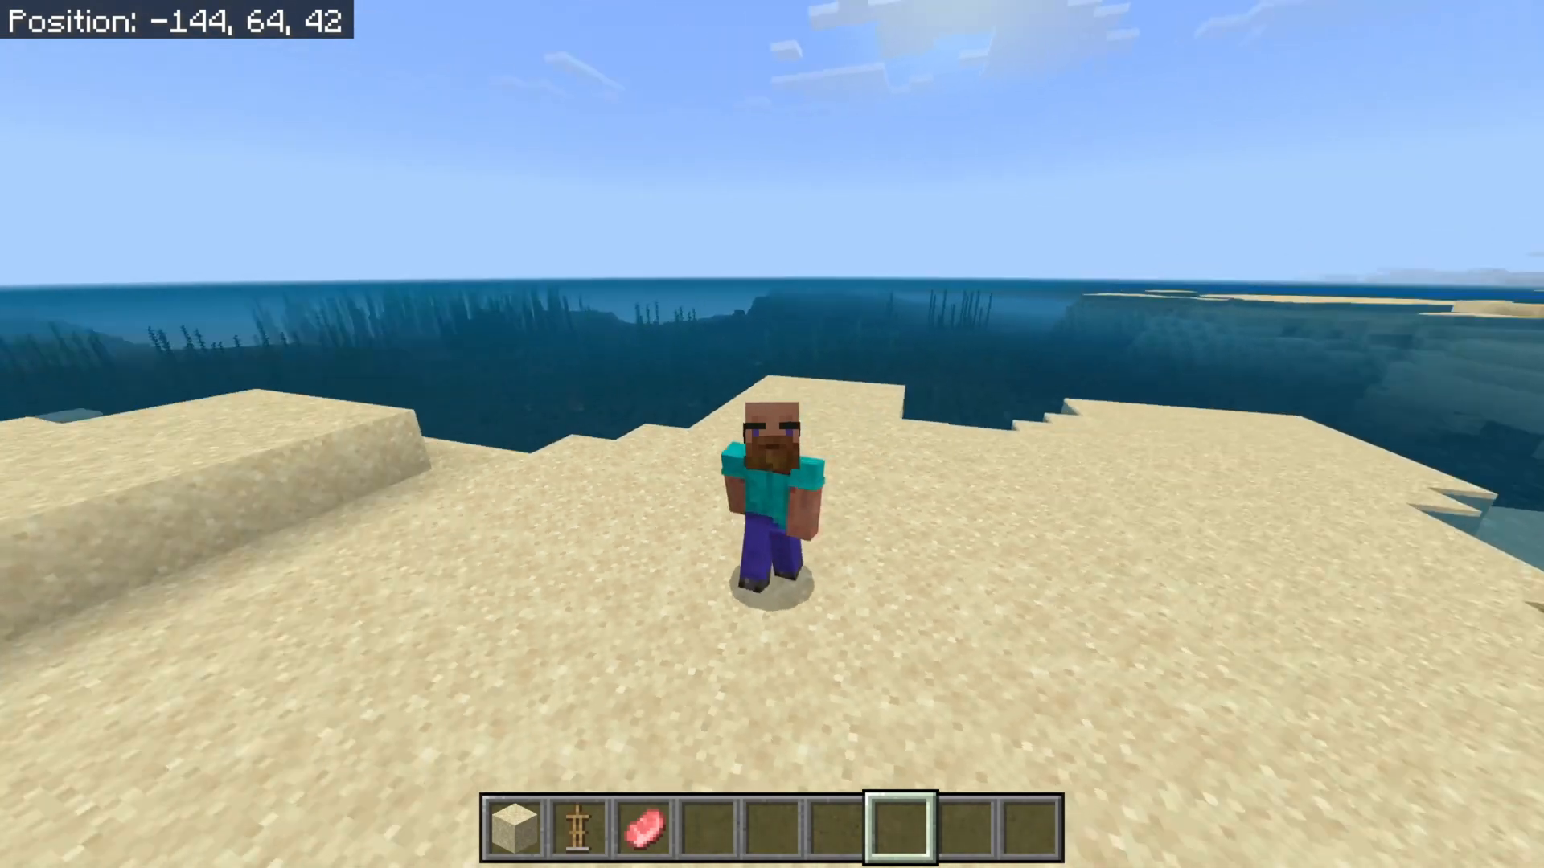